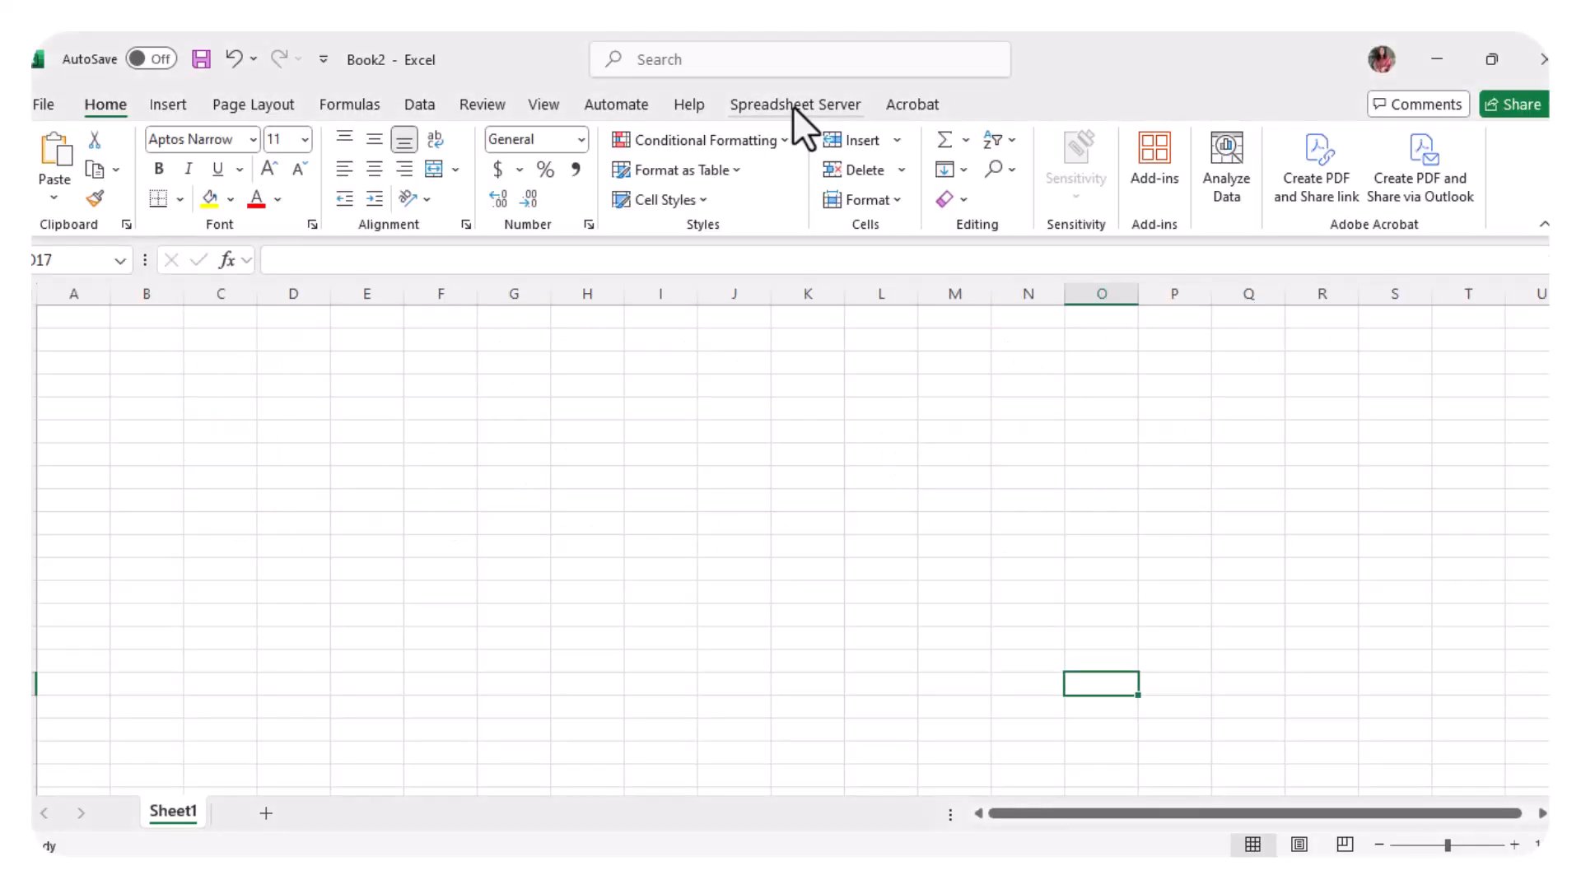
Step: Launch Query Designer from the Spreadsheet Server ribbon in Excel
left_click(794, 104)
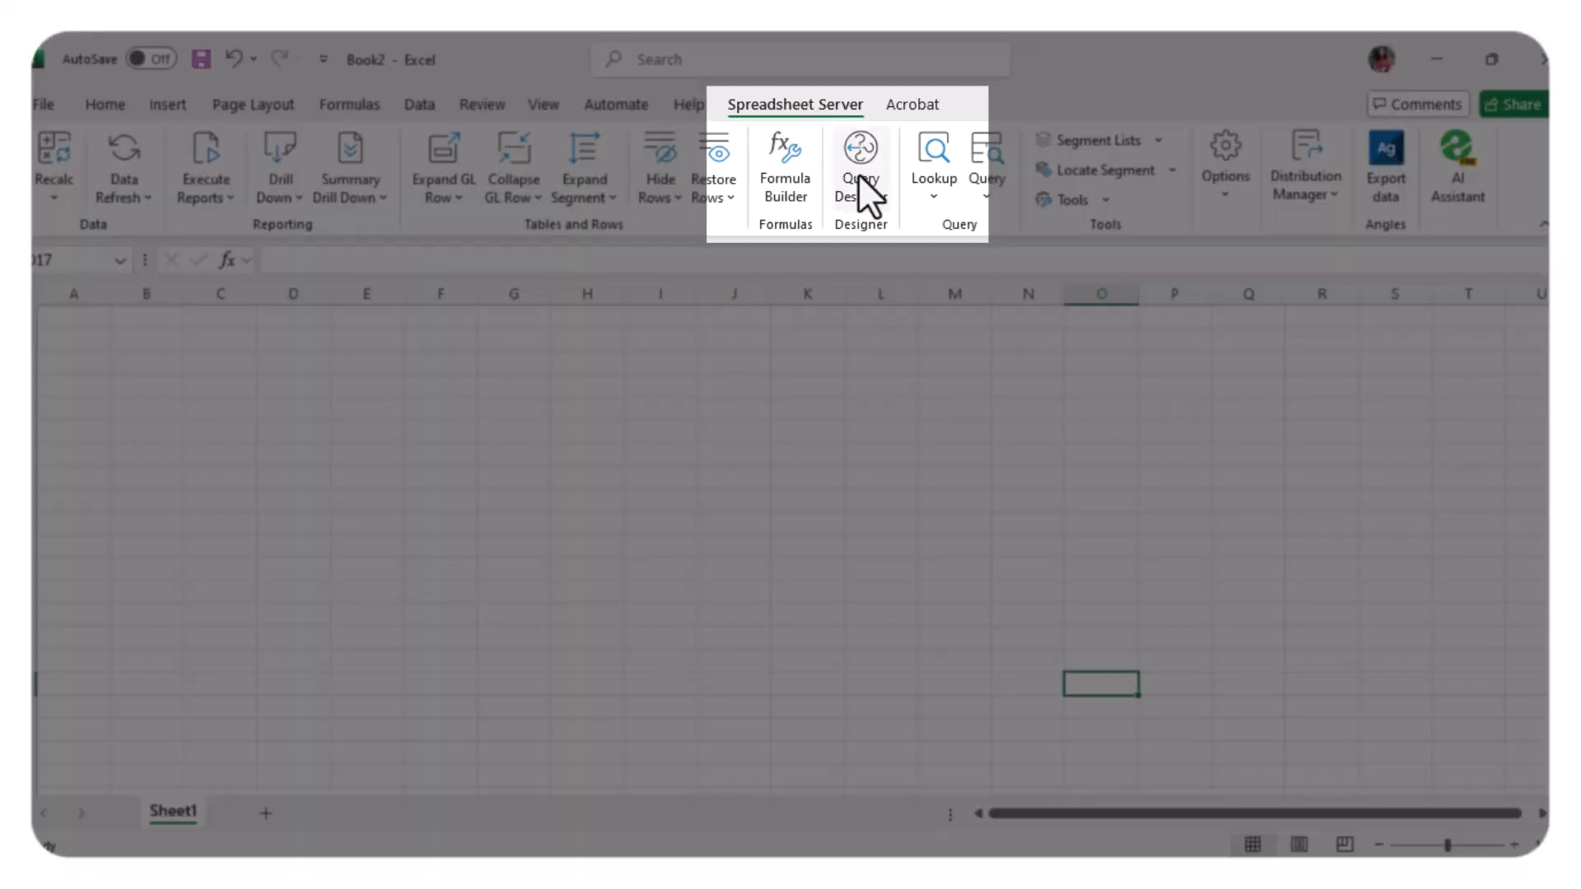
mouse_move(873, 191)
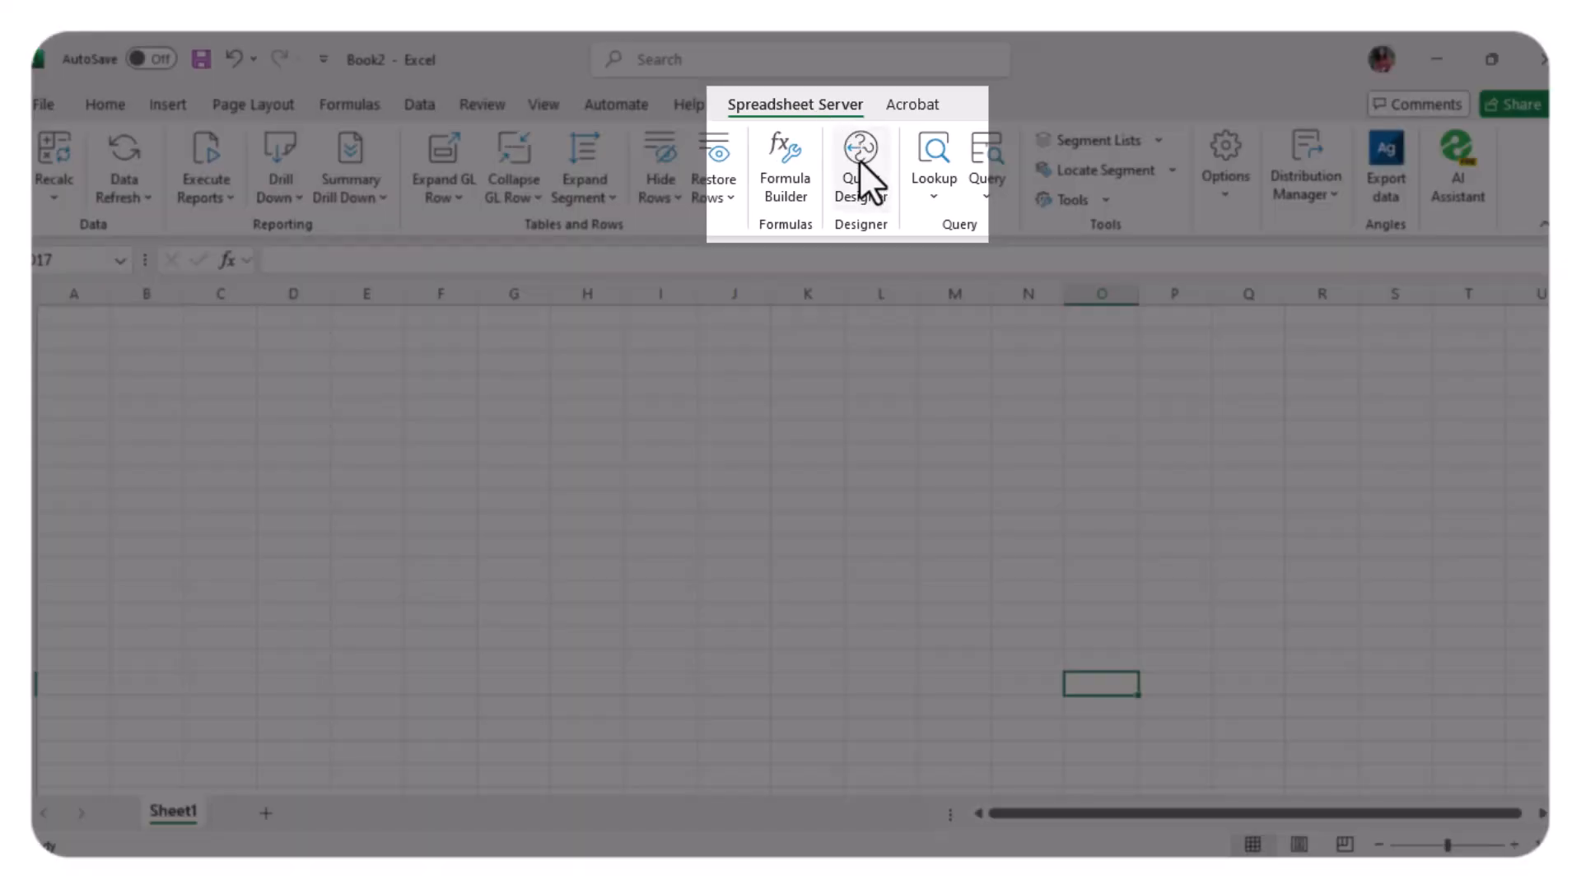
left_click(860, 166)
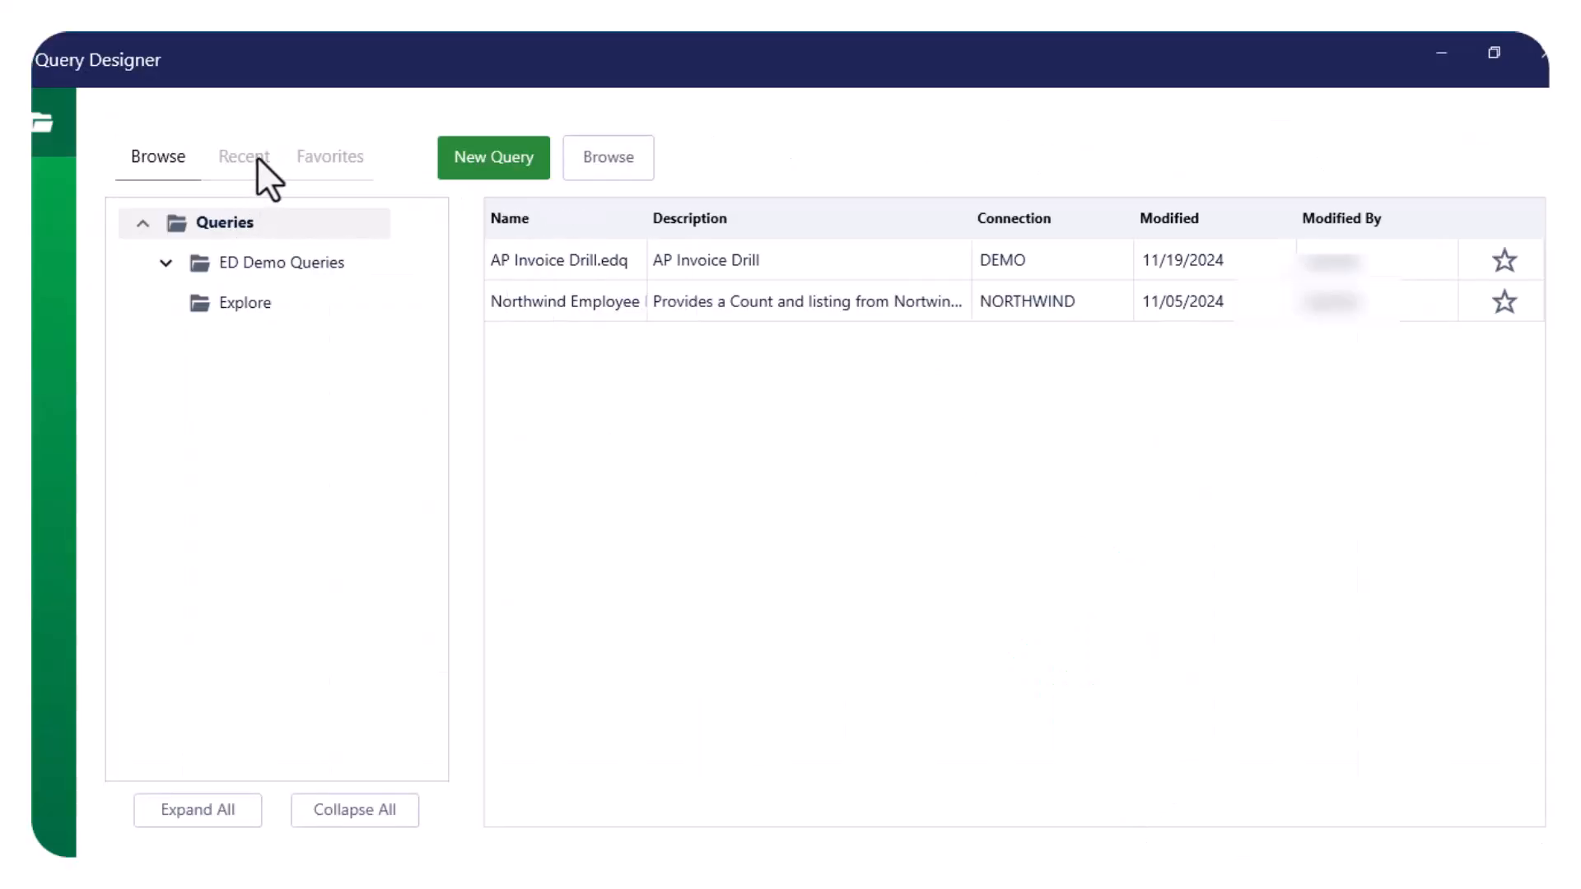
left_click(244, 156)
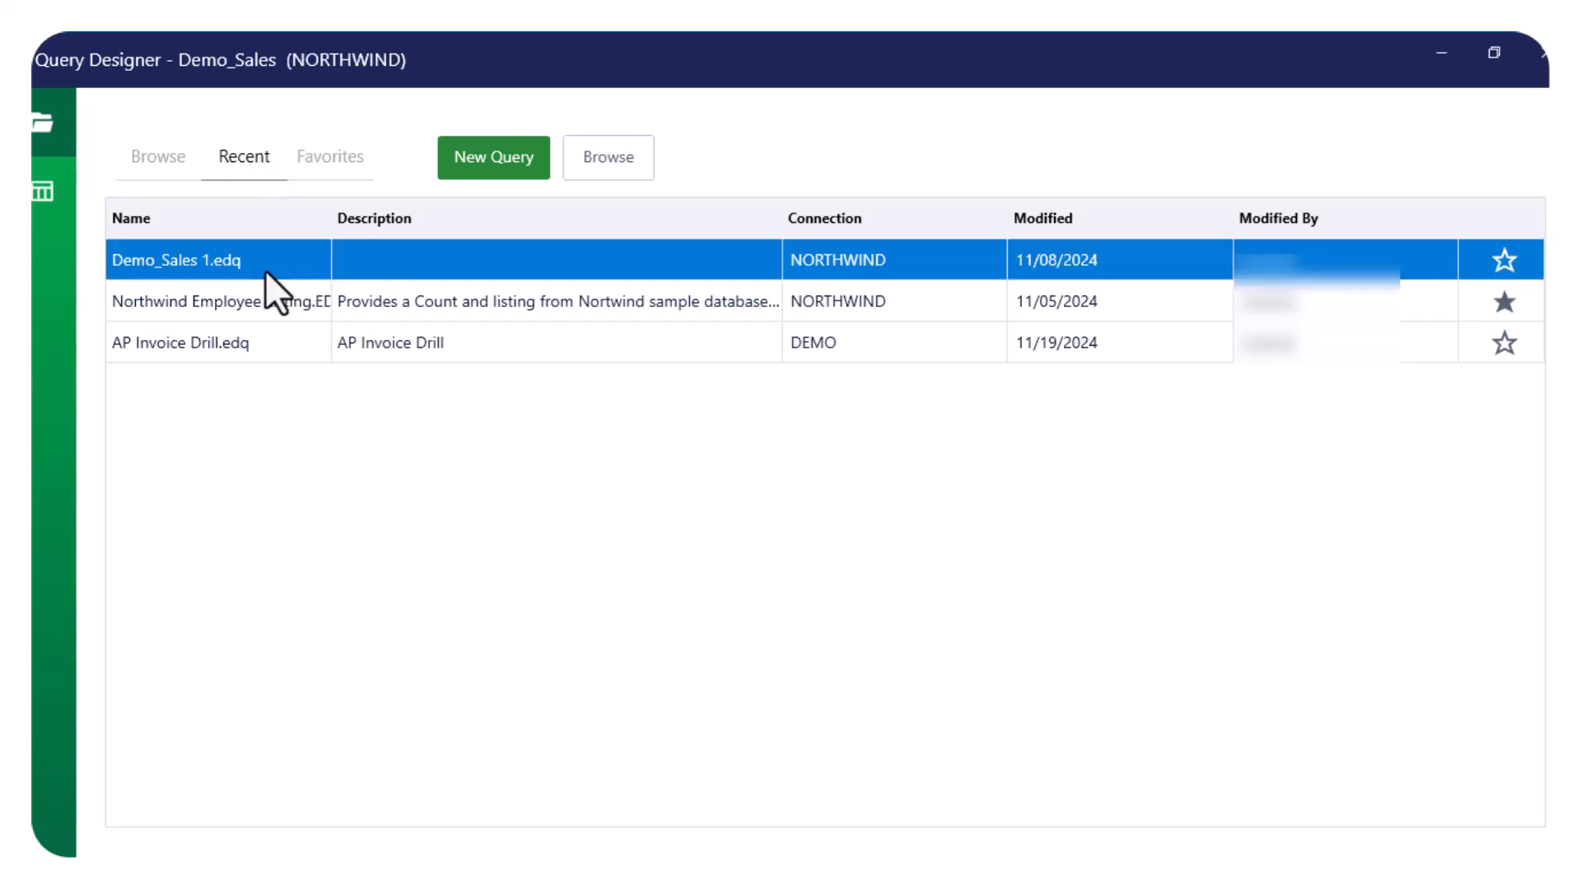
double_click(177, 260)
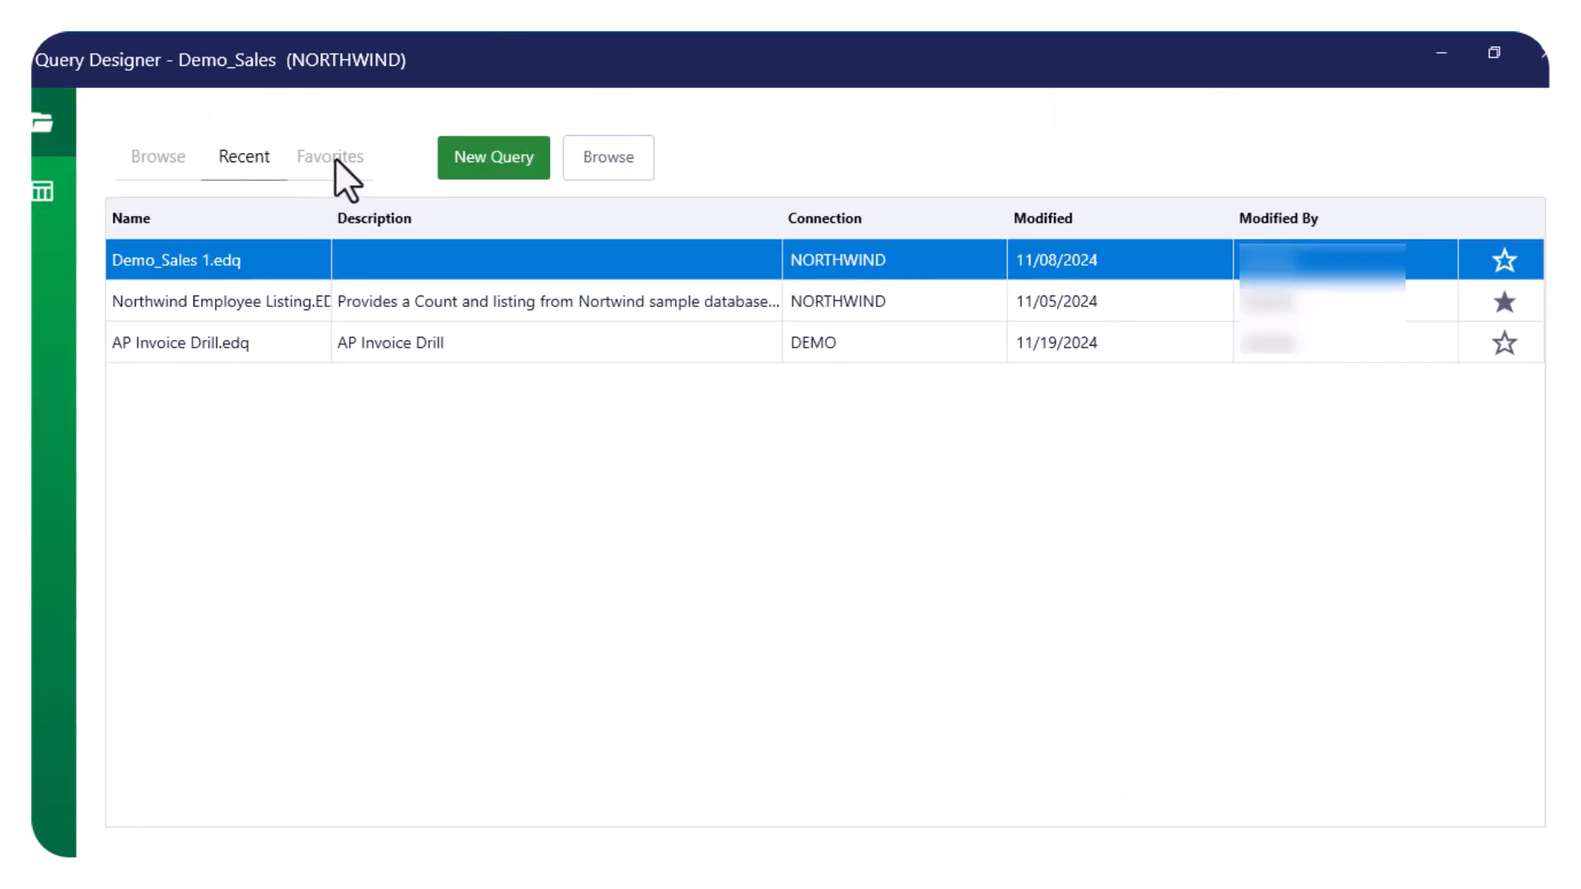
left_click(329, 158)
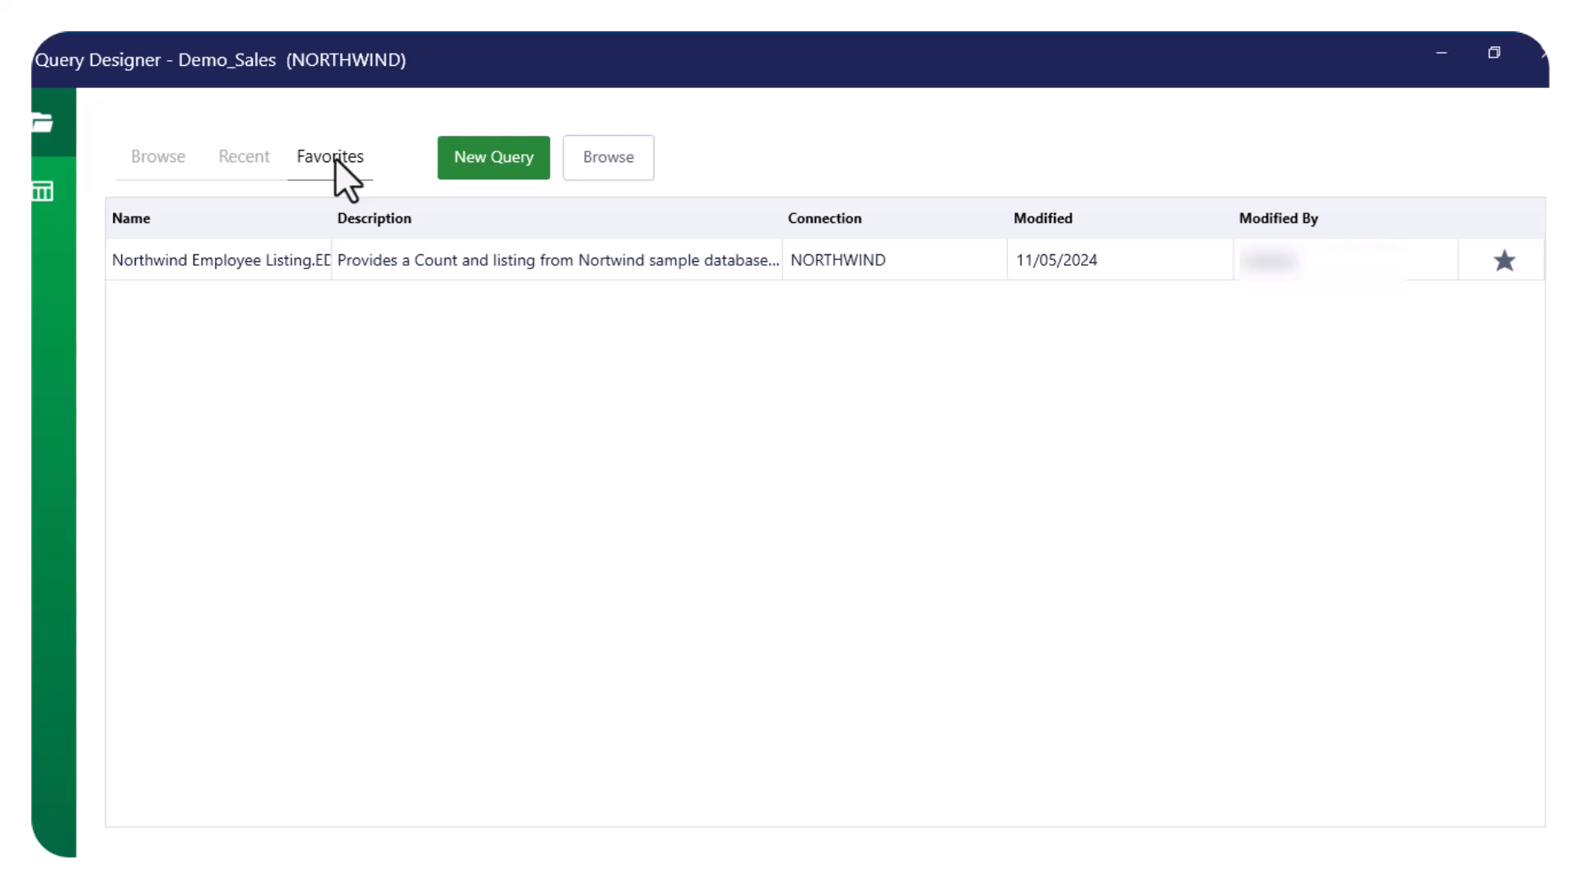
left_click(158, 157)
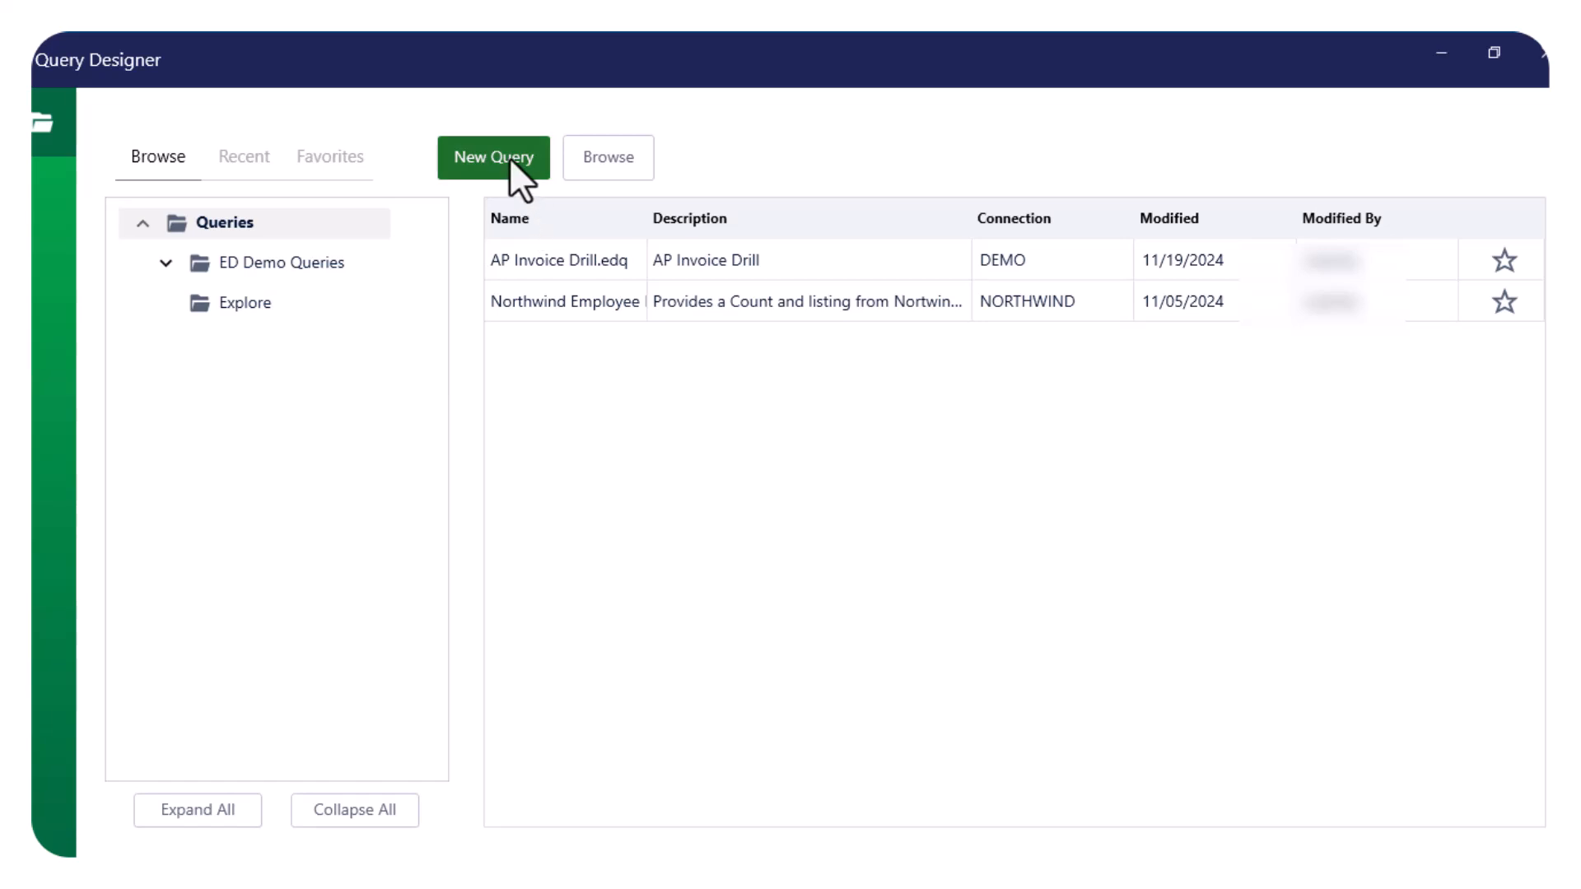
Step: Start a new query named Sales Order Details, description Training Video, on the NORTHWIND connection
left_click(493, 158)
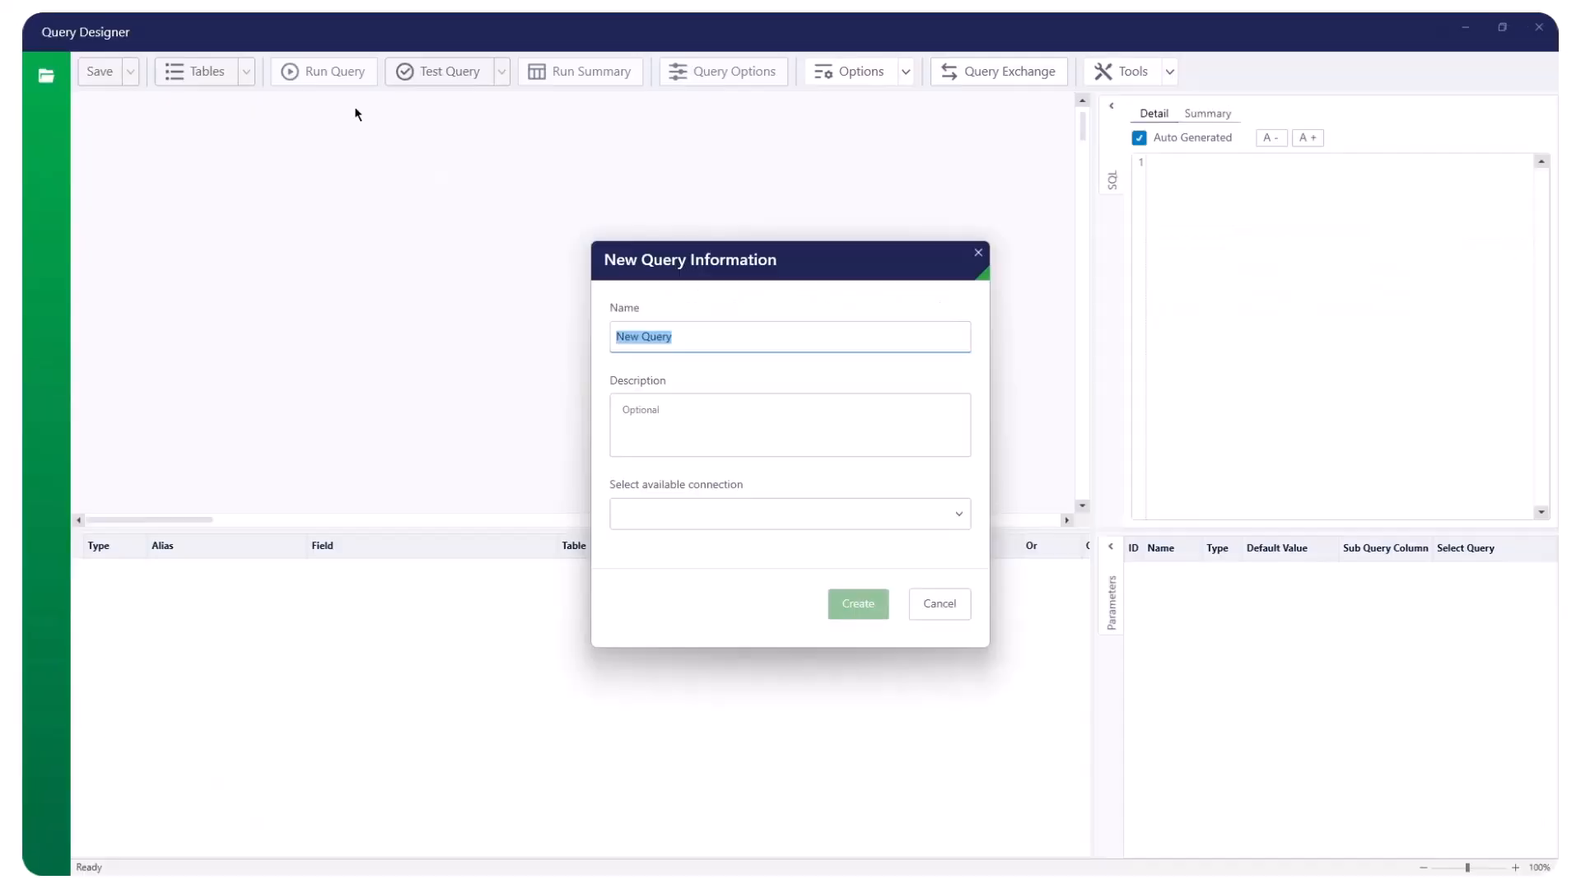
type("Sales Order Details")
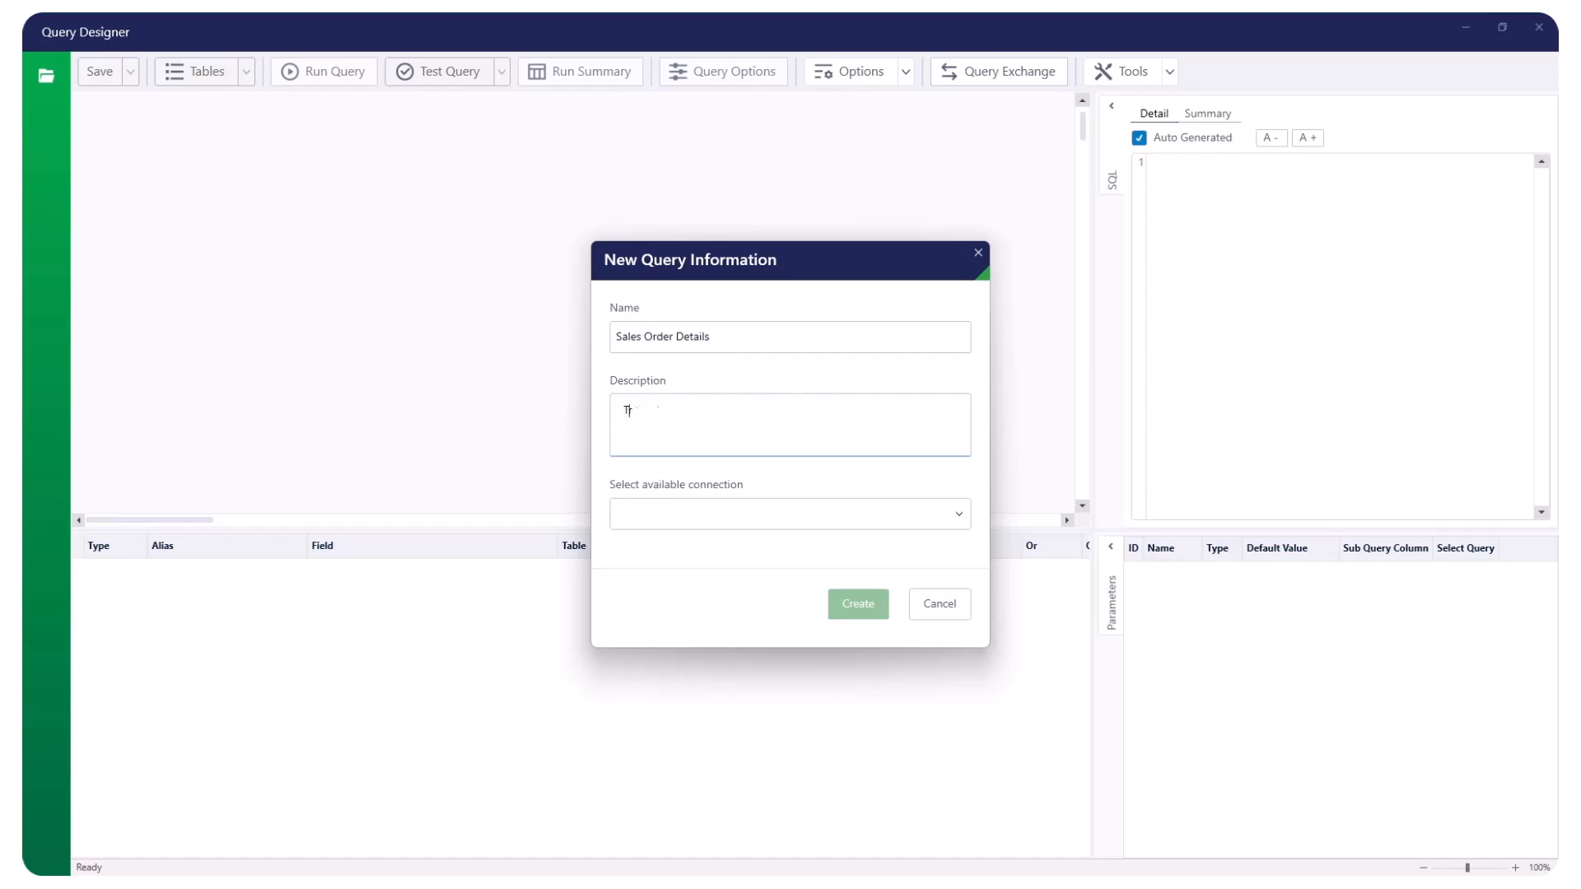
type("Training Vo")
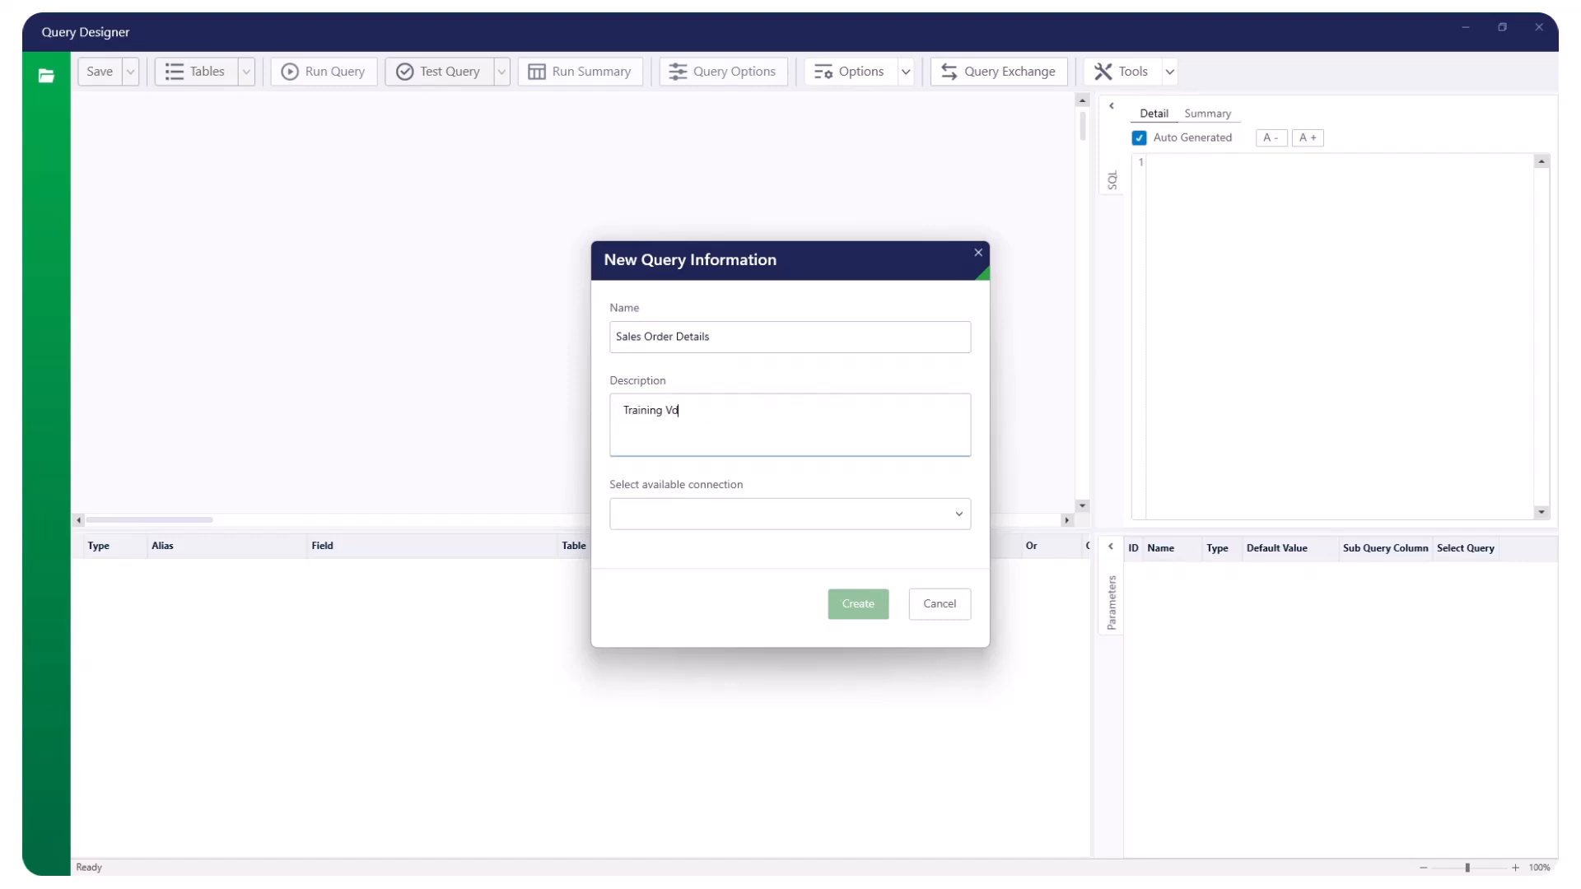
left_click(789, 514)
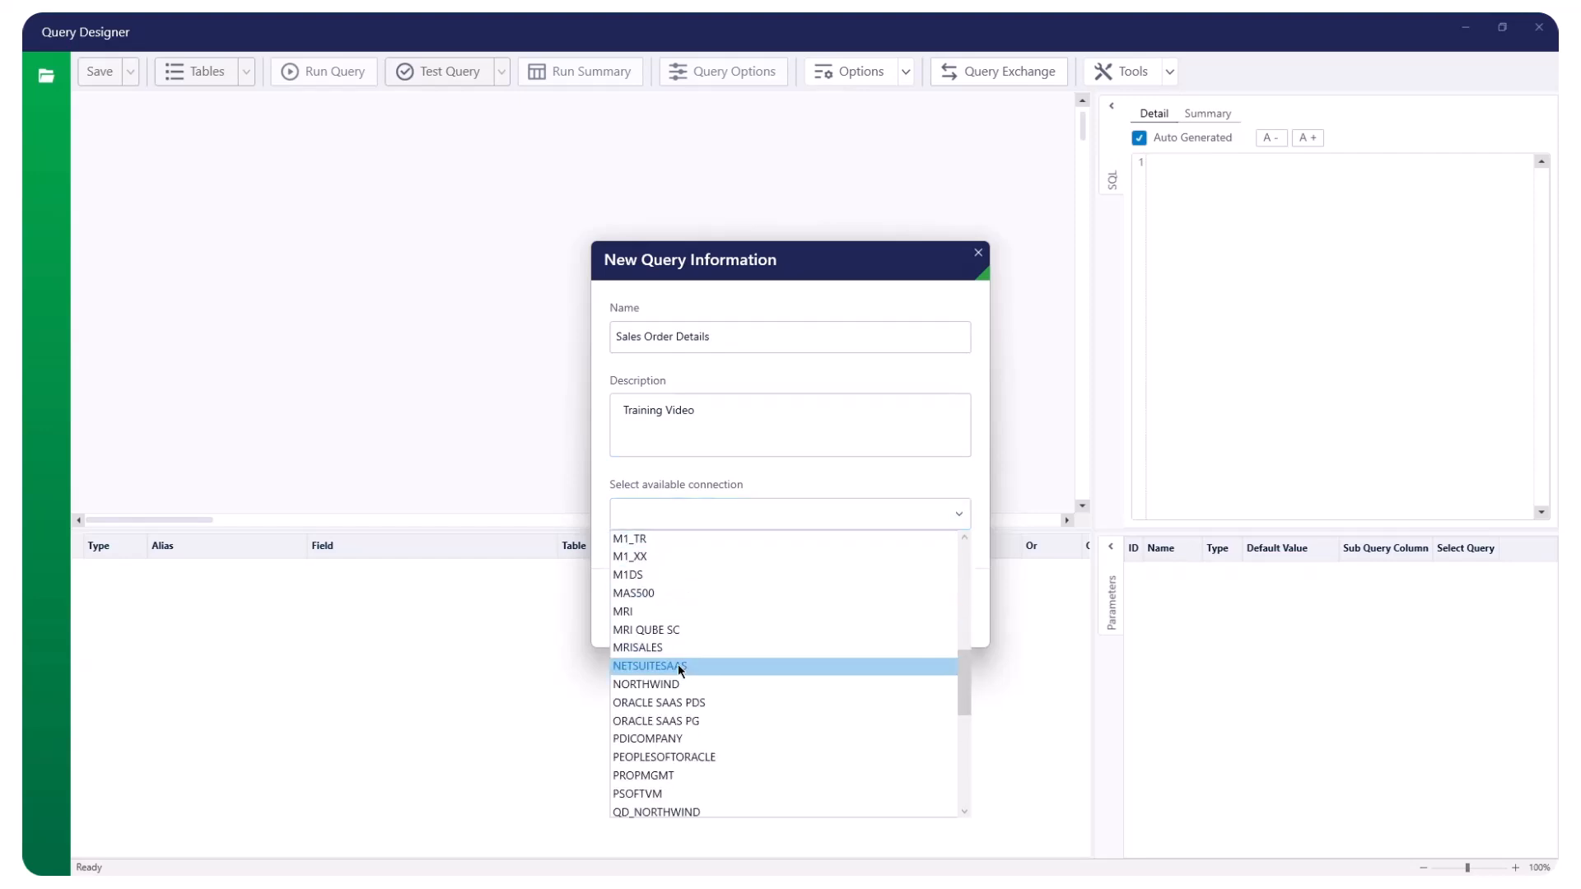
mouse_move(655, 685)
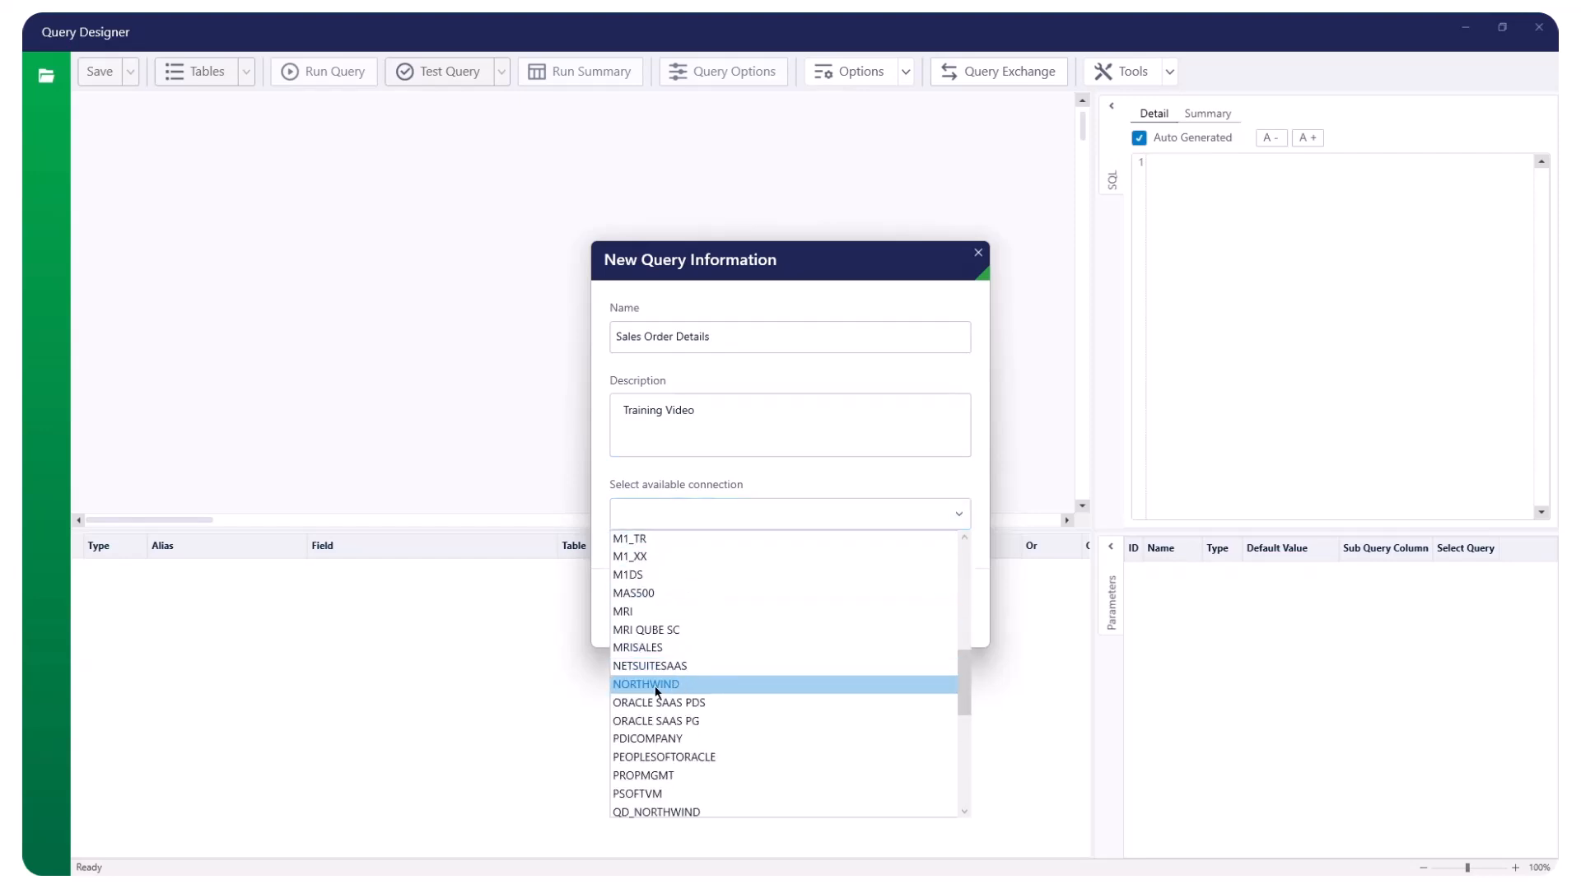
left_click(646, 686)
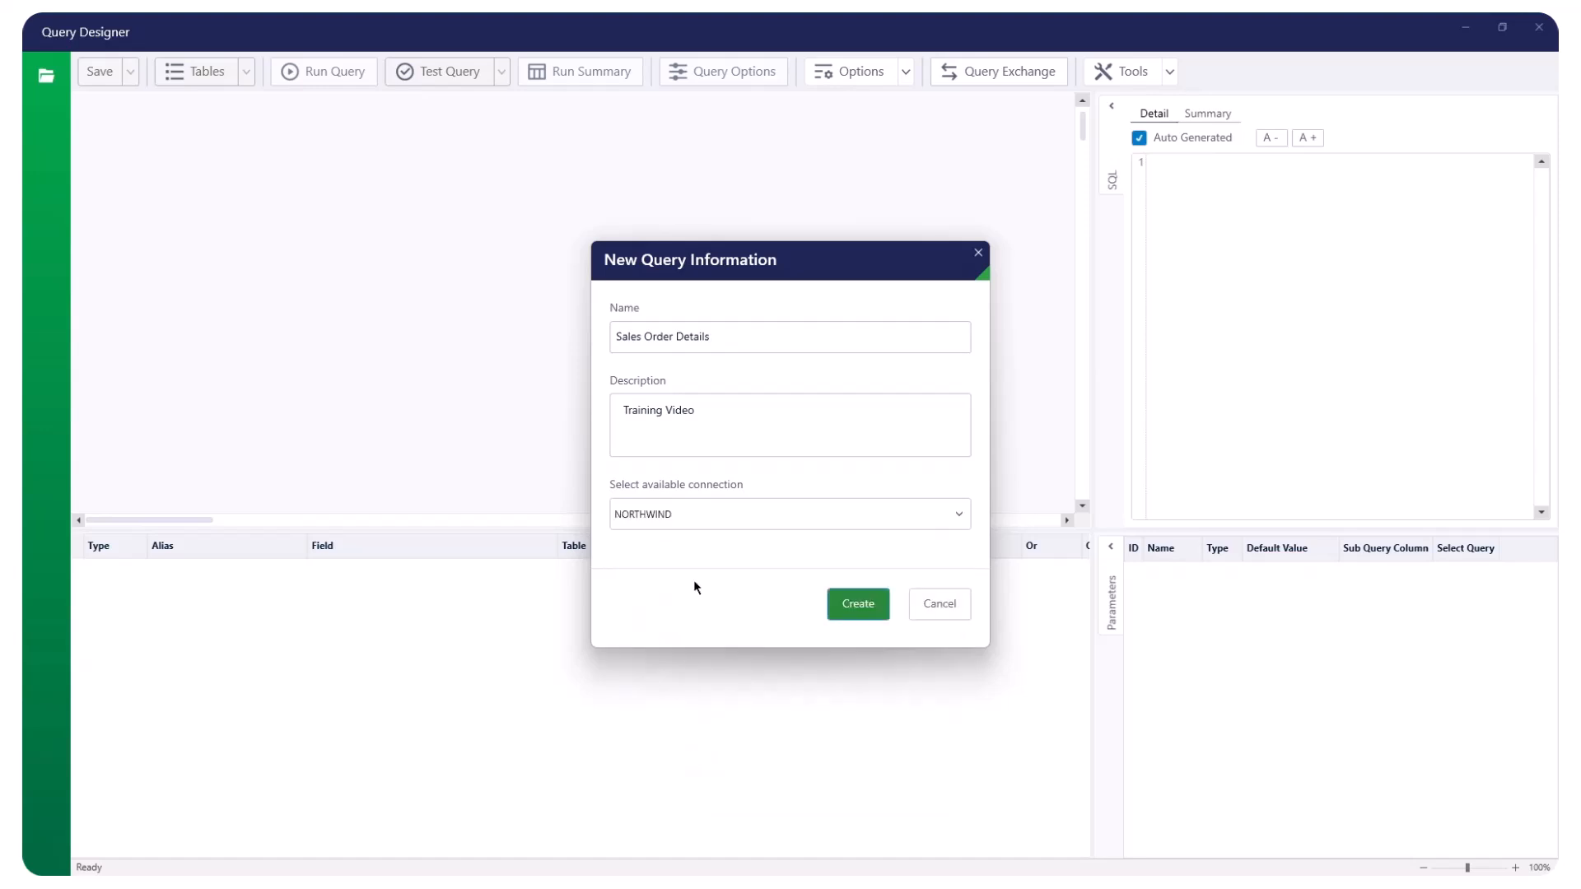
Step: Create the query and add the Invoices view from the Add Tables Views list
left_click(856, 605)
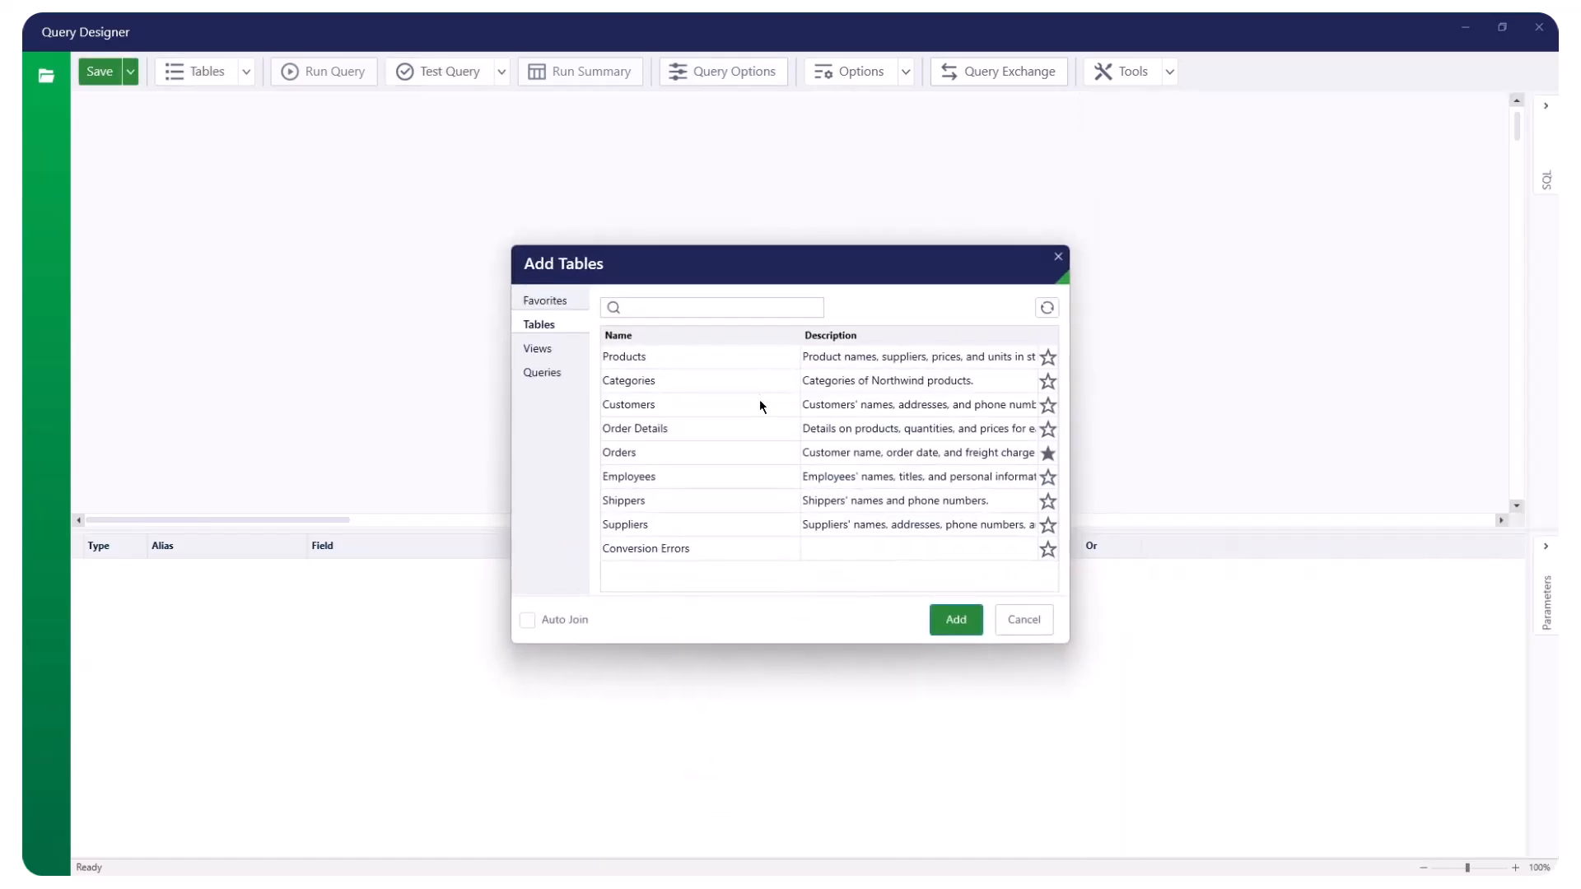
mouse_move(580, 282)
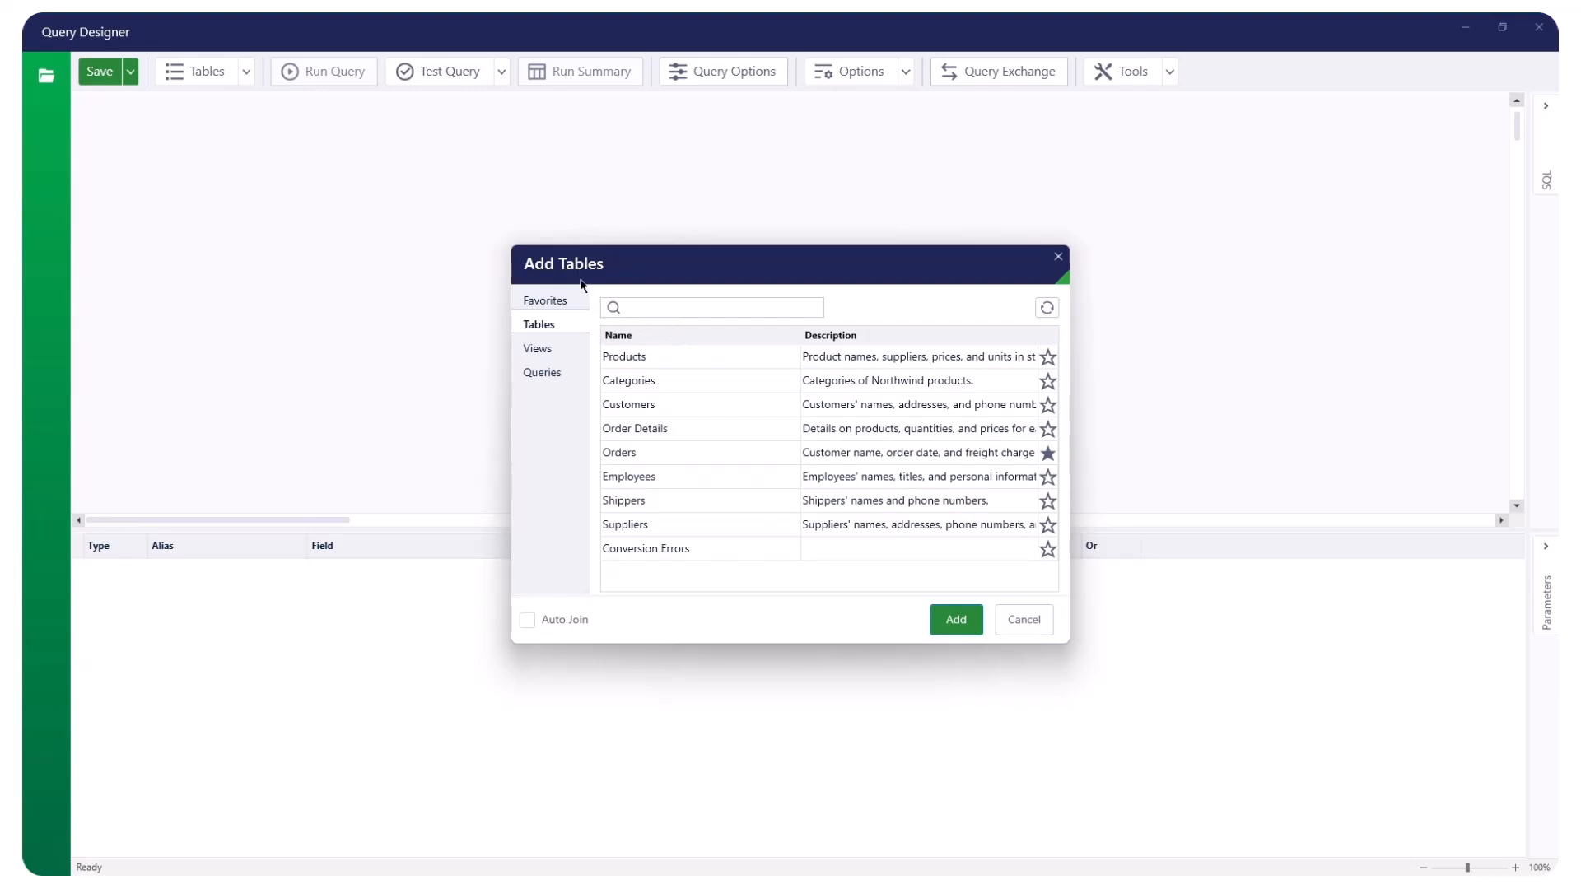
mouse_move(649, 553)
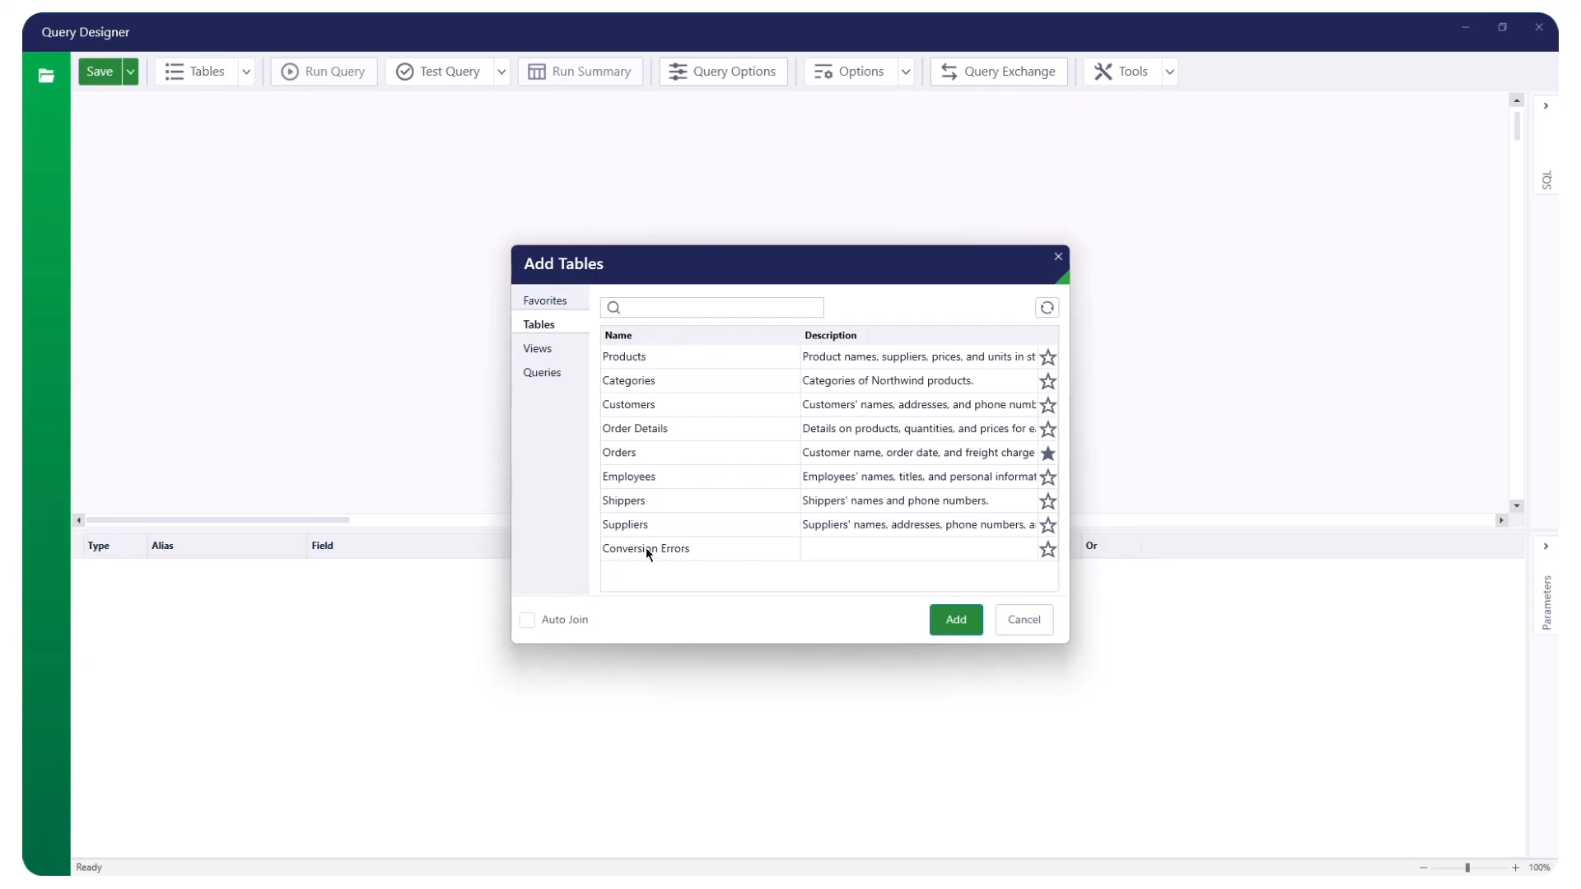
left_click(545, 299)
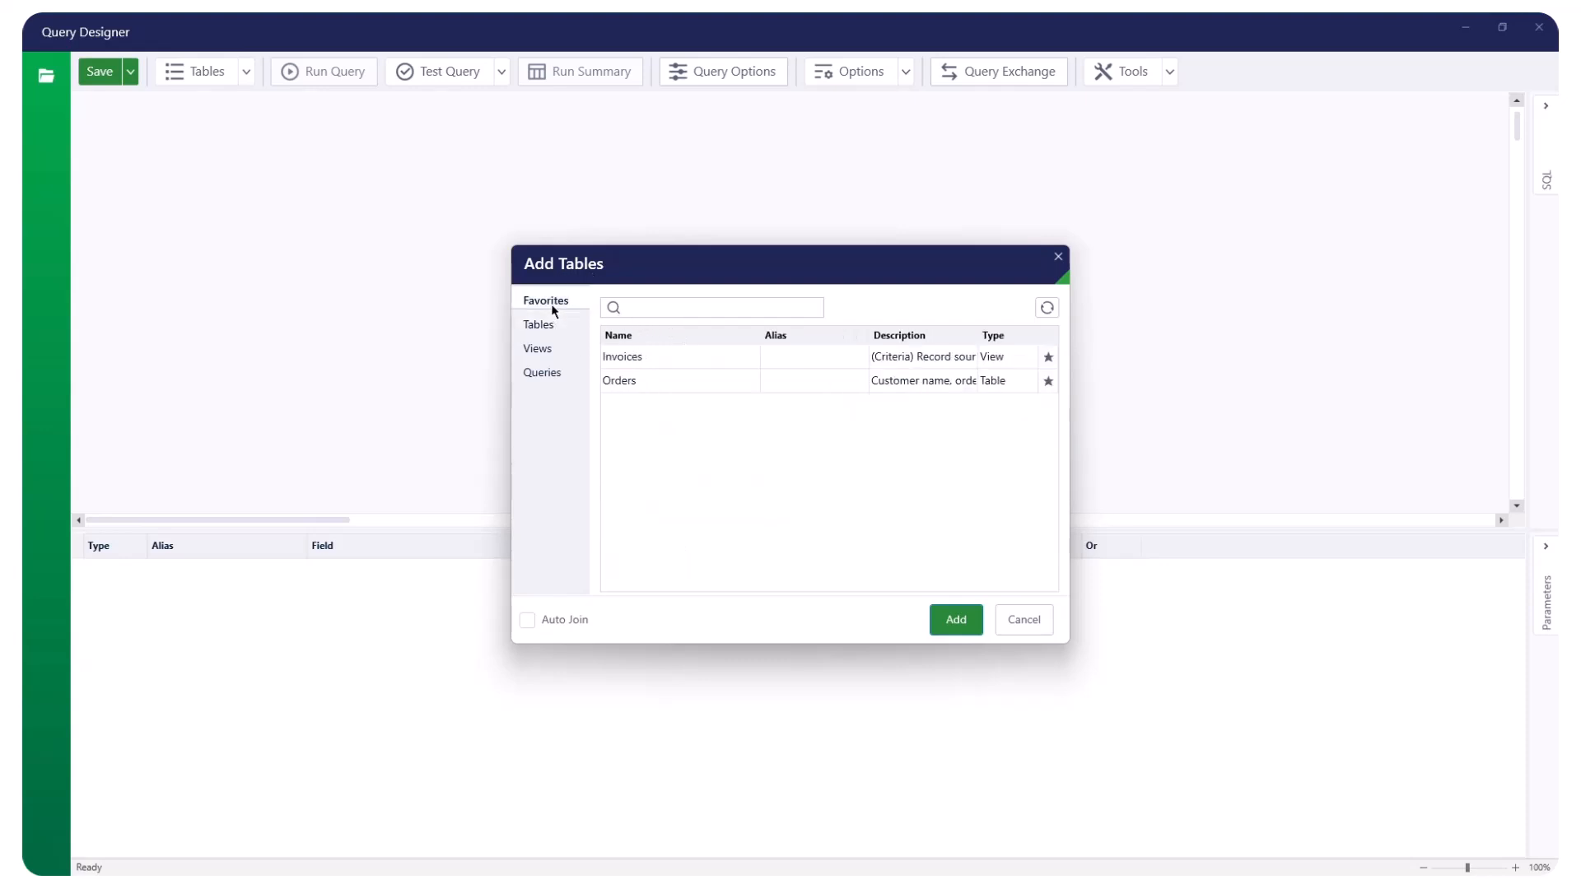
left_click(1048, 357)
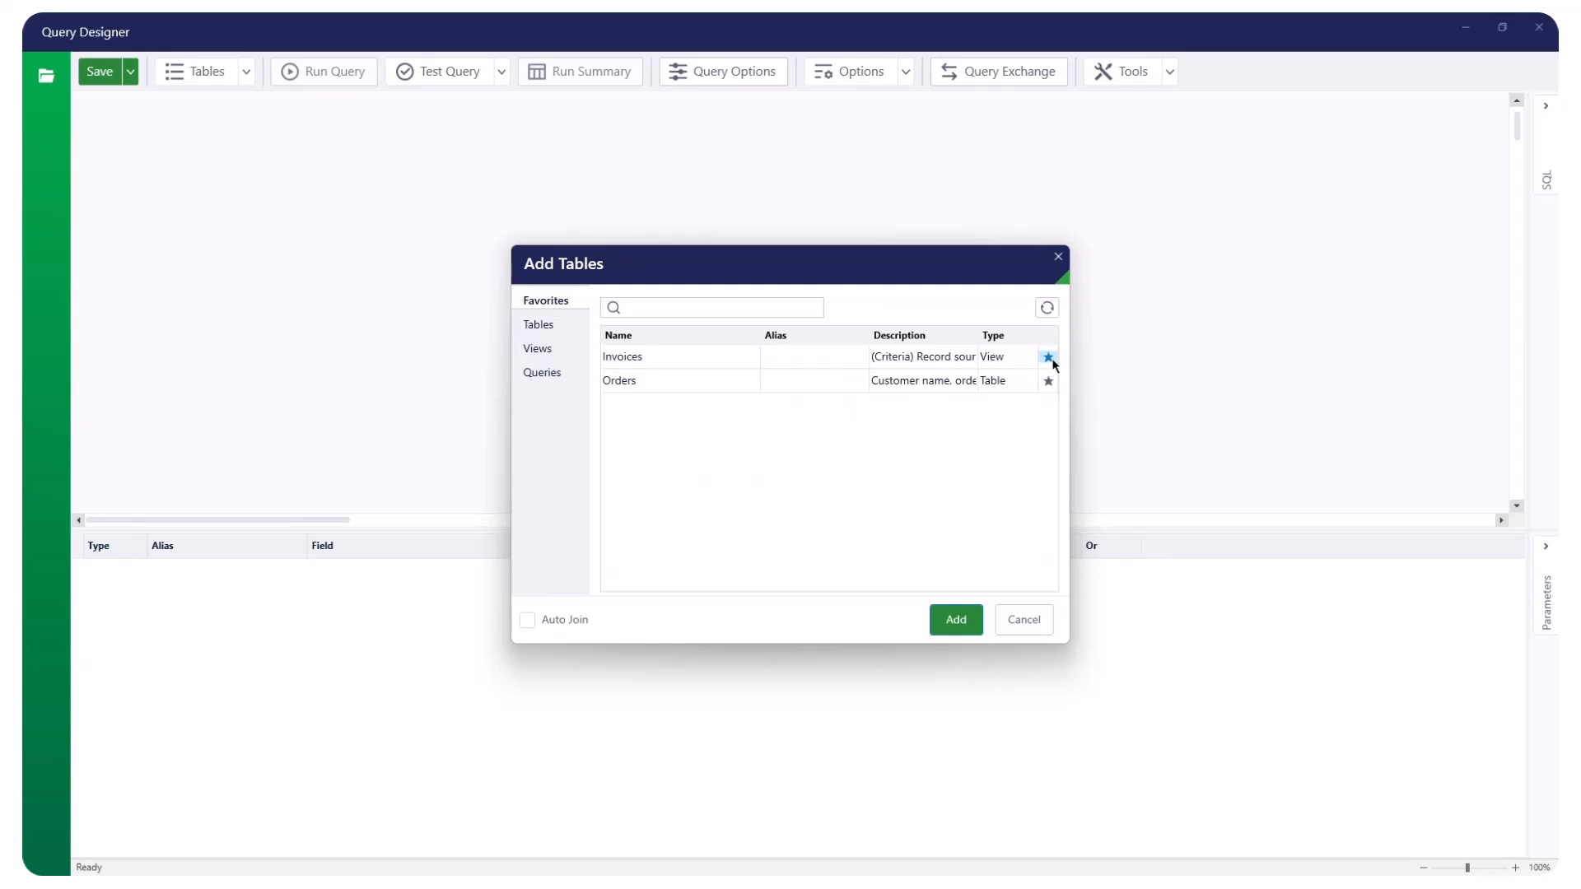
left_click(536, 324)
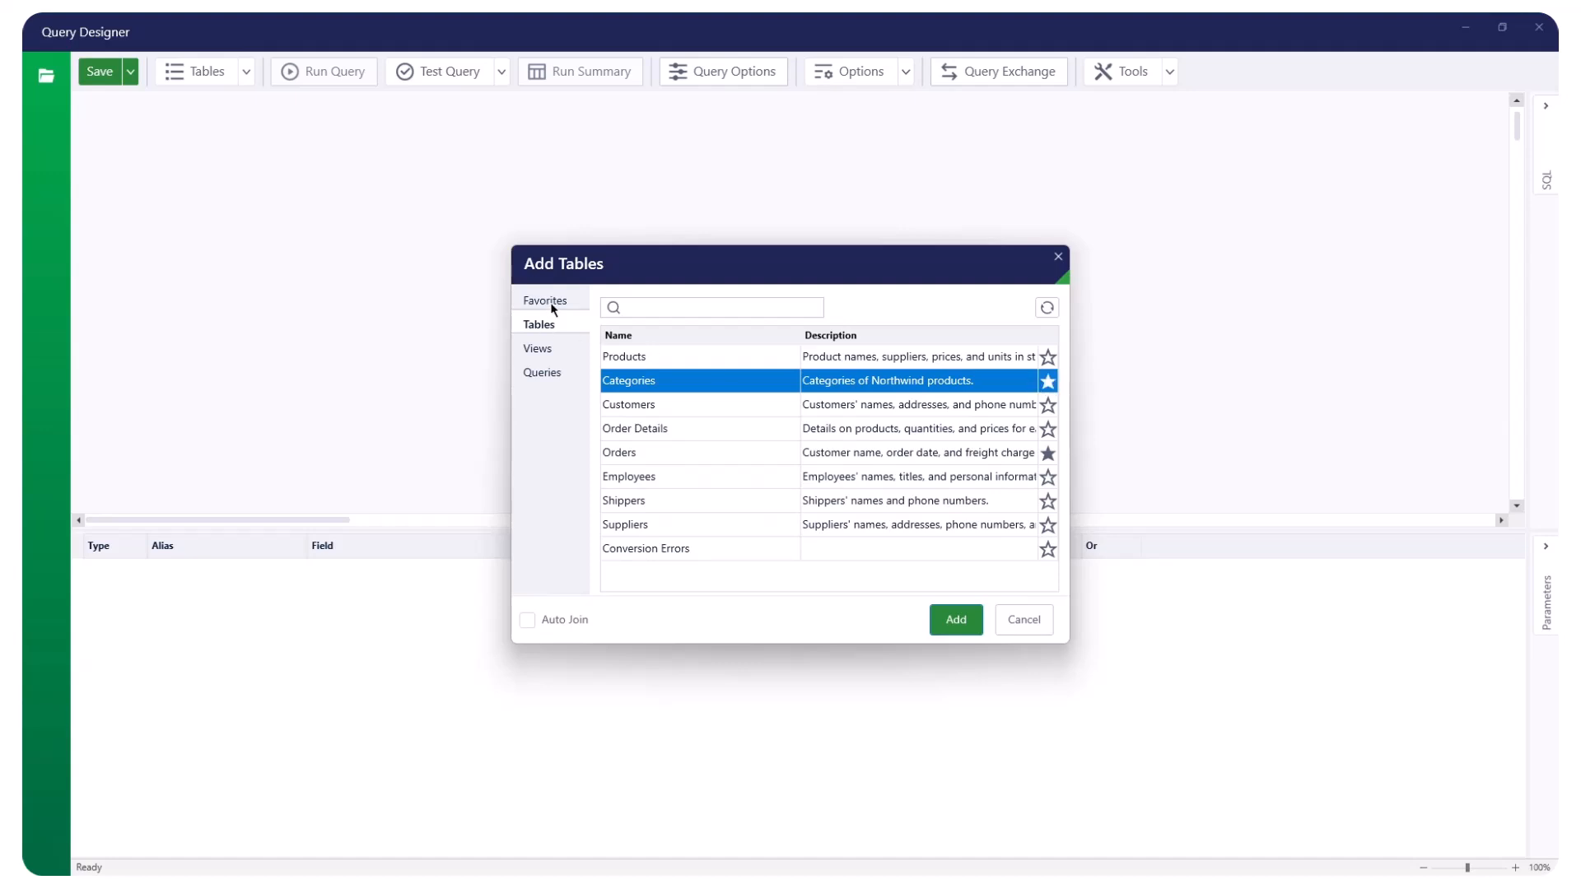
left_click(537, 348)
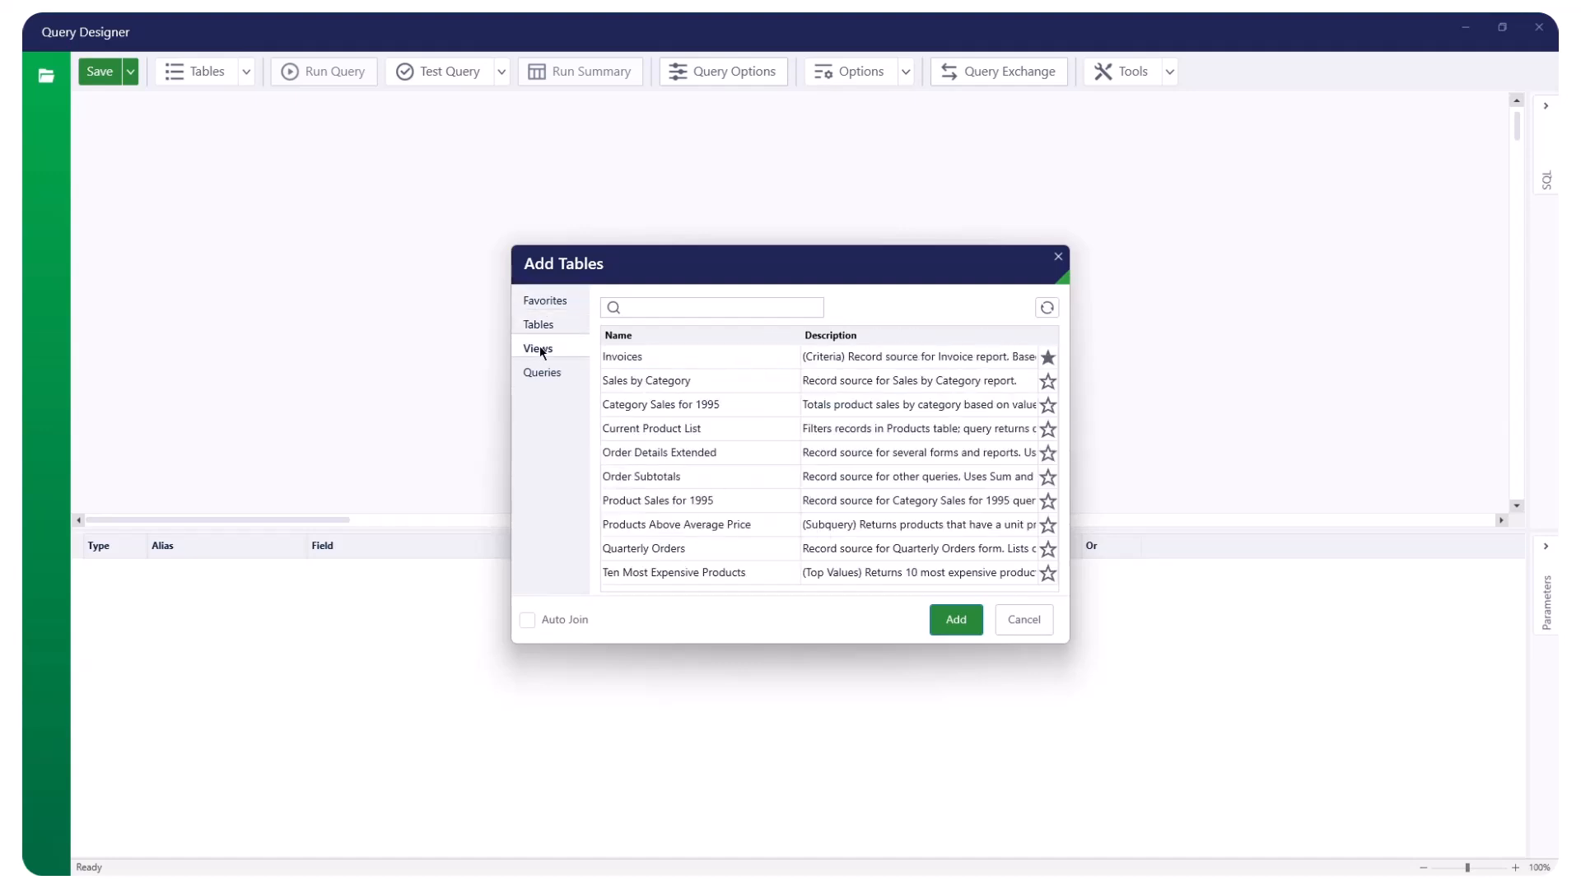
mouse_move(559, 354)
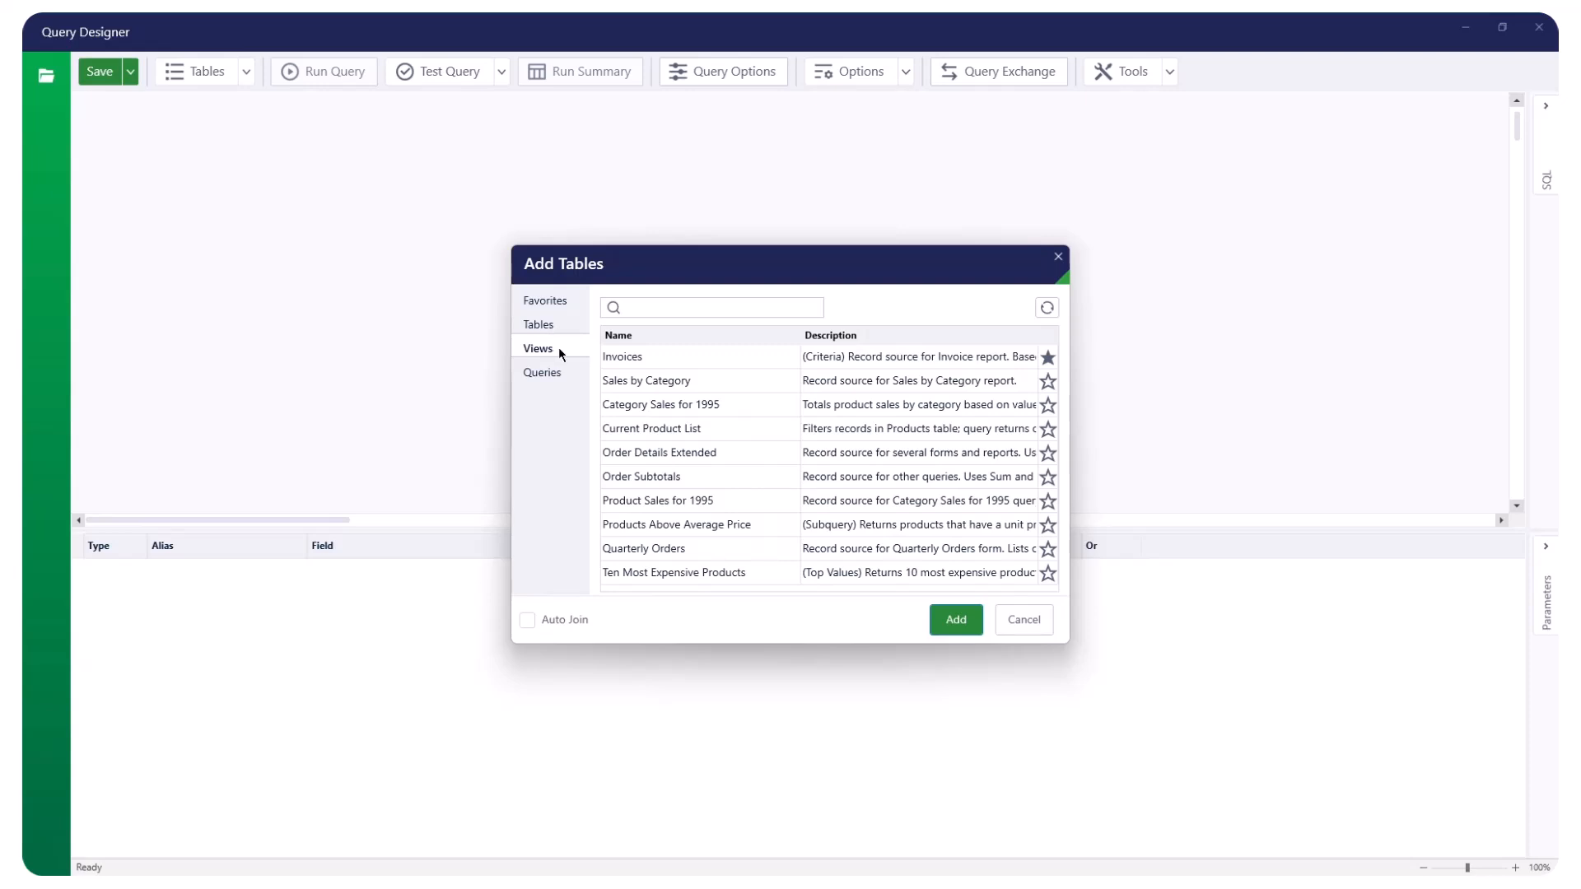
left_click(542, 372)
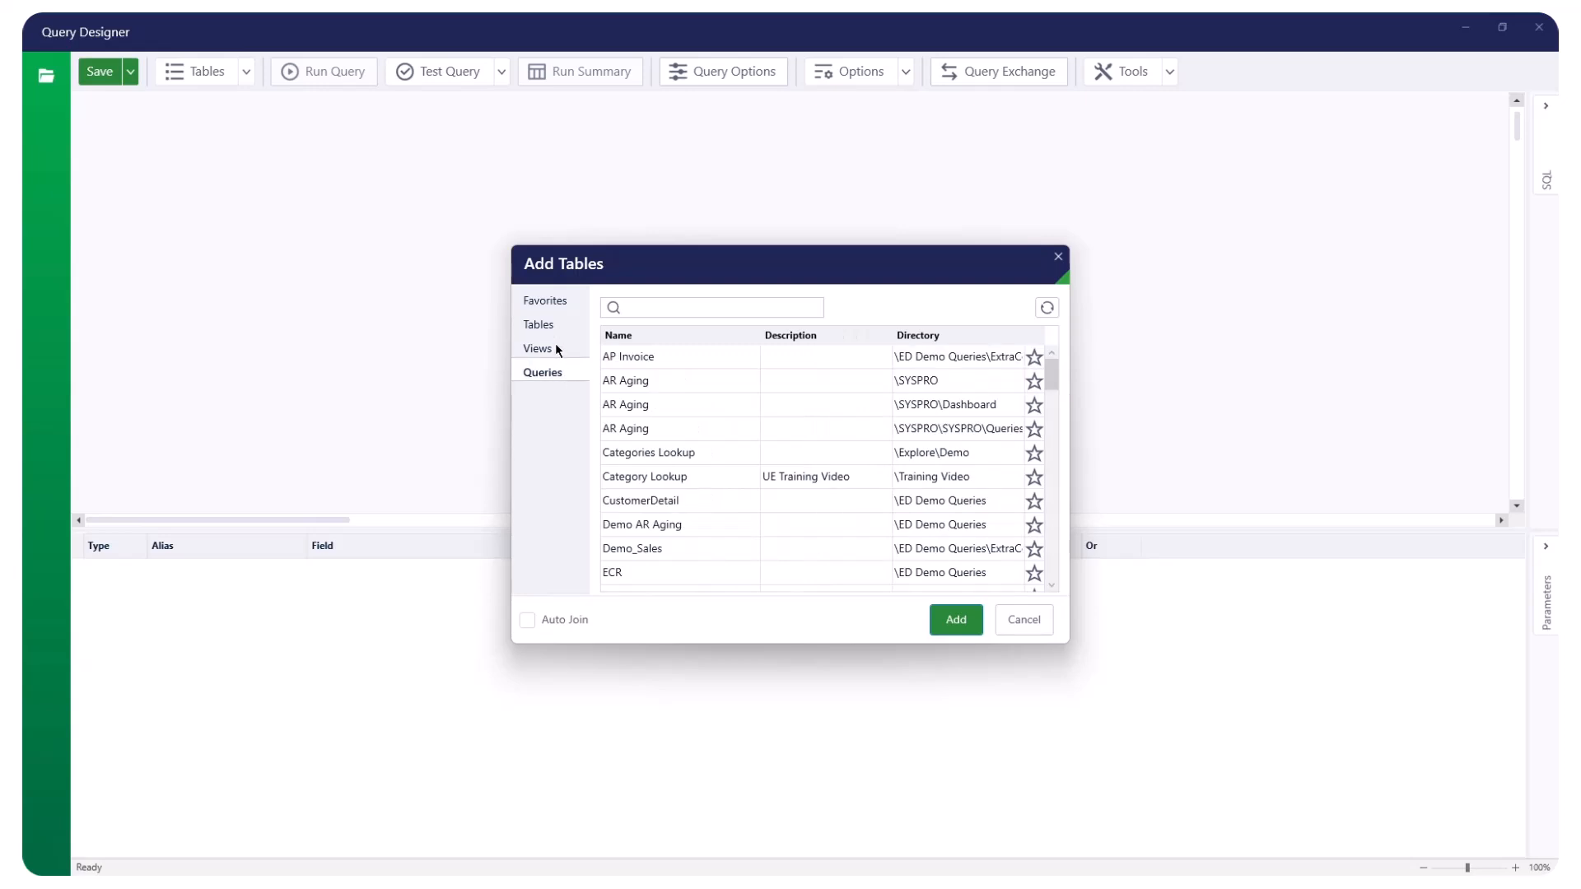
left_click(537, 347)
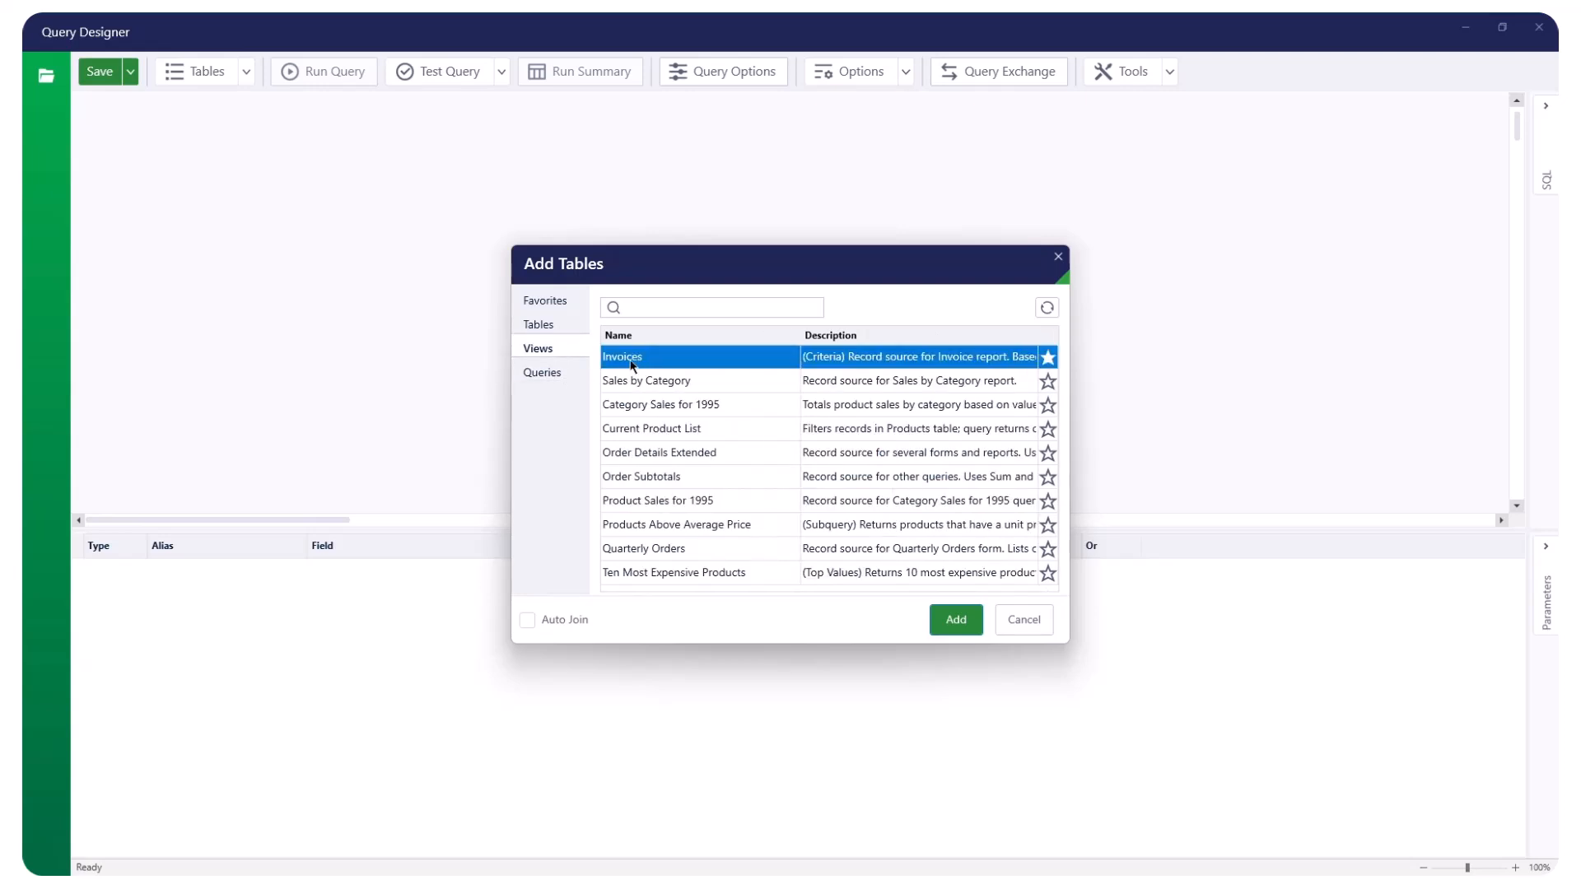
left_click(954, 619)
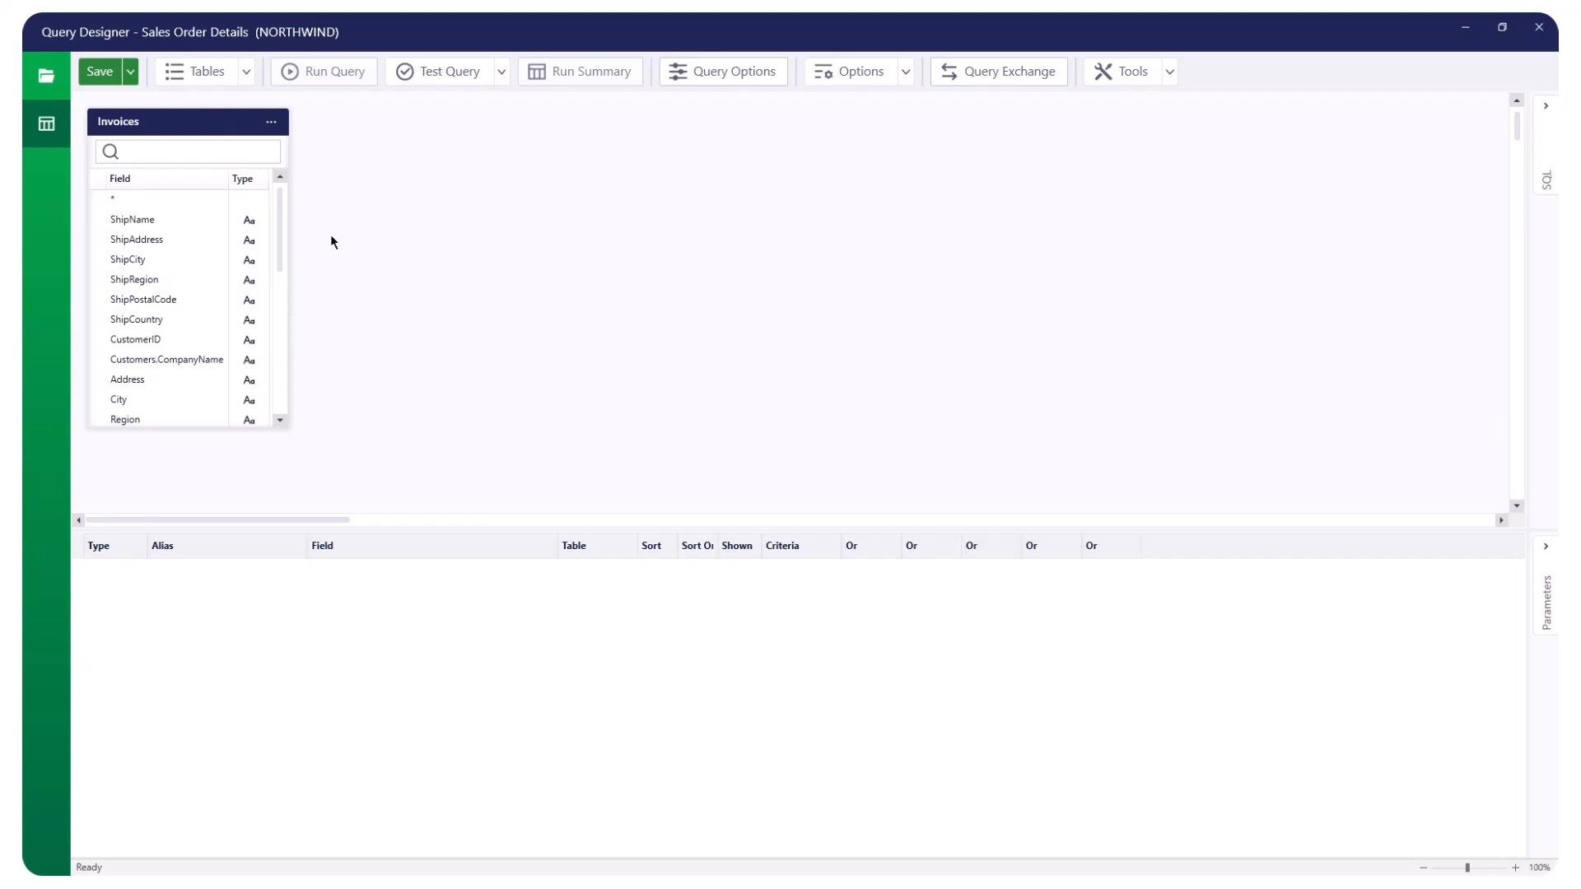
right_click(132, 199)
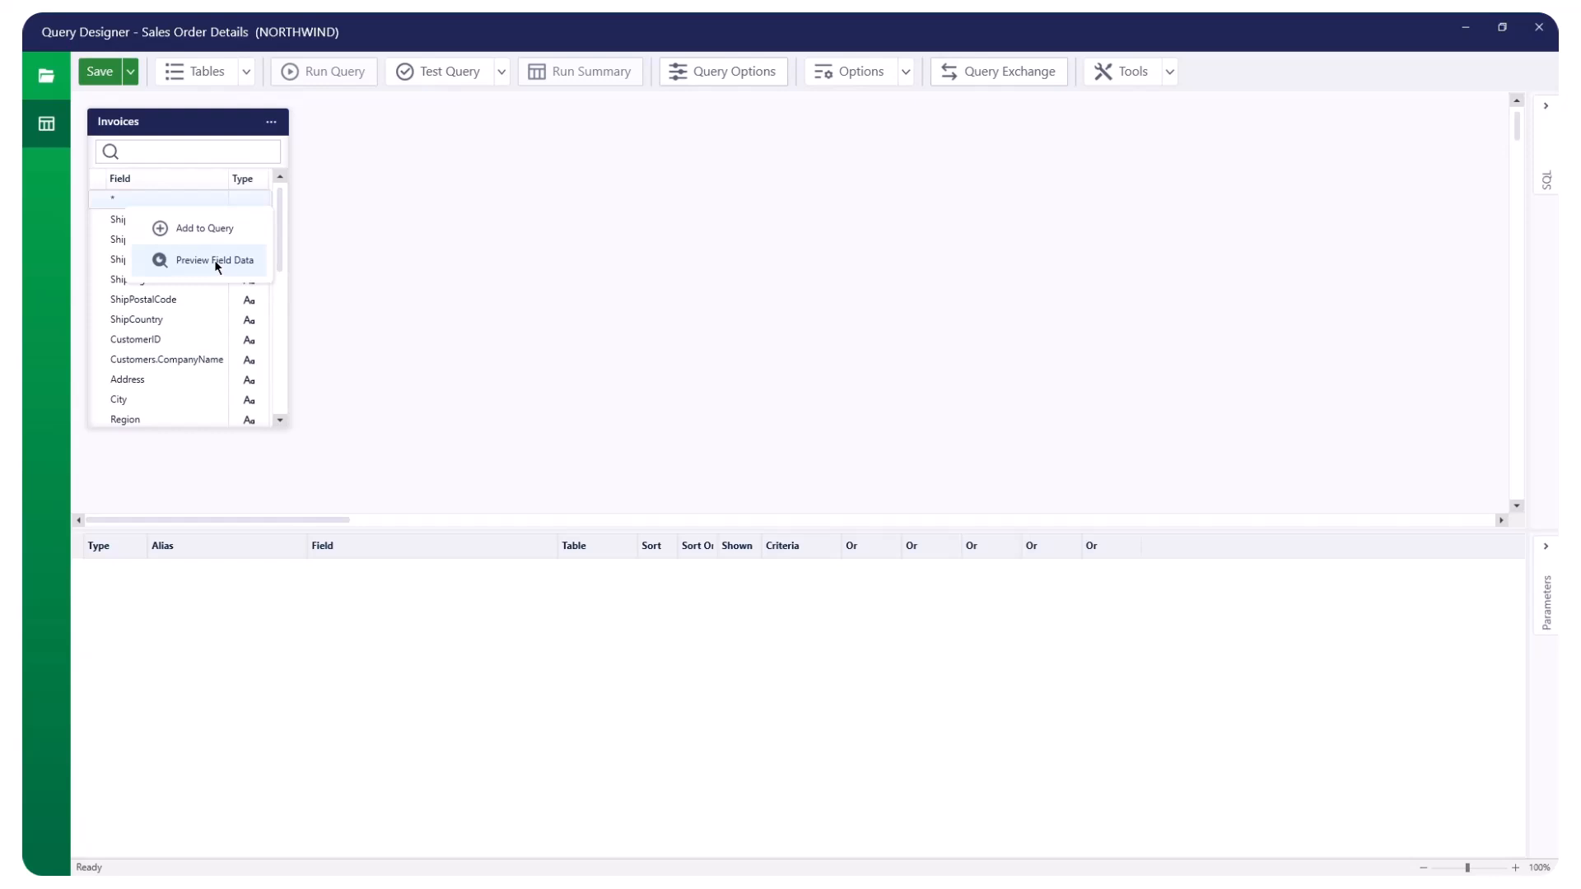
left_click(214, 260)
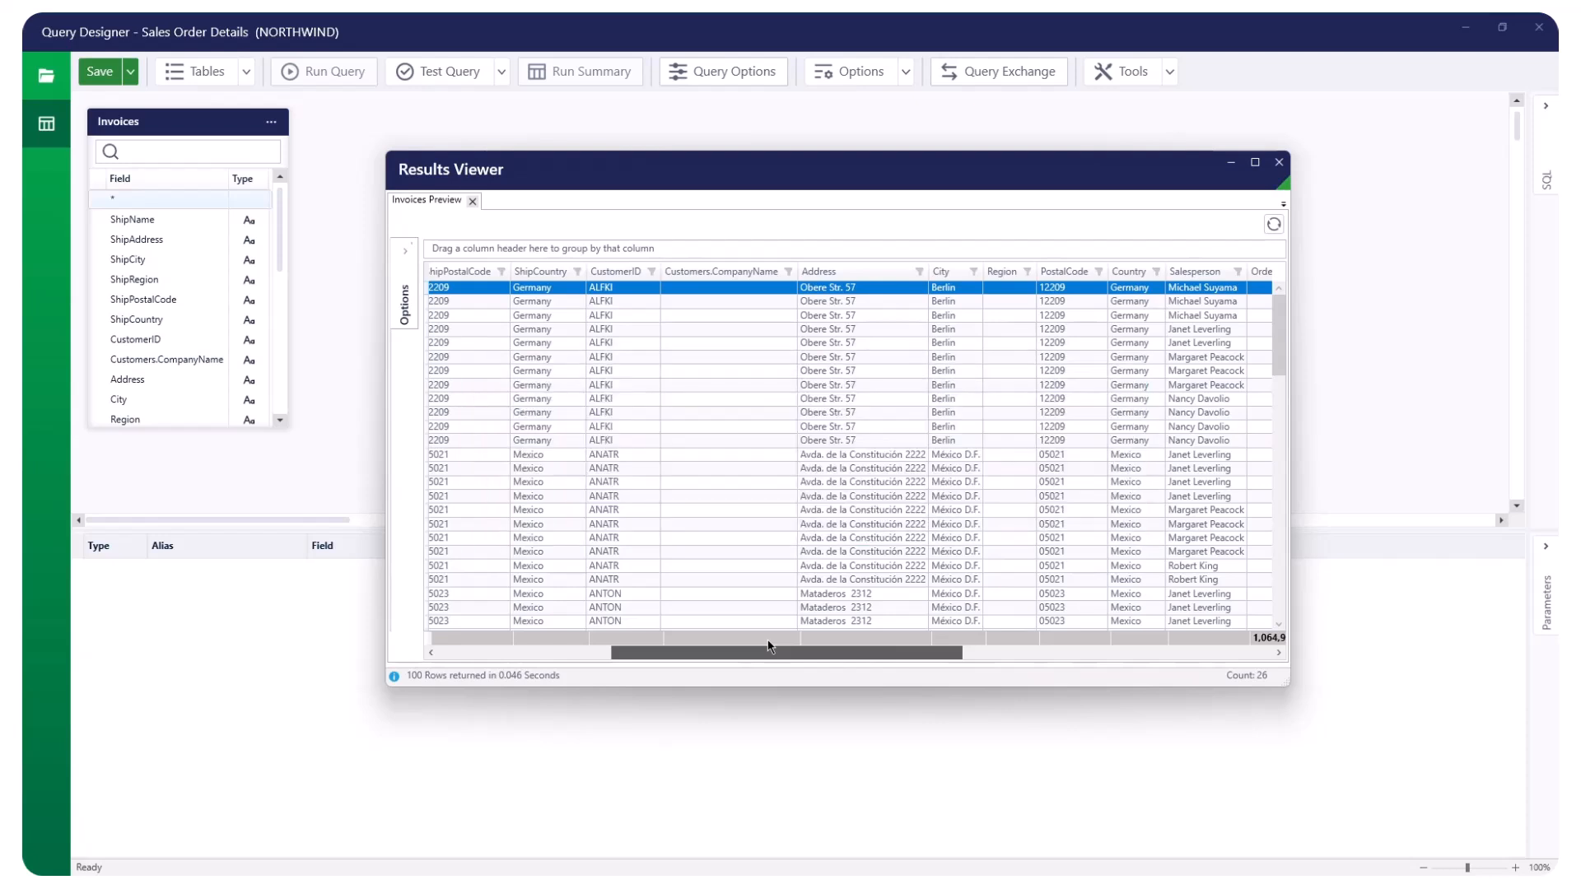
left_click(1278, 163)
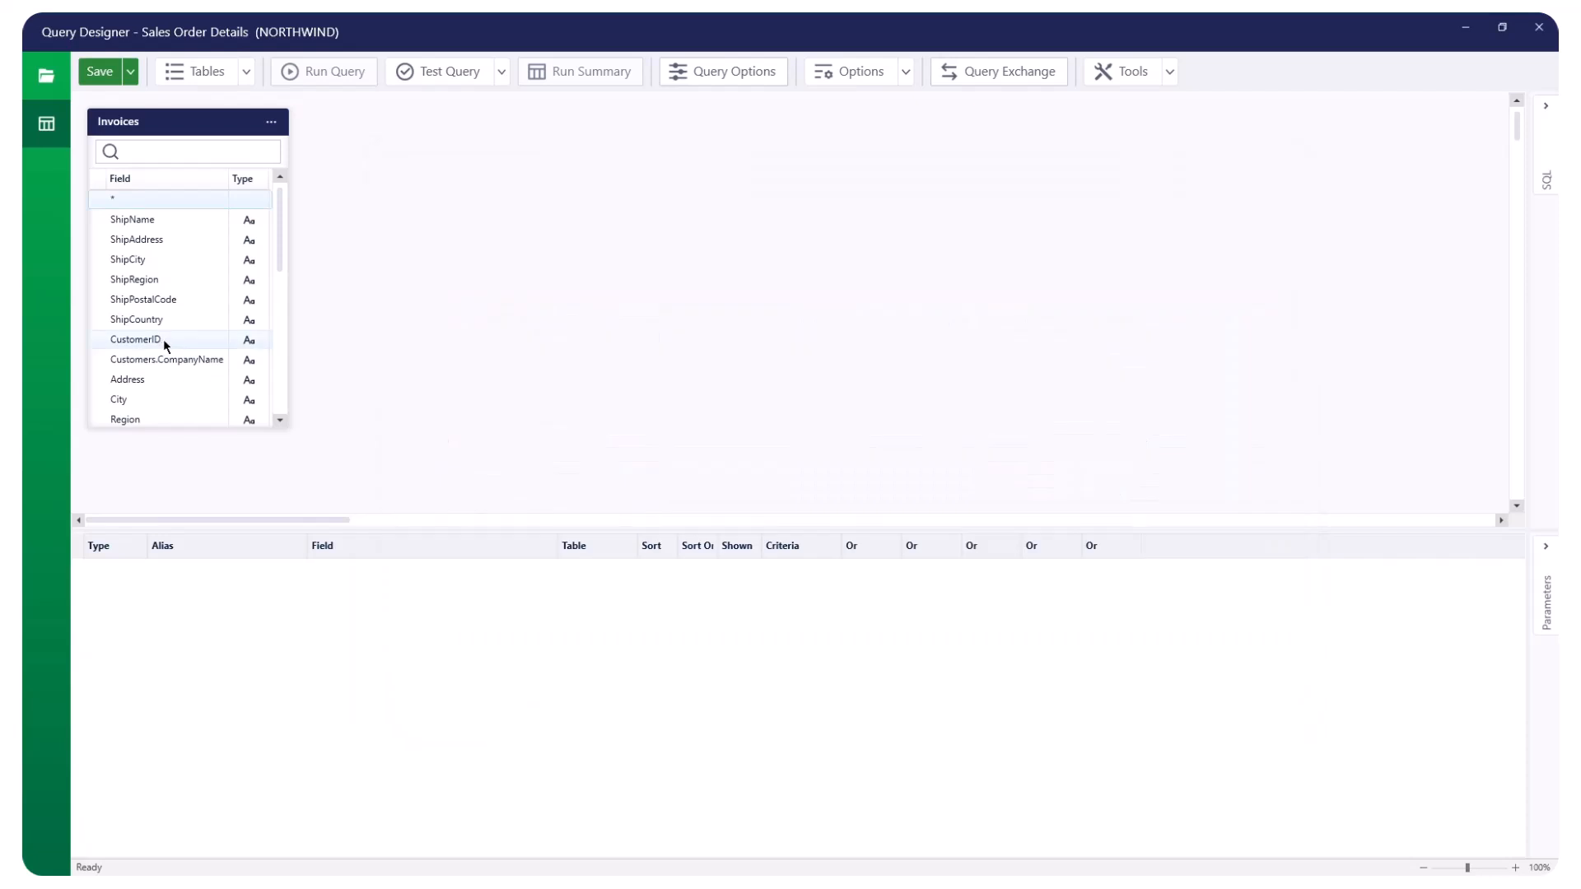
Step: Add CustomerID to the field list, sort OrderDate descending, and hide CustomerID from output
right_click(135, 339)
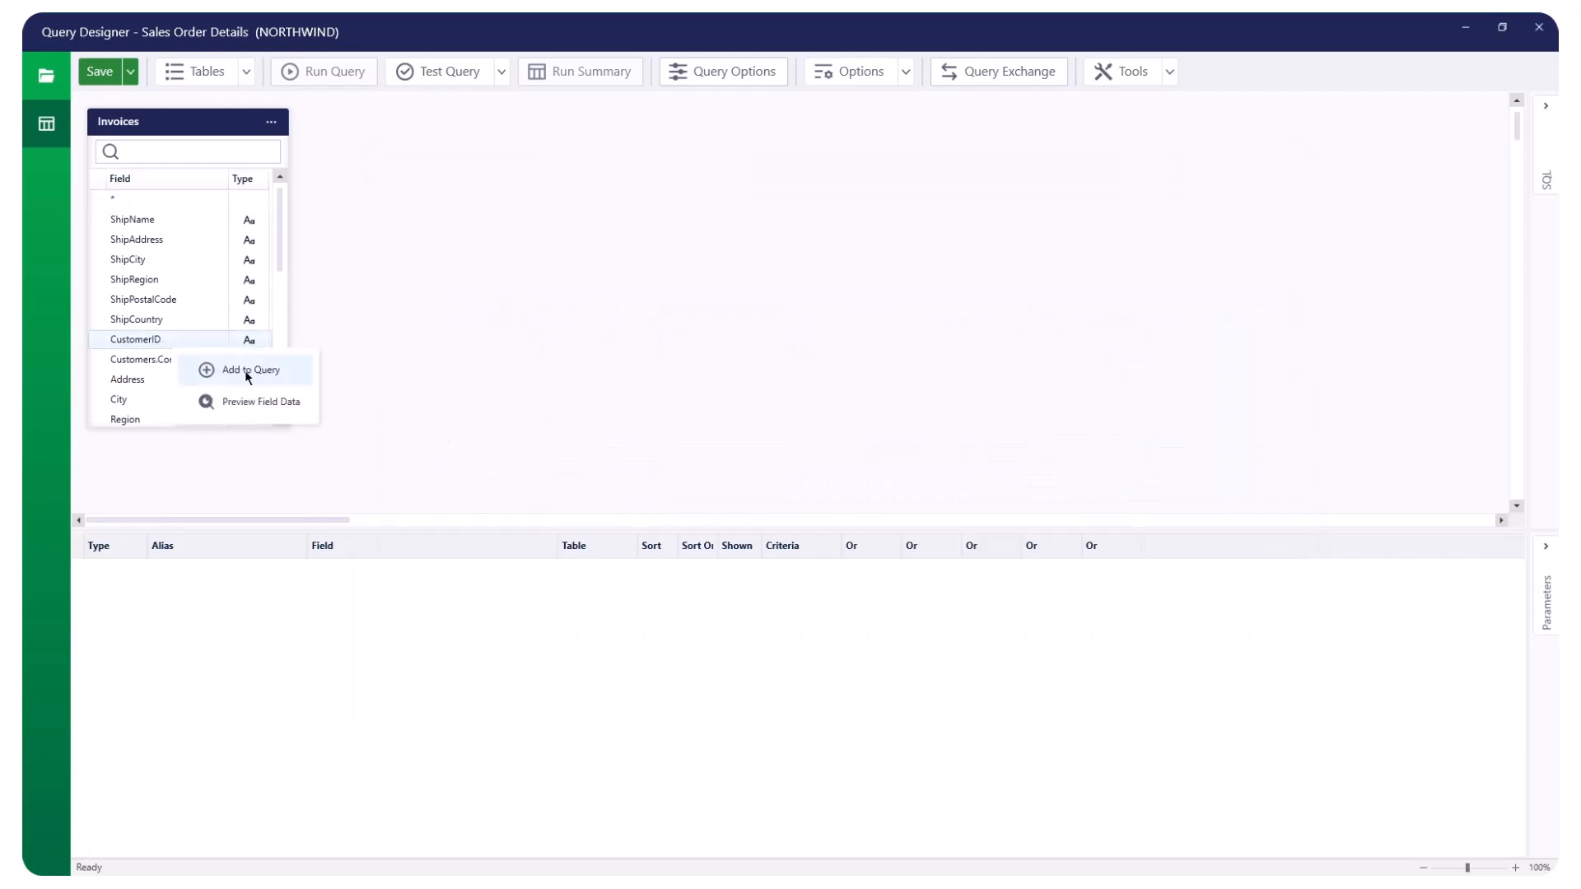
left_click(249, 369)
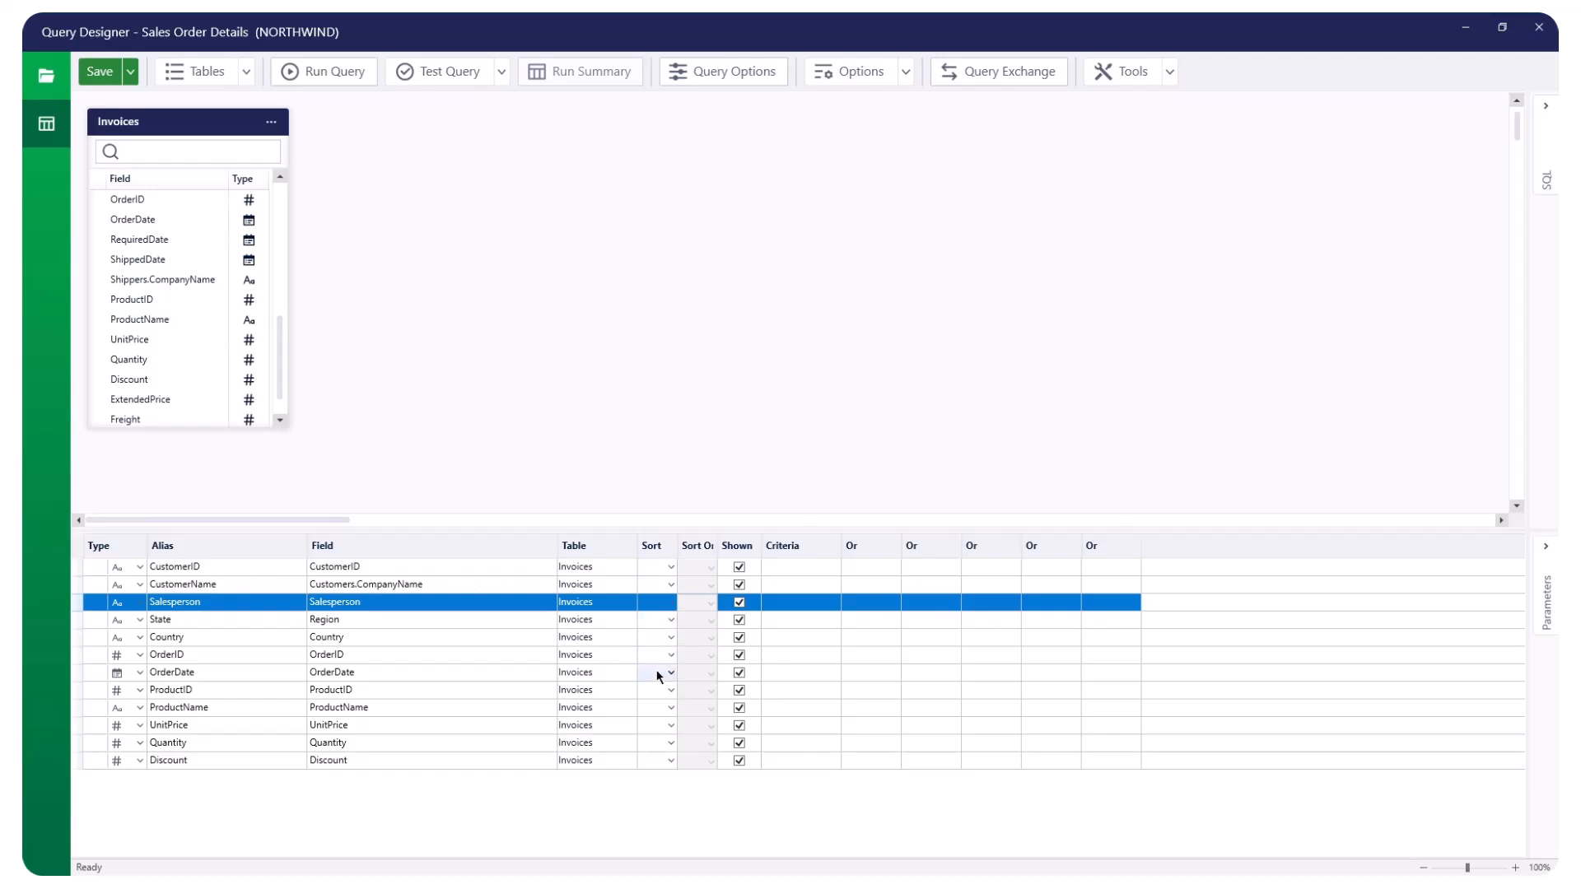
left_click(669, 672)
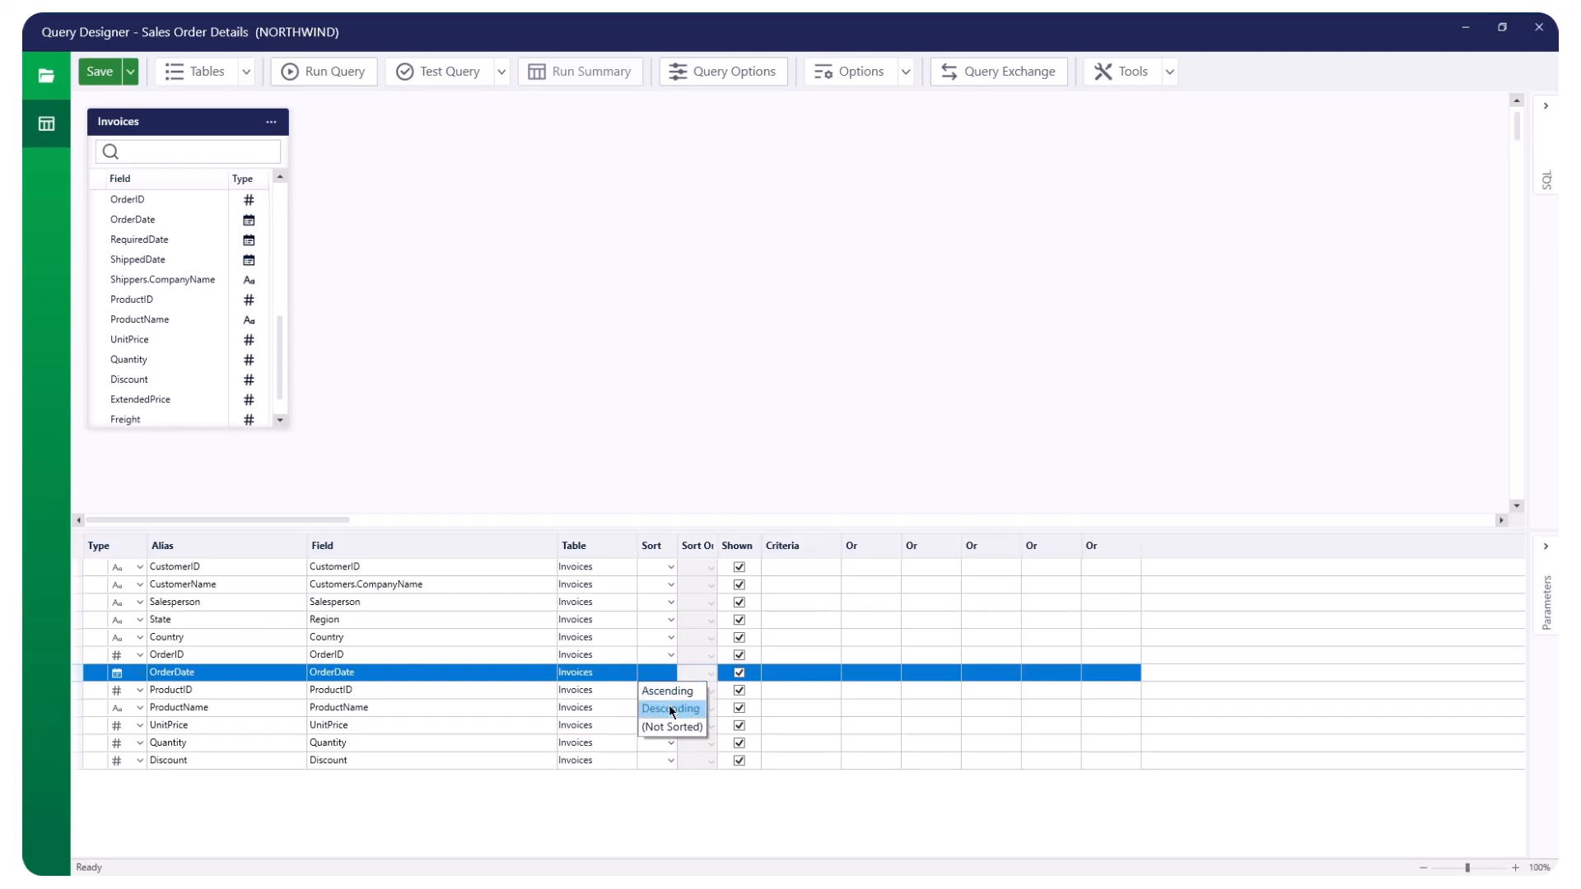
left_click(669, 709)
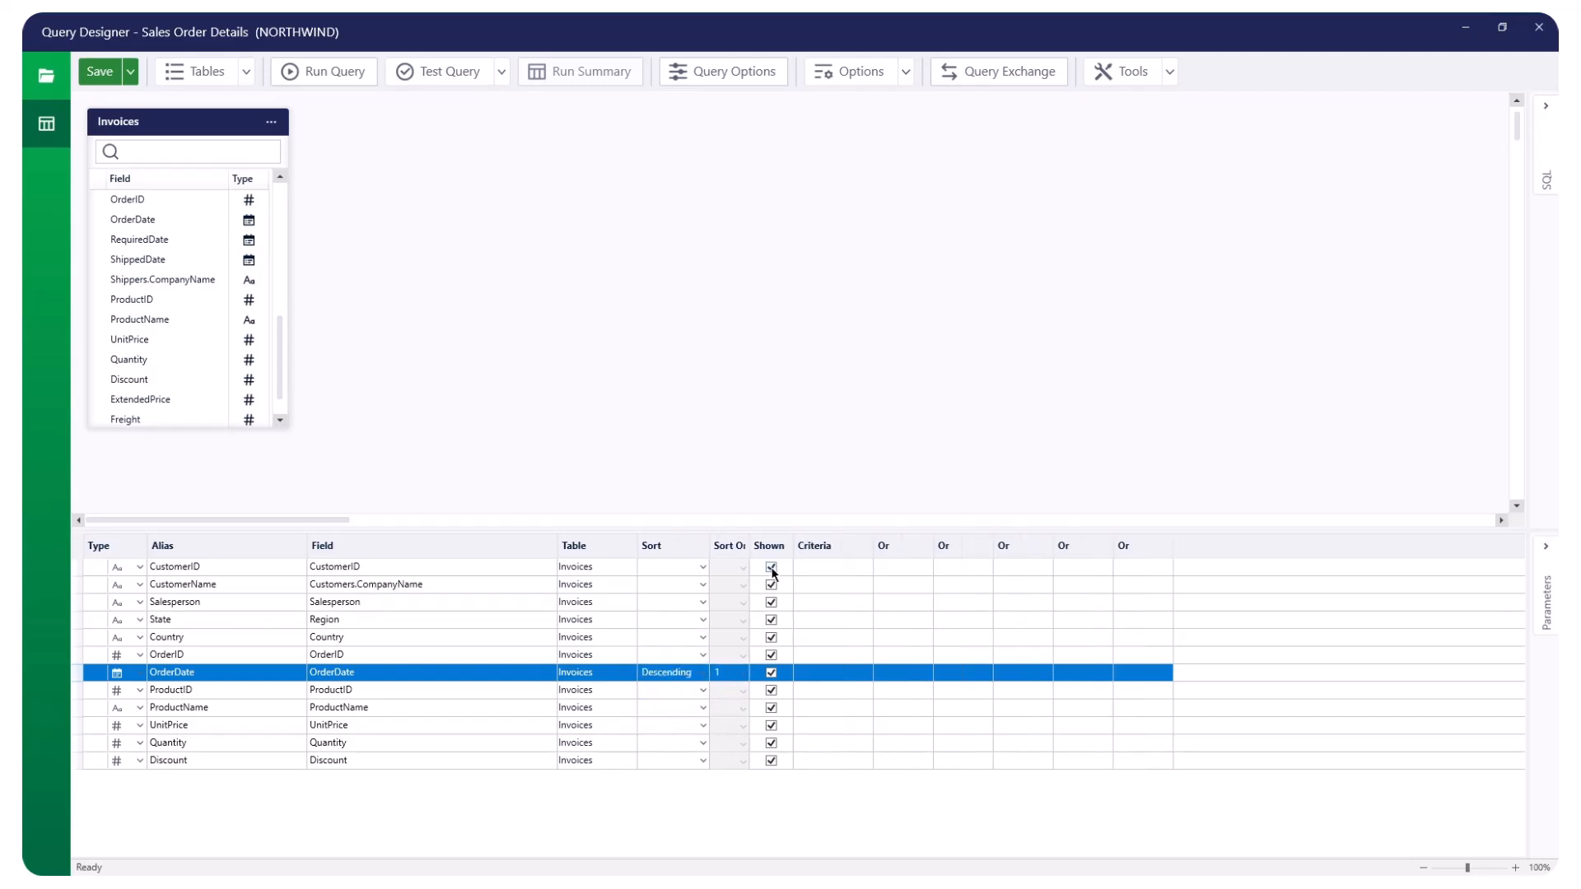
left_click(771, 565)
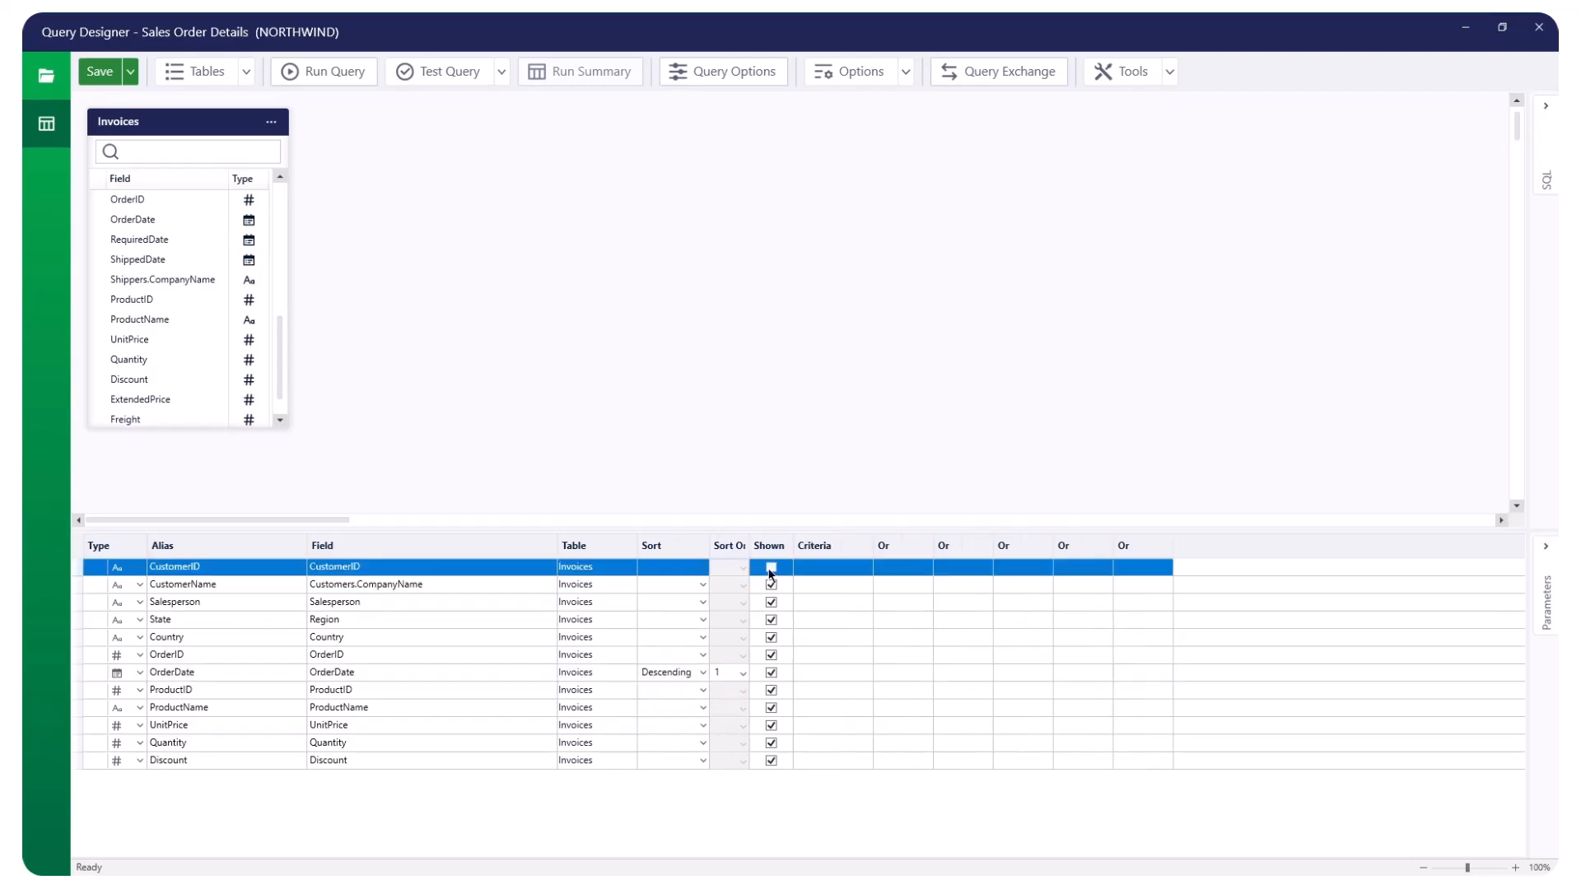
left_click(770, 565)
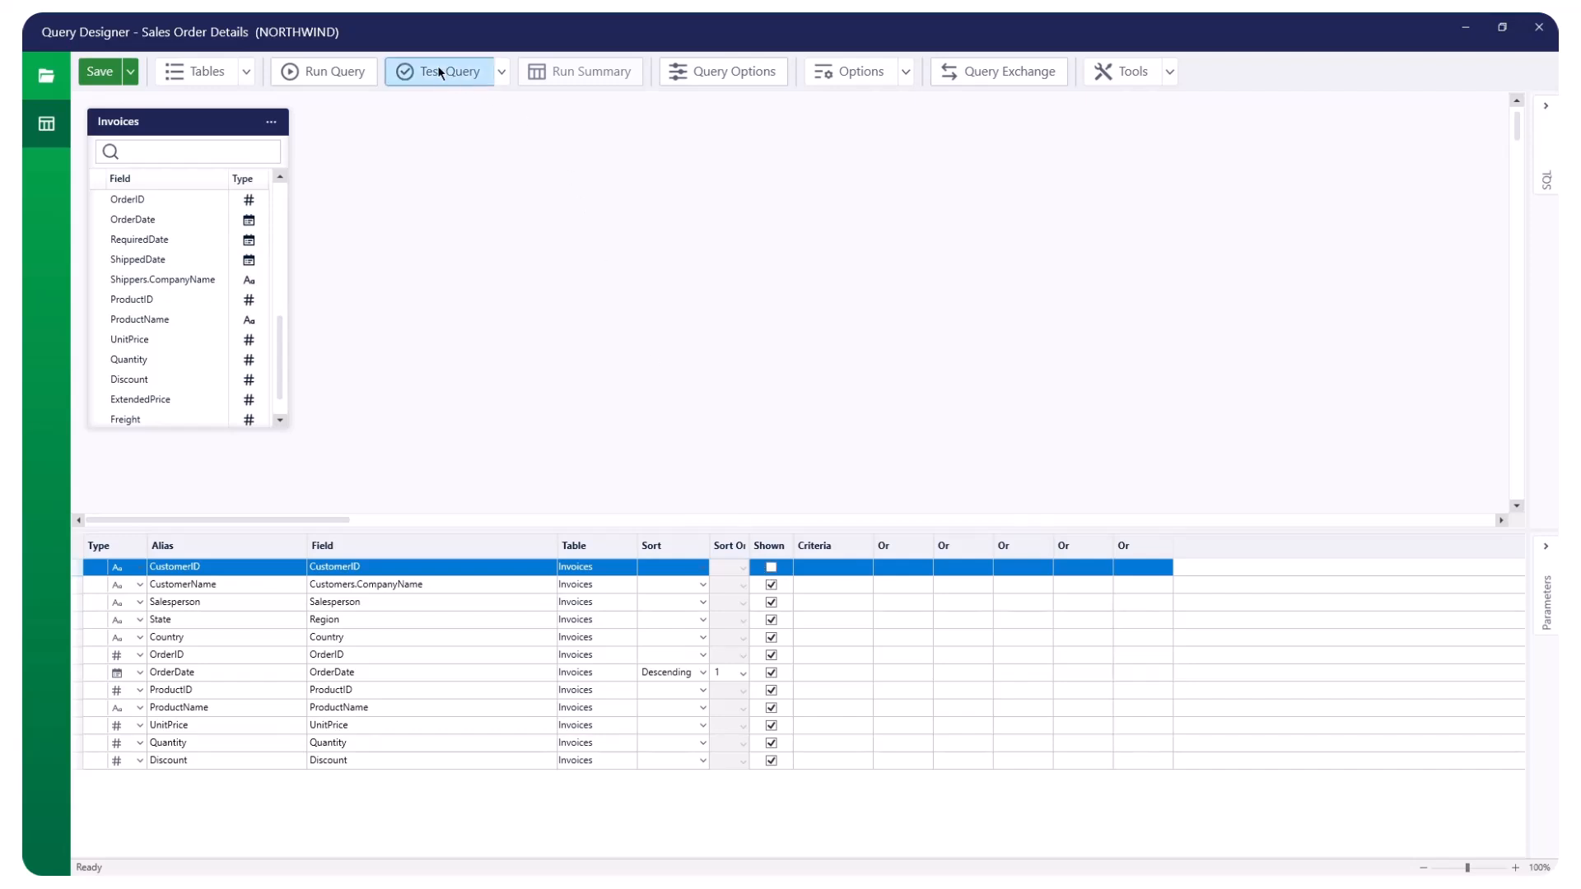
left_click(440, 71)
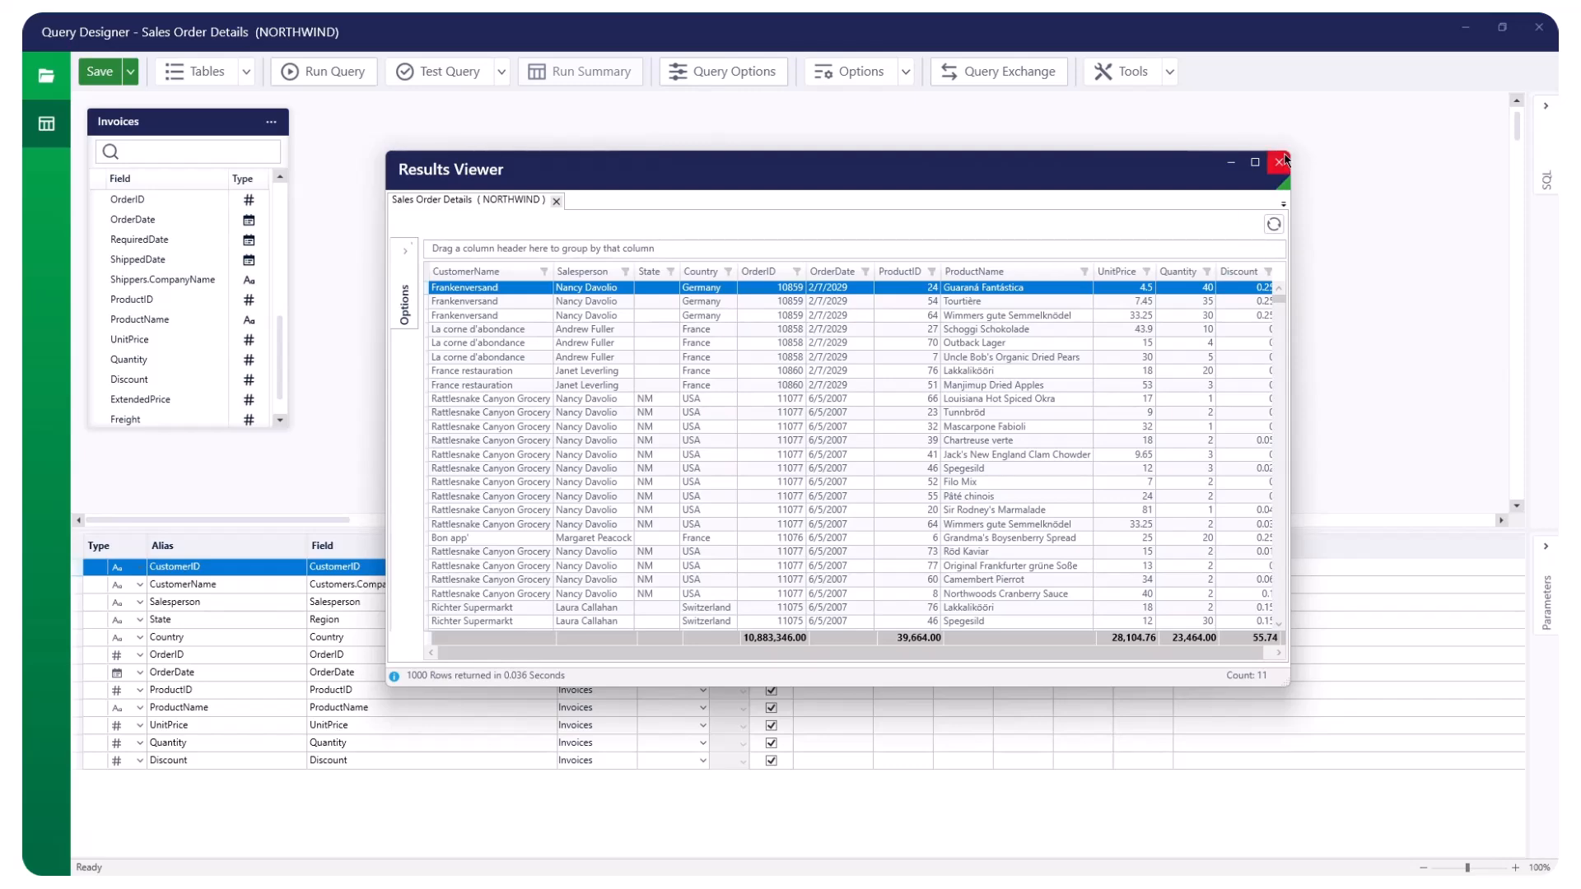
left_click(1281, 161)
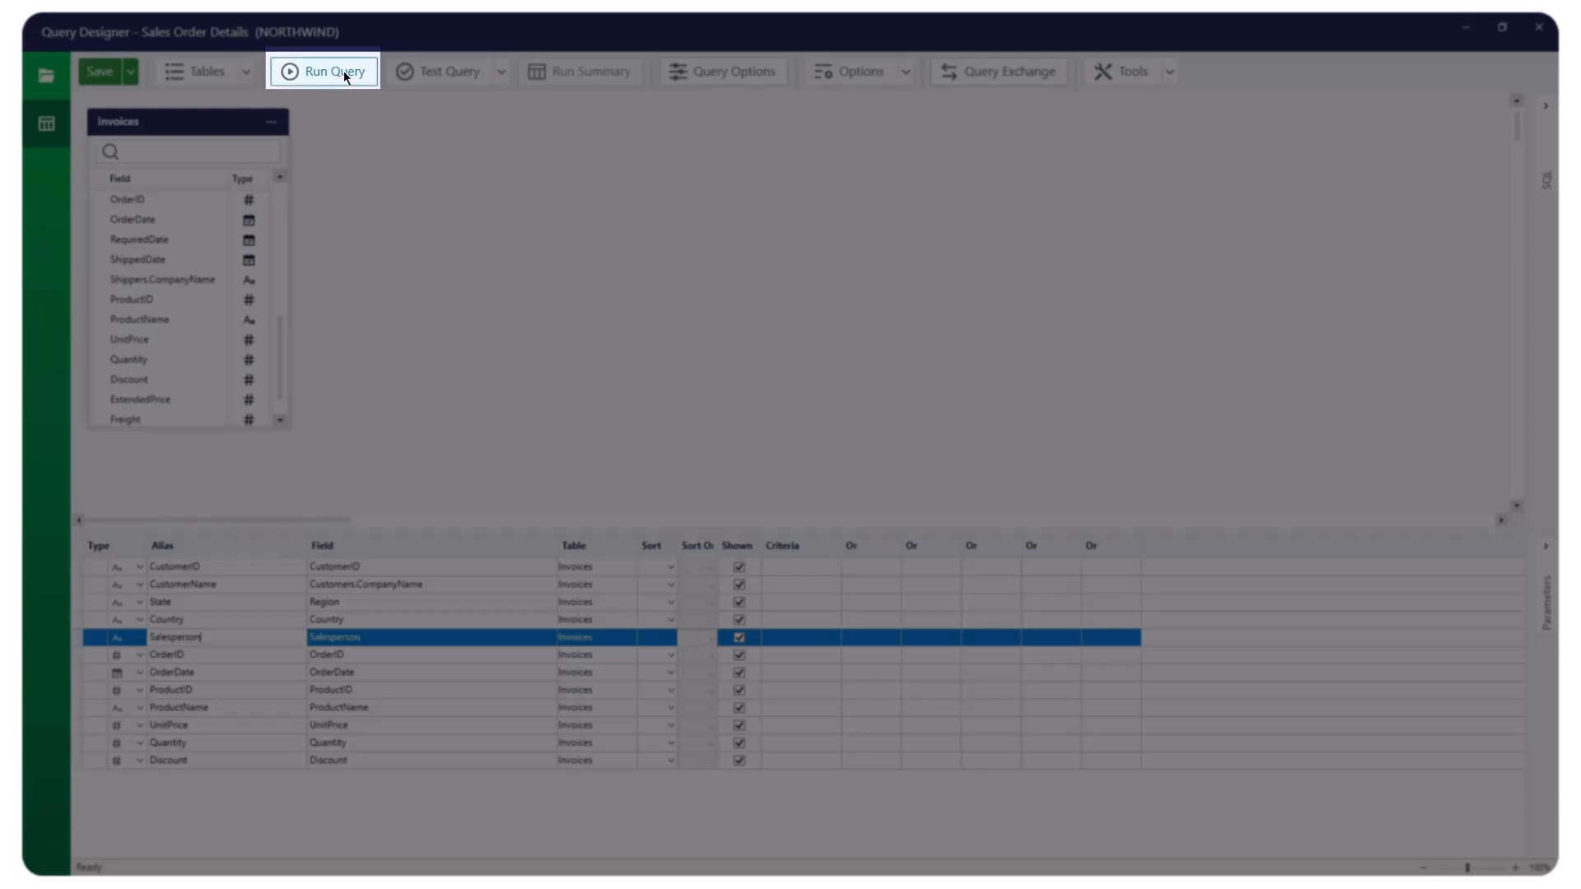
left_click(323, 71)
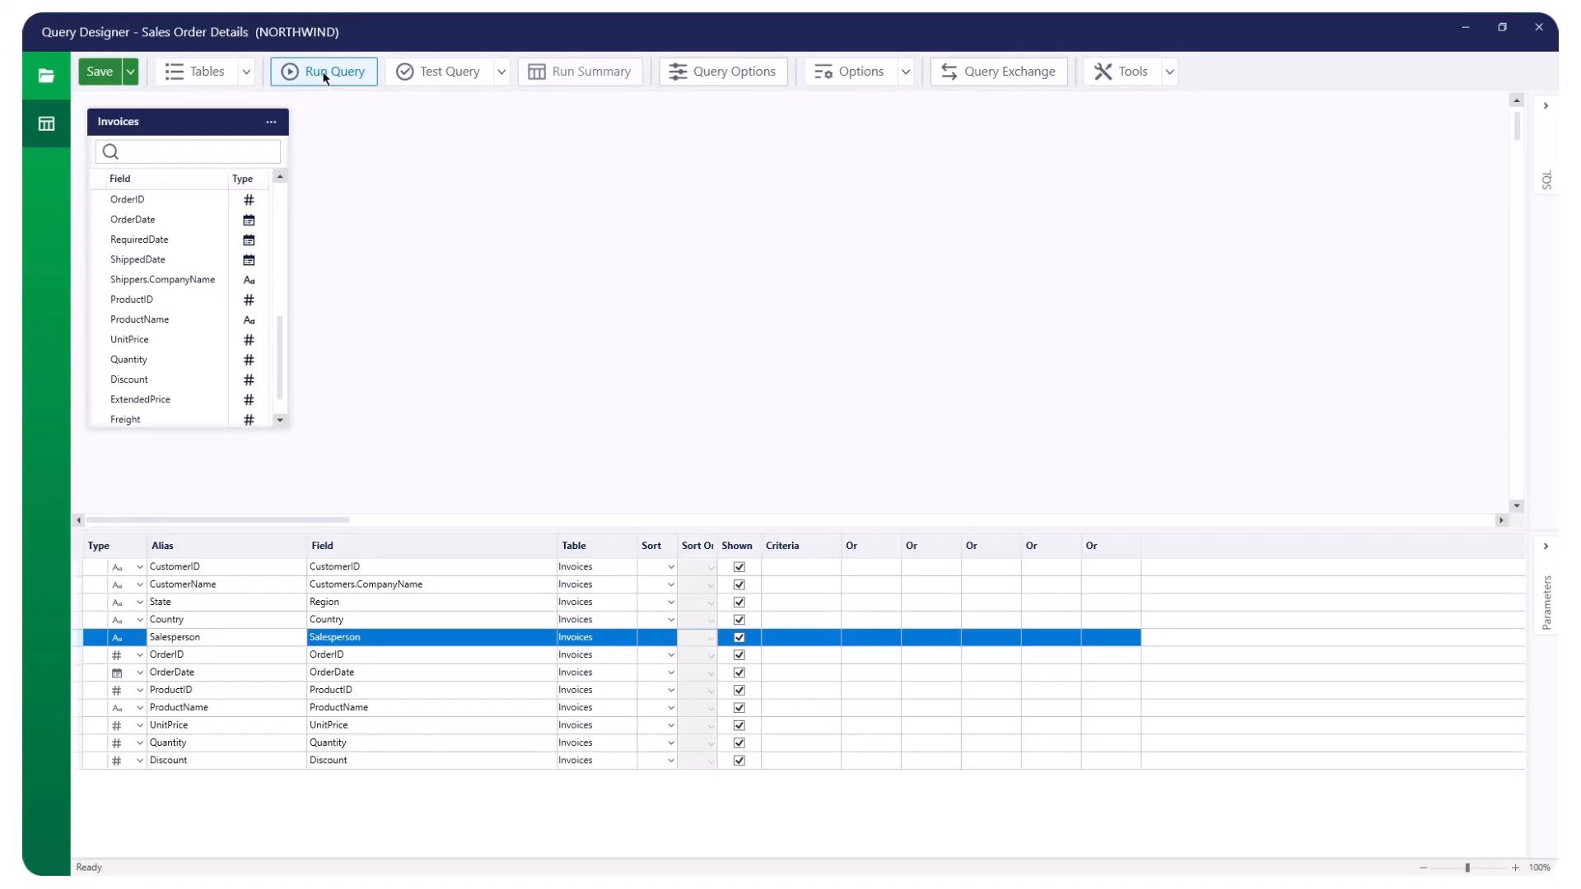
left_click(323, 71)
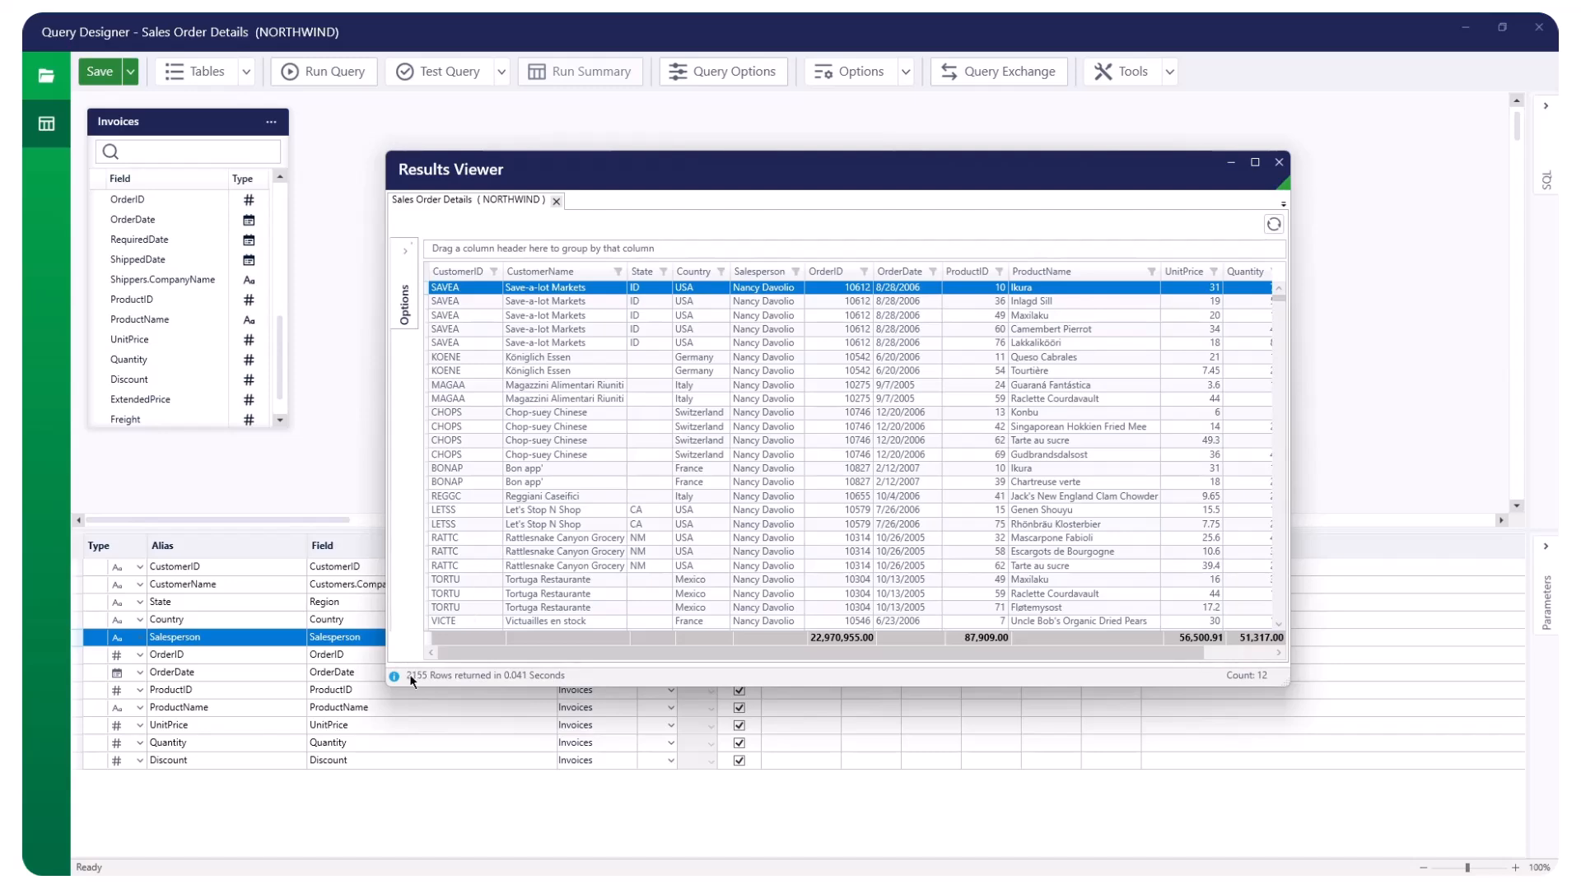
left_click(500, 71)
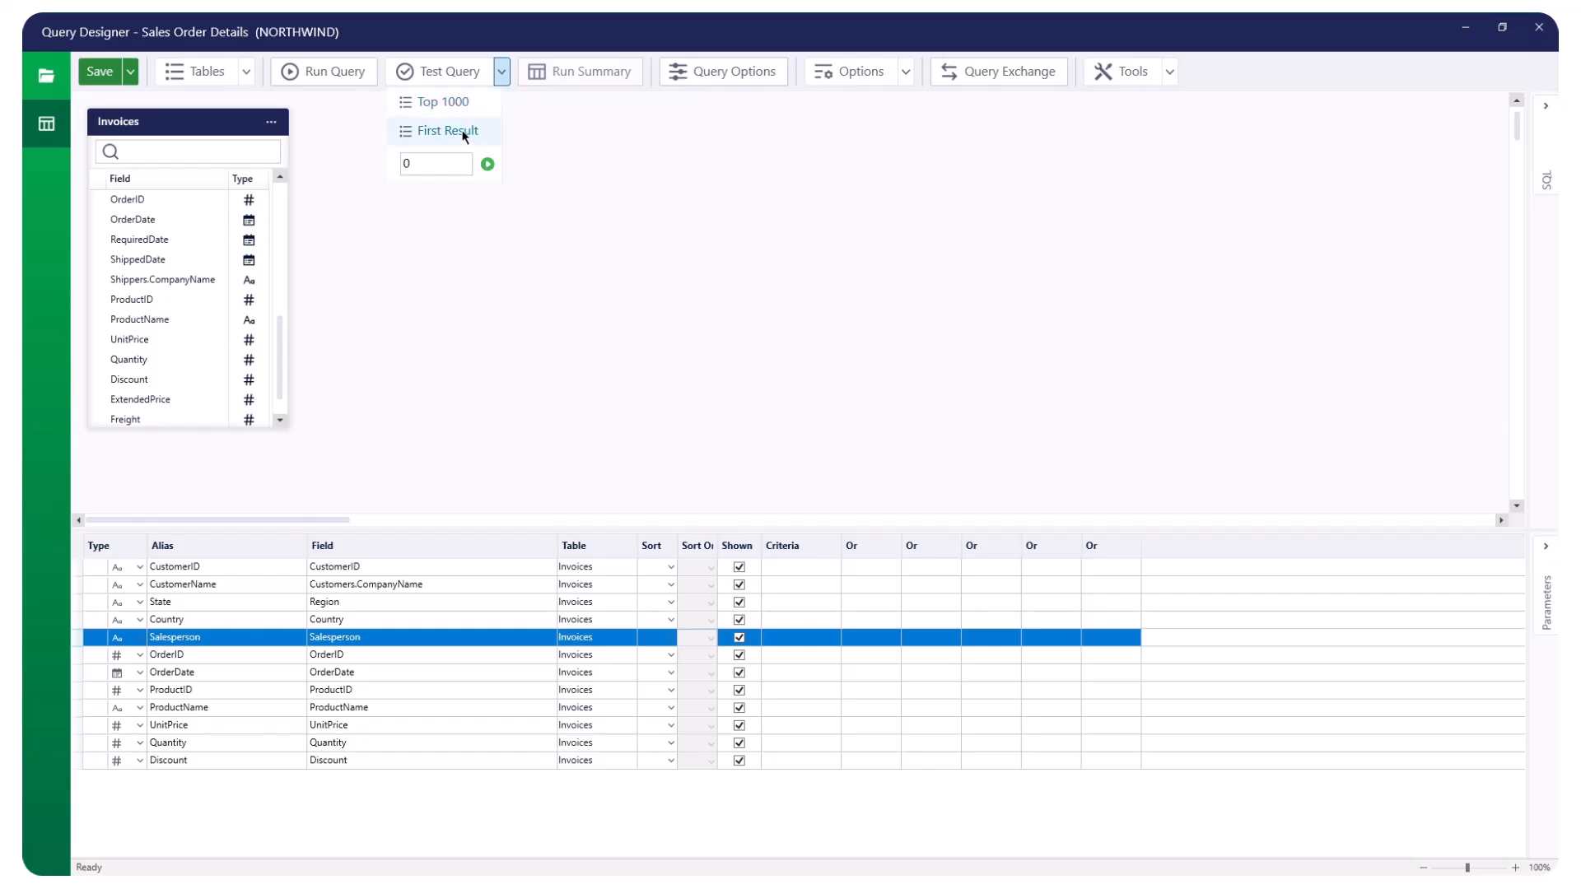
type("1")
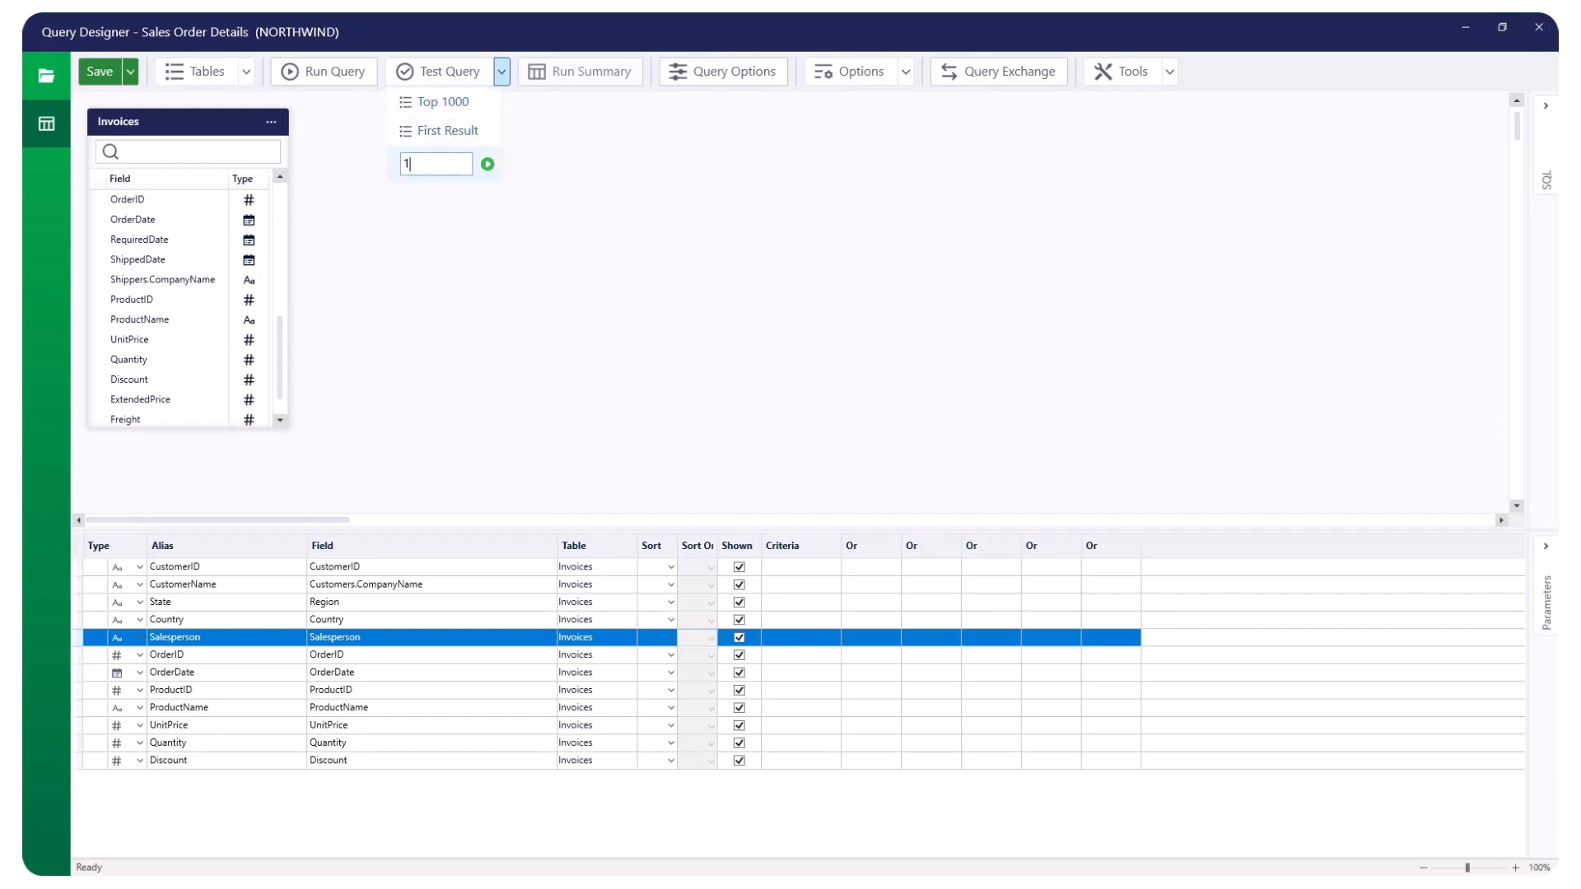
type("0")
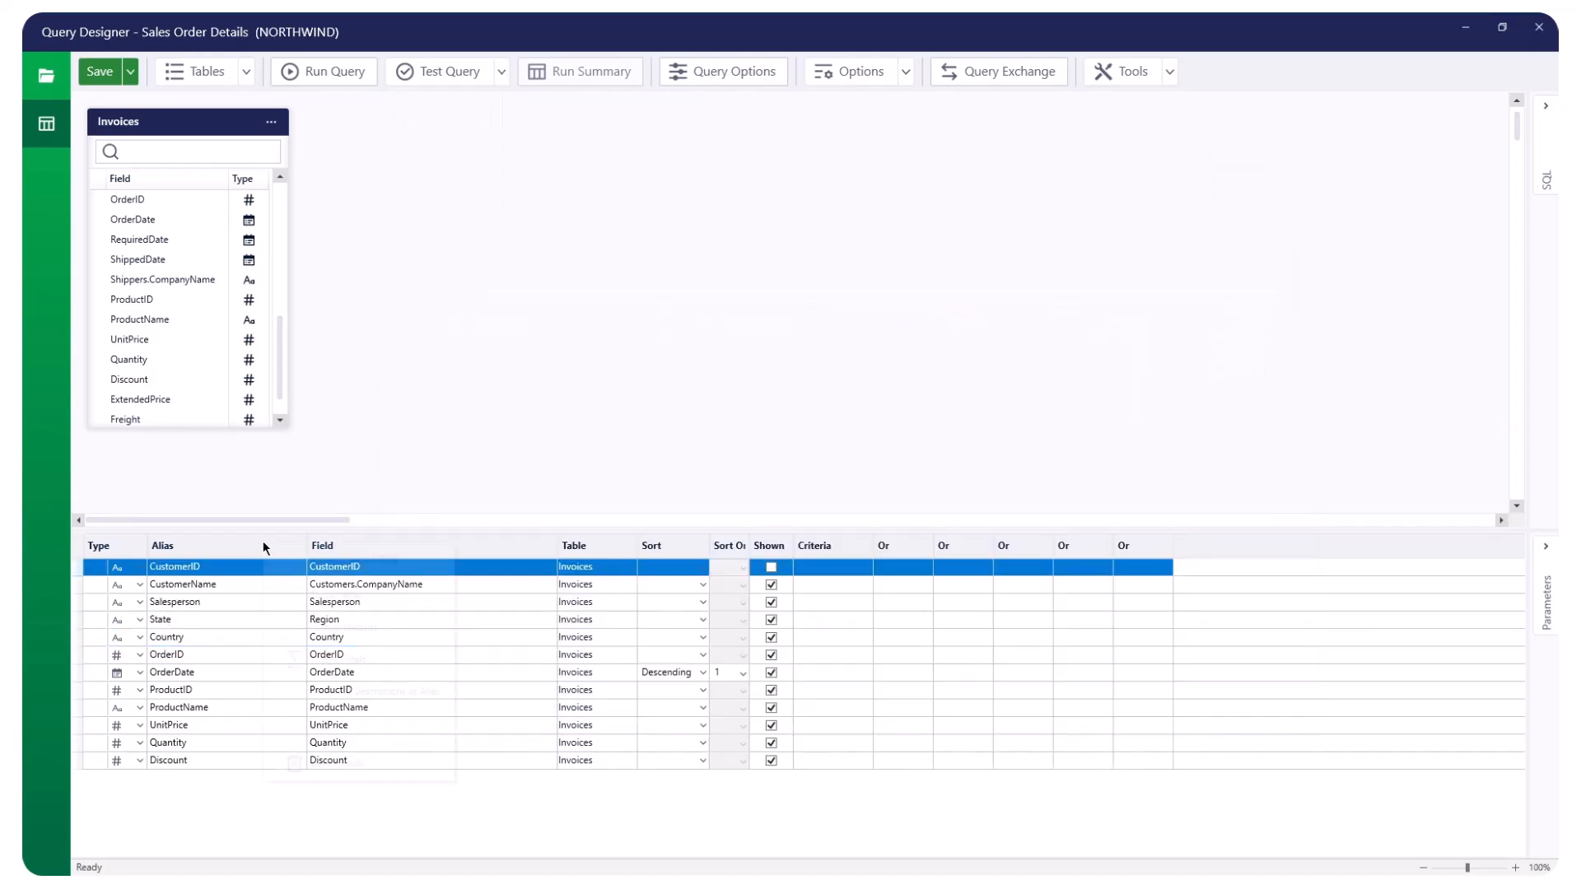
Step: Add a calculated field Invoices.UnitPrice*Invoices.Quantity*(1-Invoices.Discount) and validate the expression
right_click(201, 565)
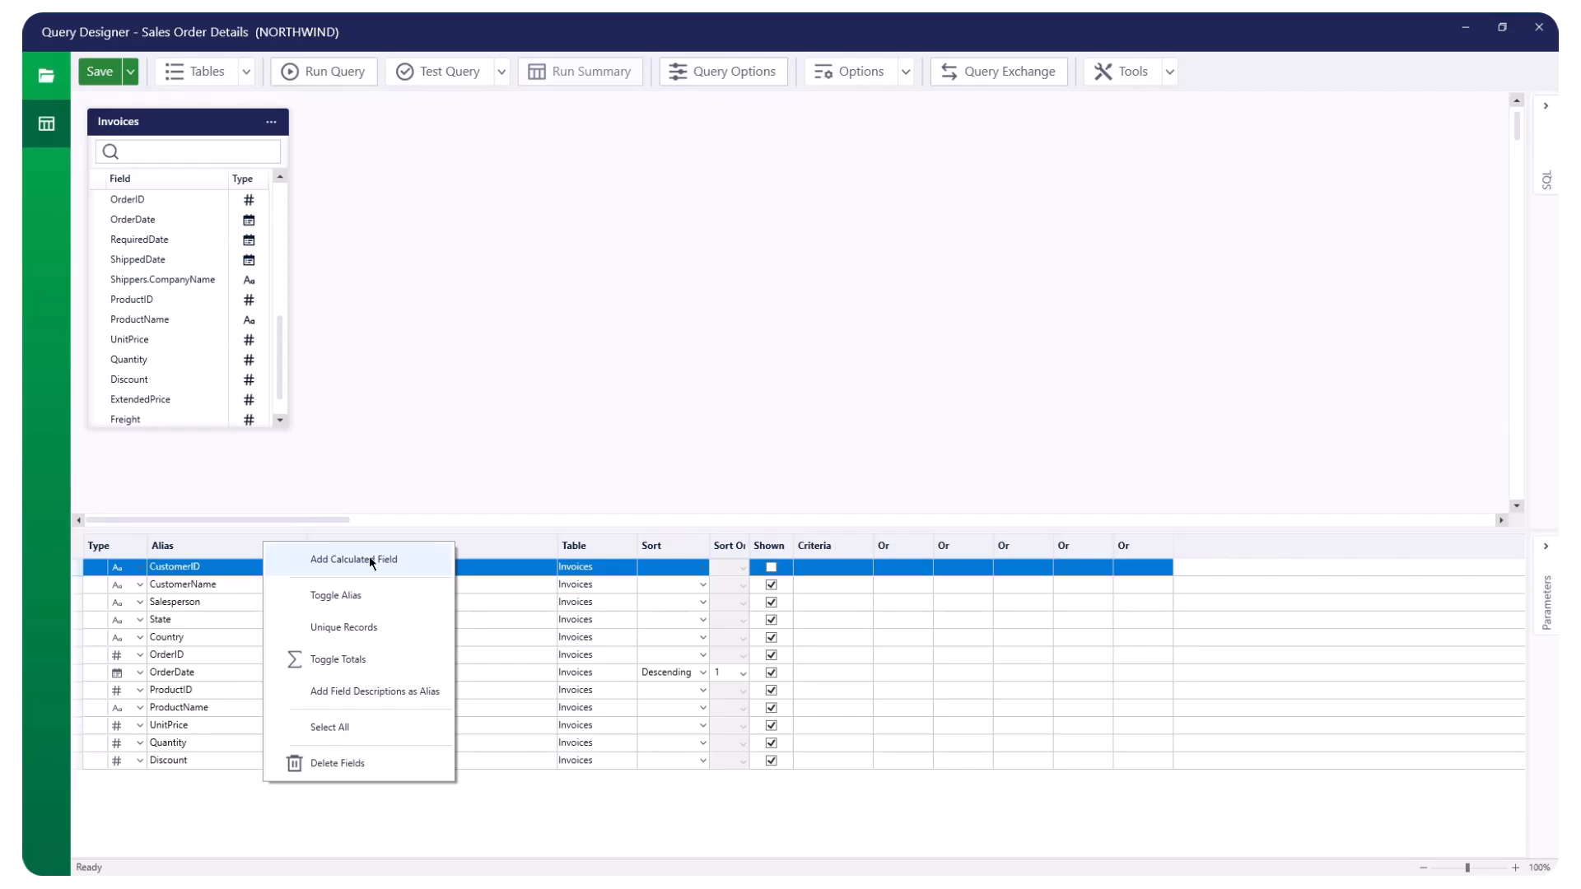
left_click(354, 560)
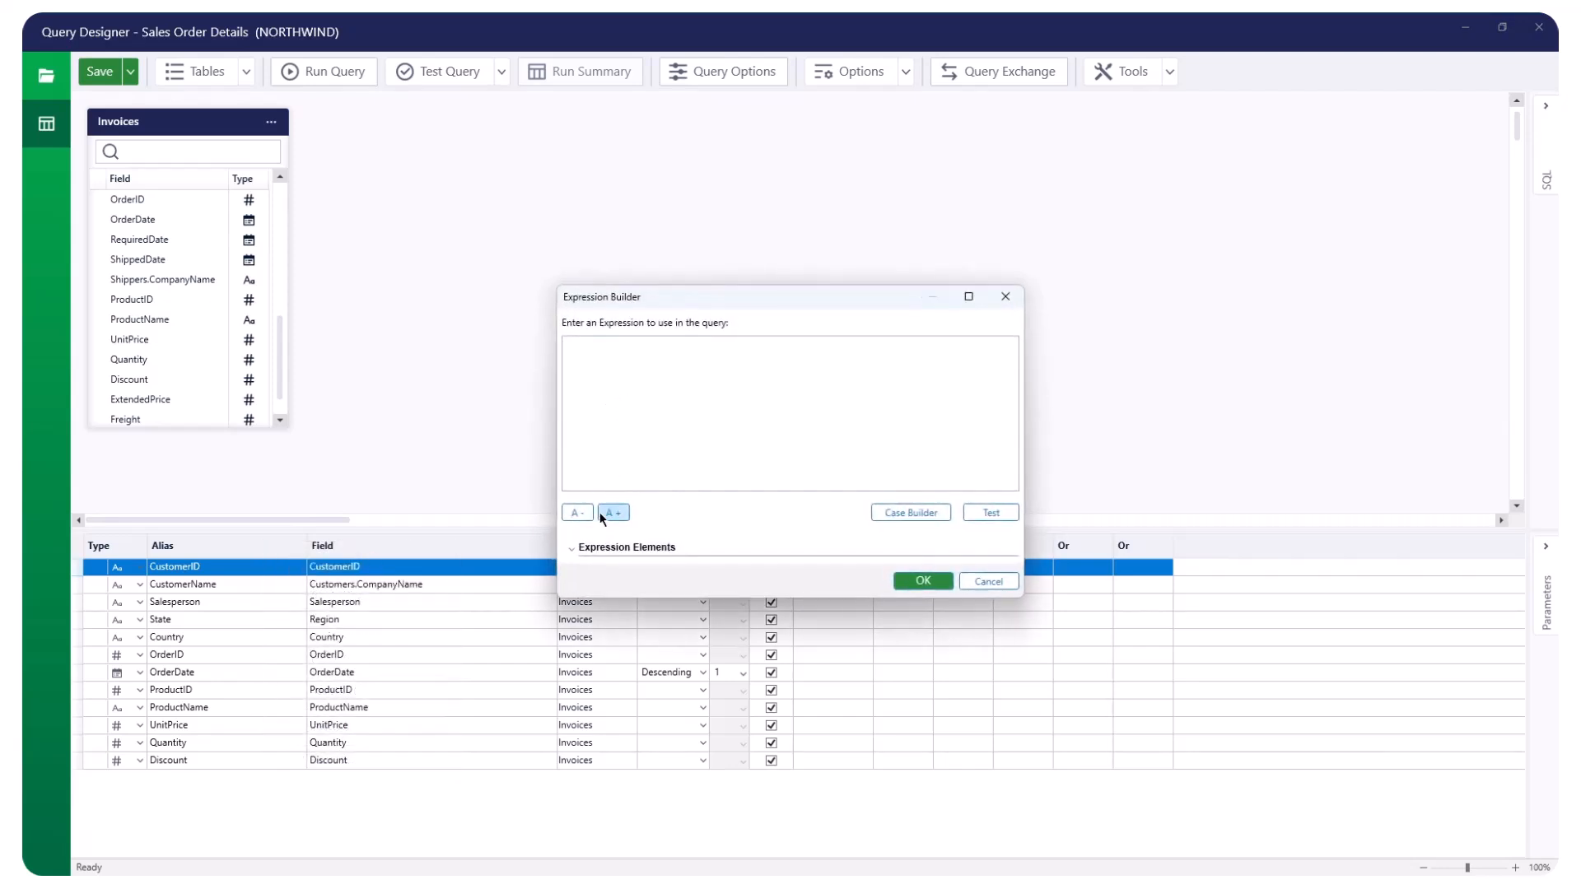
left_click(572, 547)
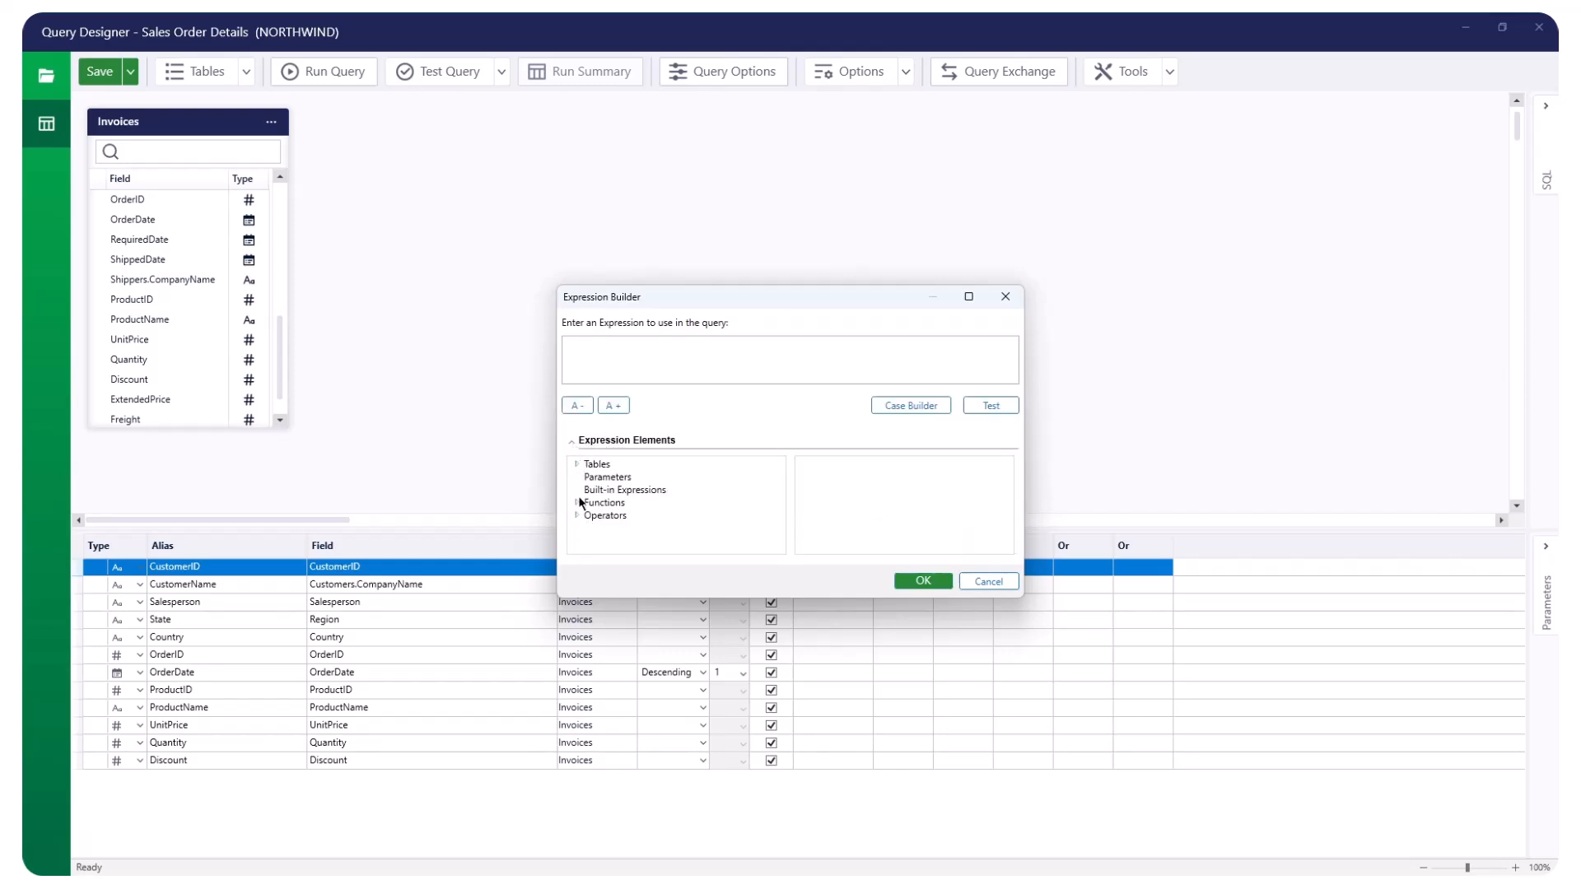
left_click(603, 502)
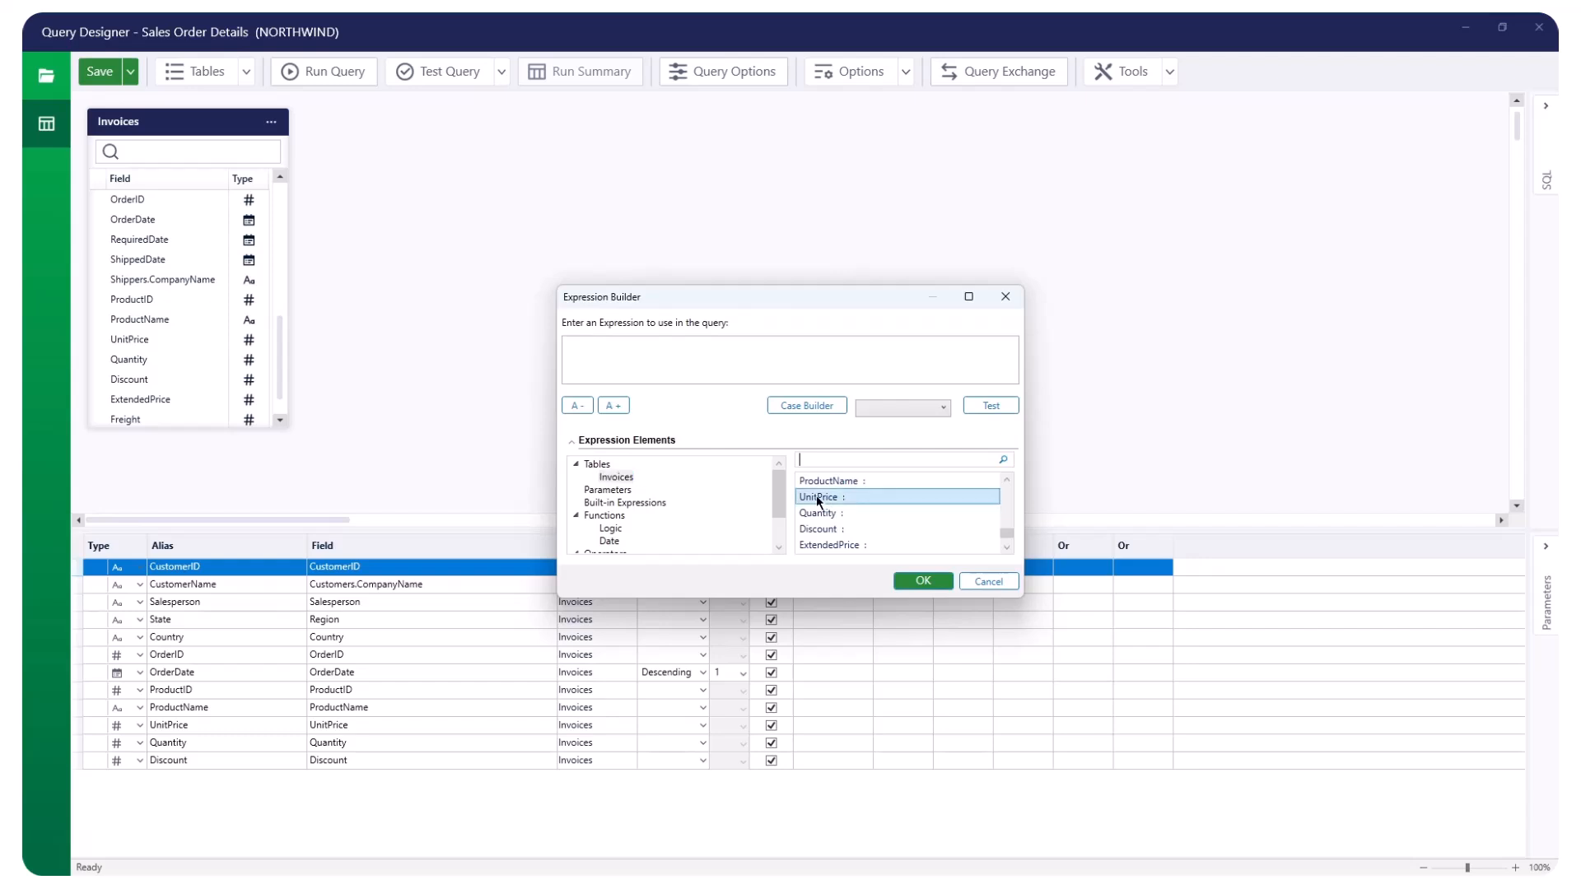
double_click(847, 496)
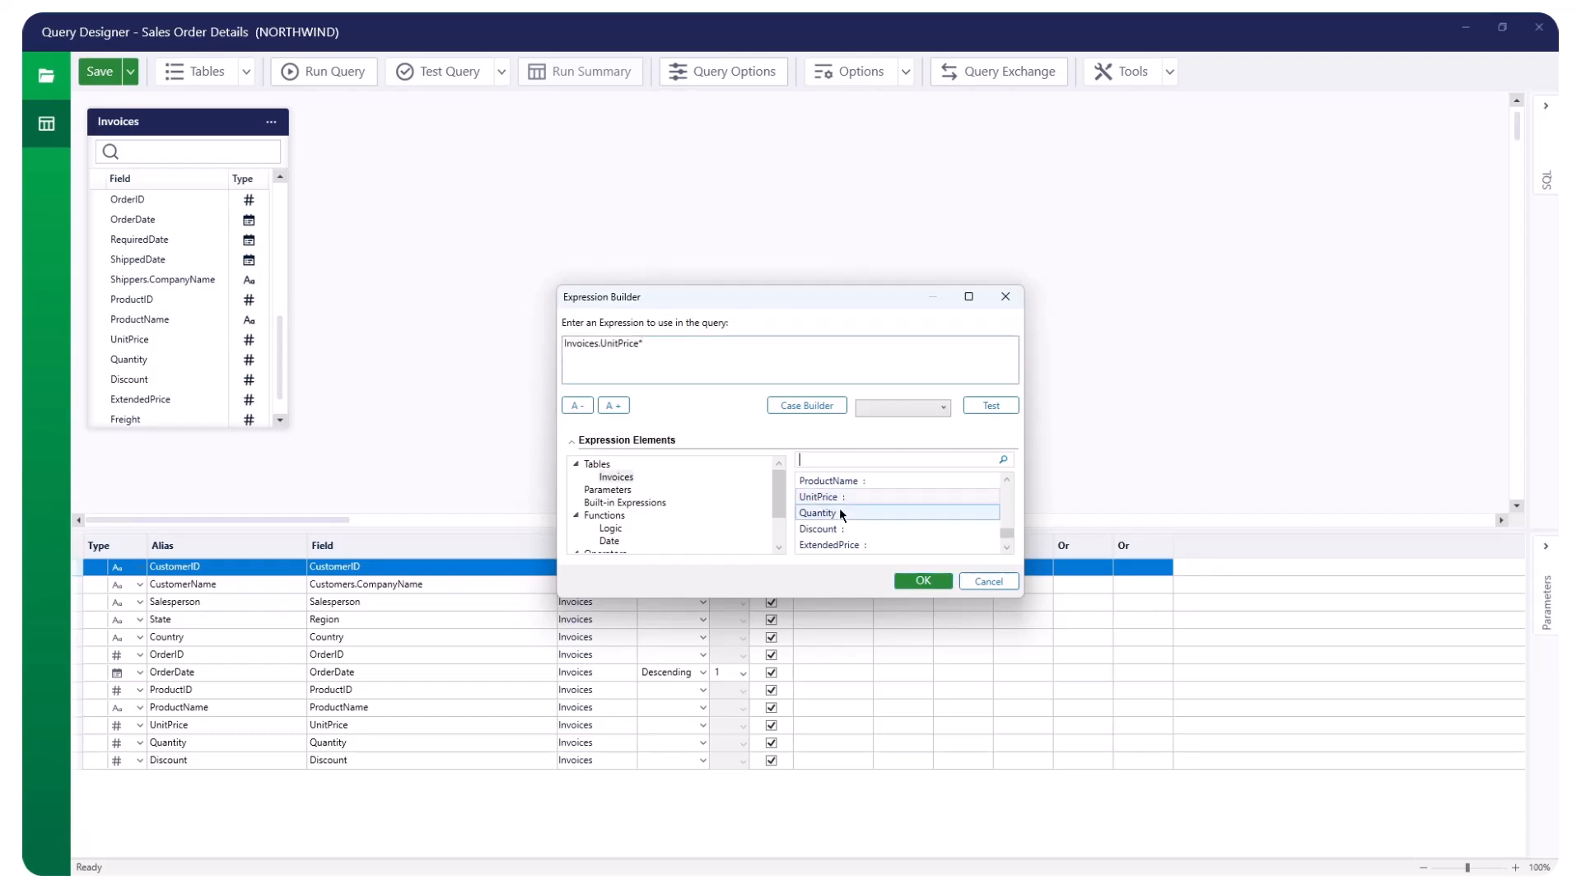
double_click(817, 512)
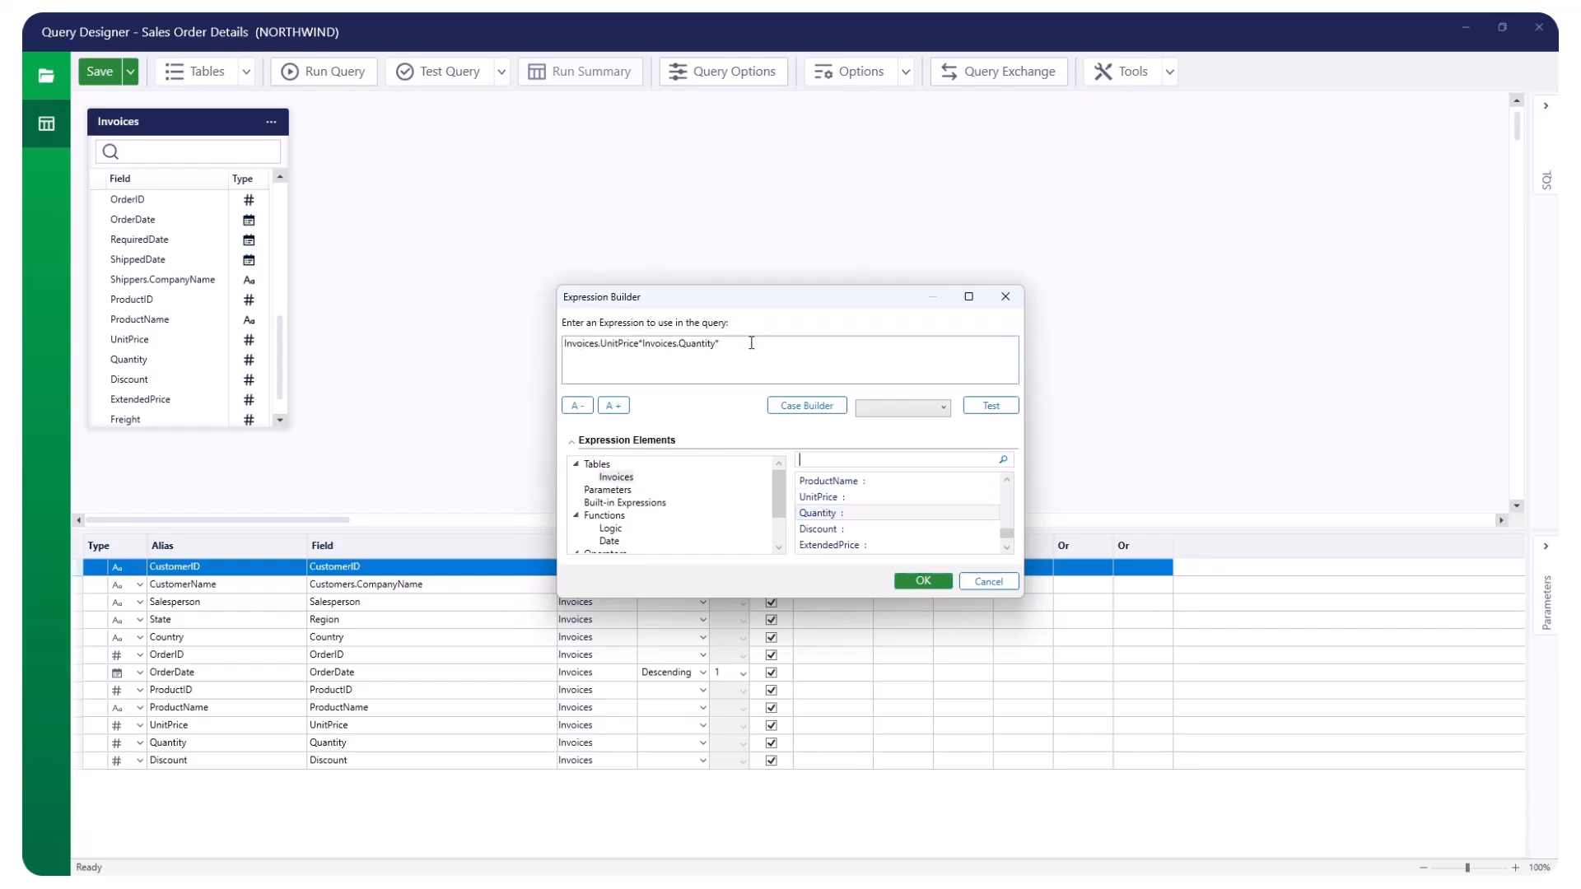
type("*(1-Invoices.Discount")
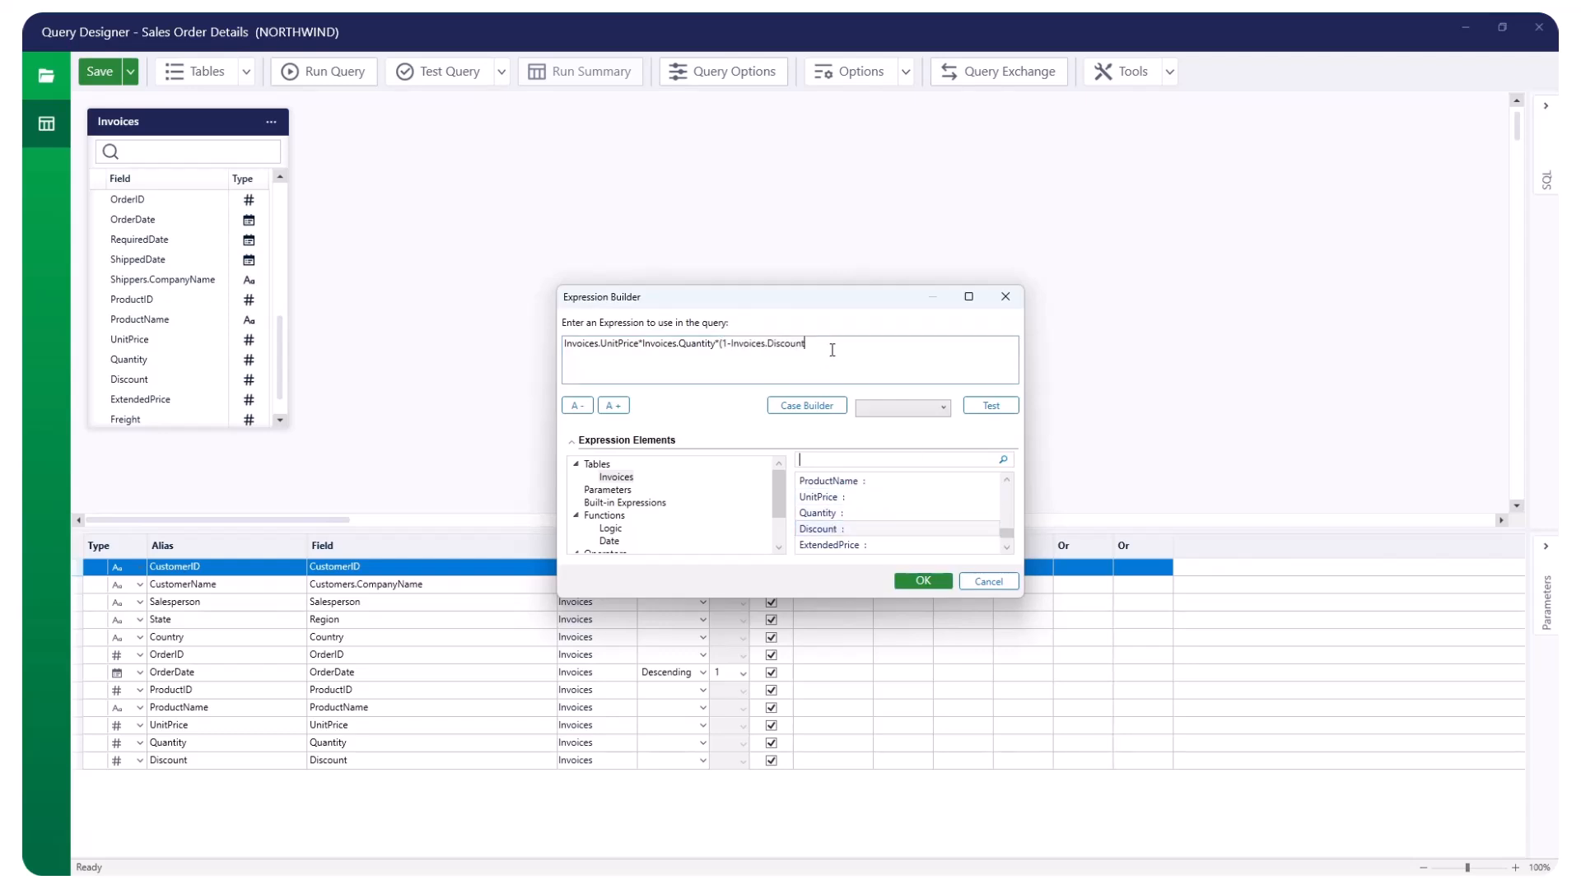
left_click(988, 405)
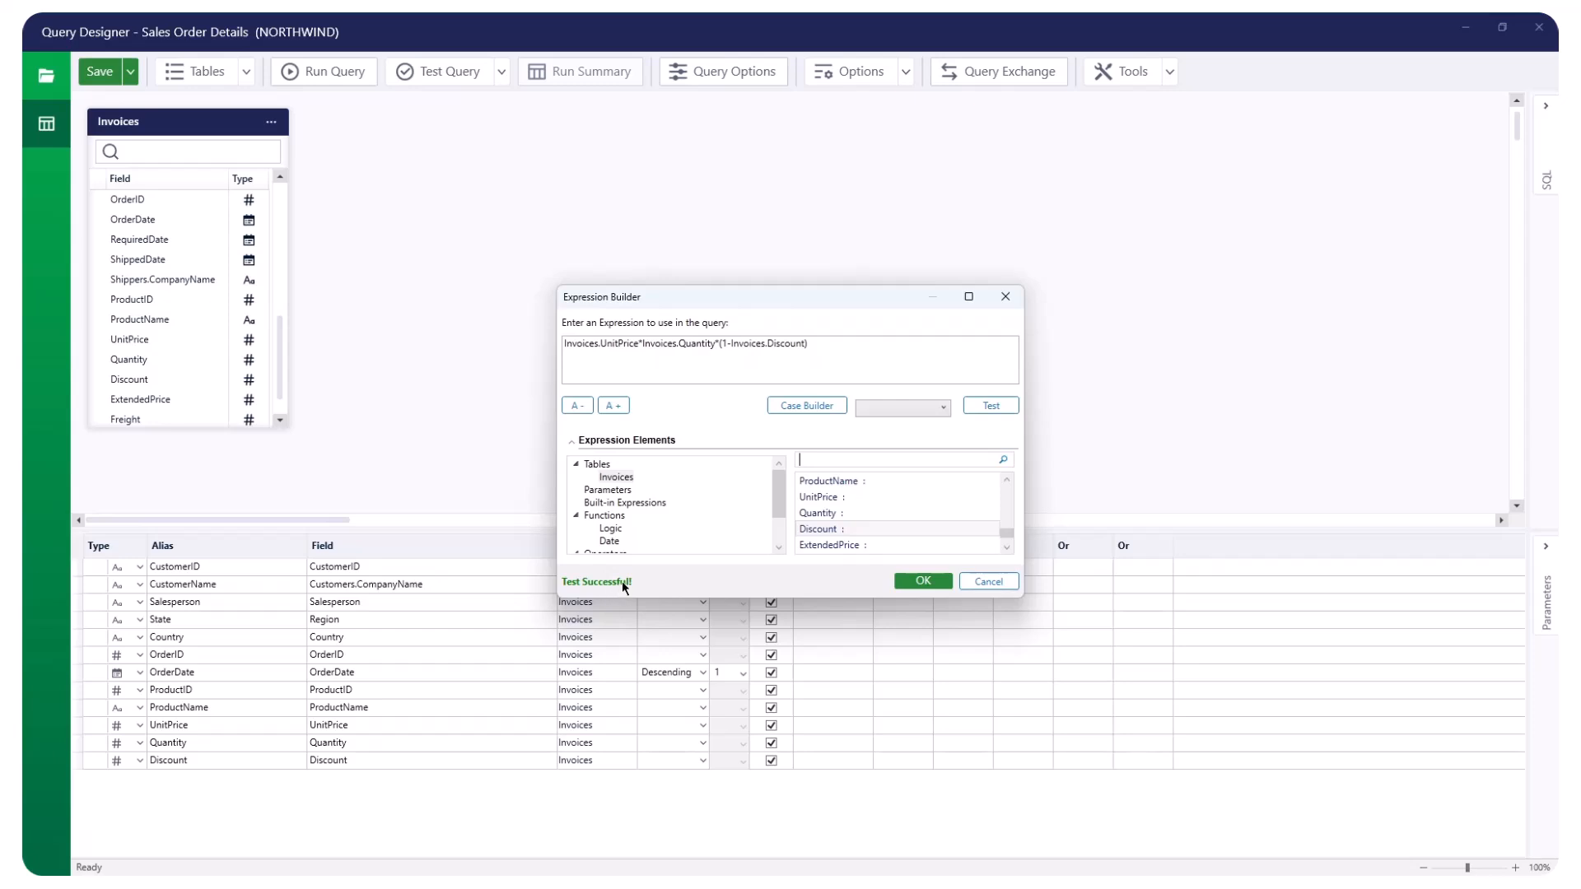
left_click(921, 581)
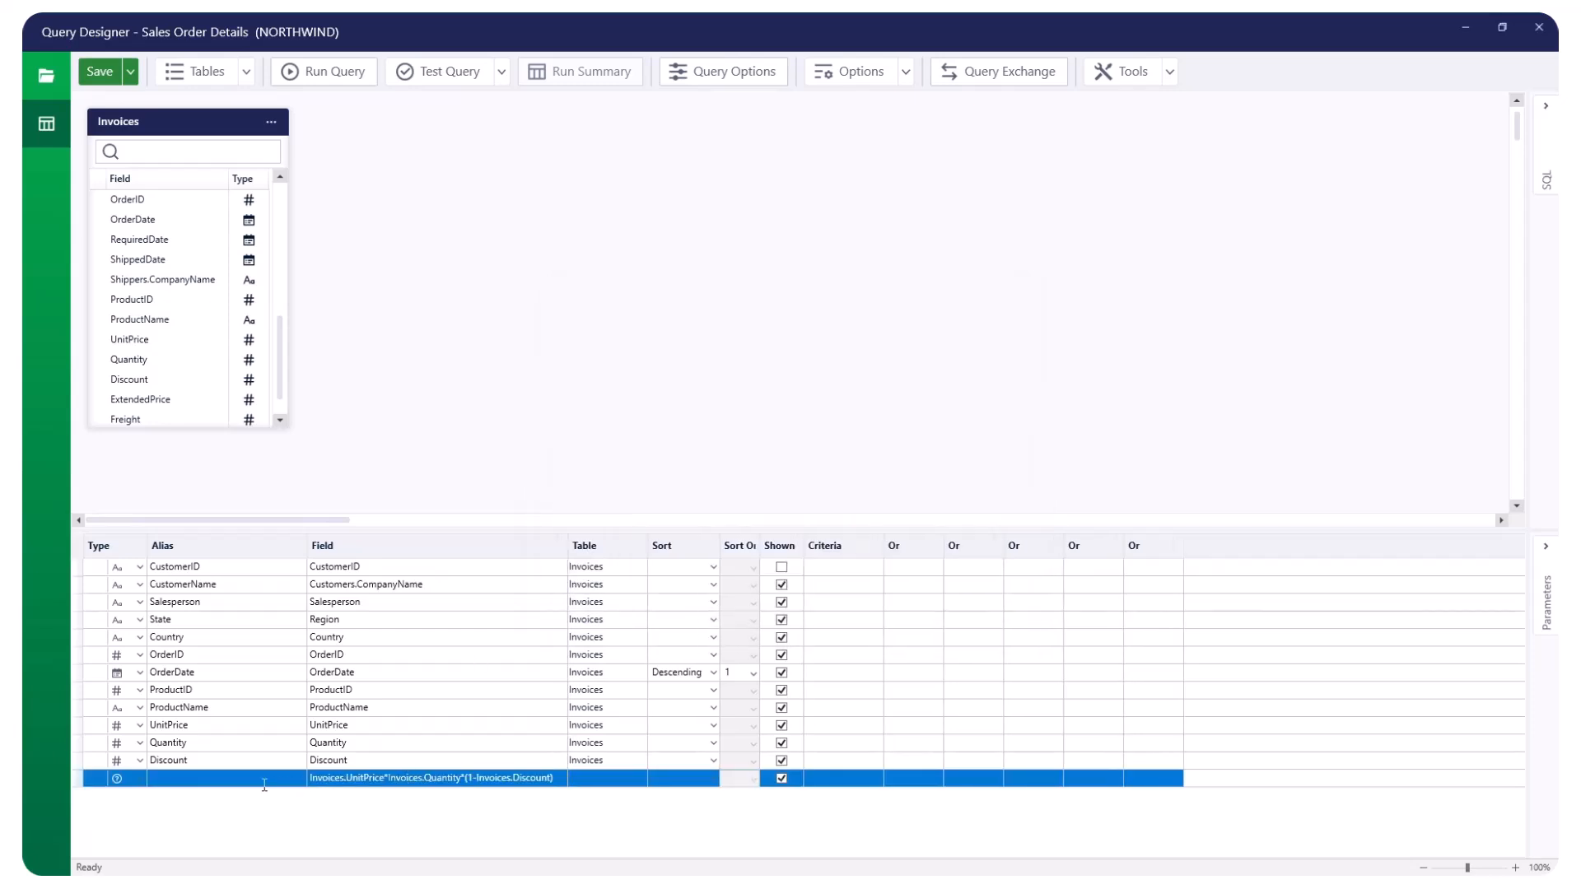
Step: Alias the calculated field Amount and test-run the query to verify the column
type("Amount")
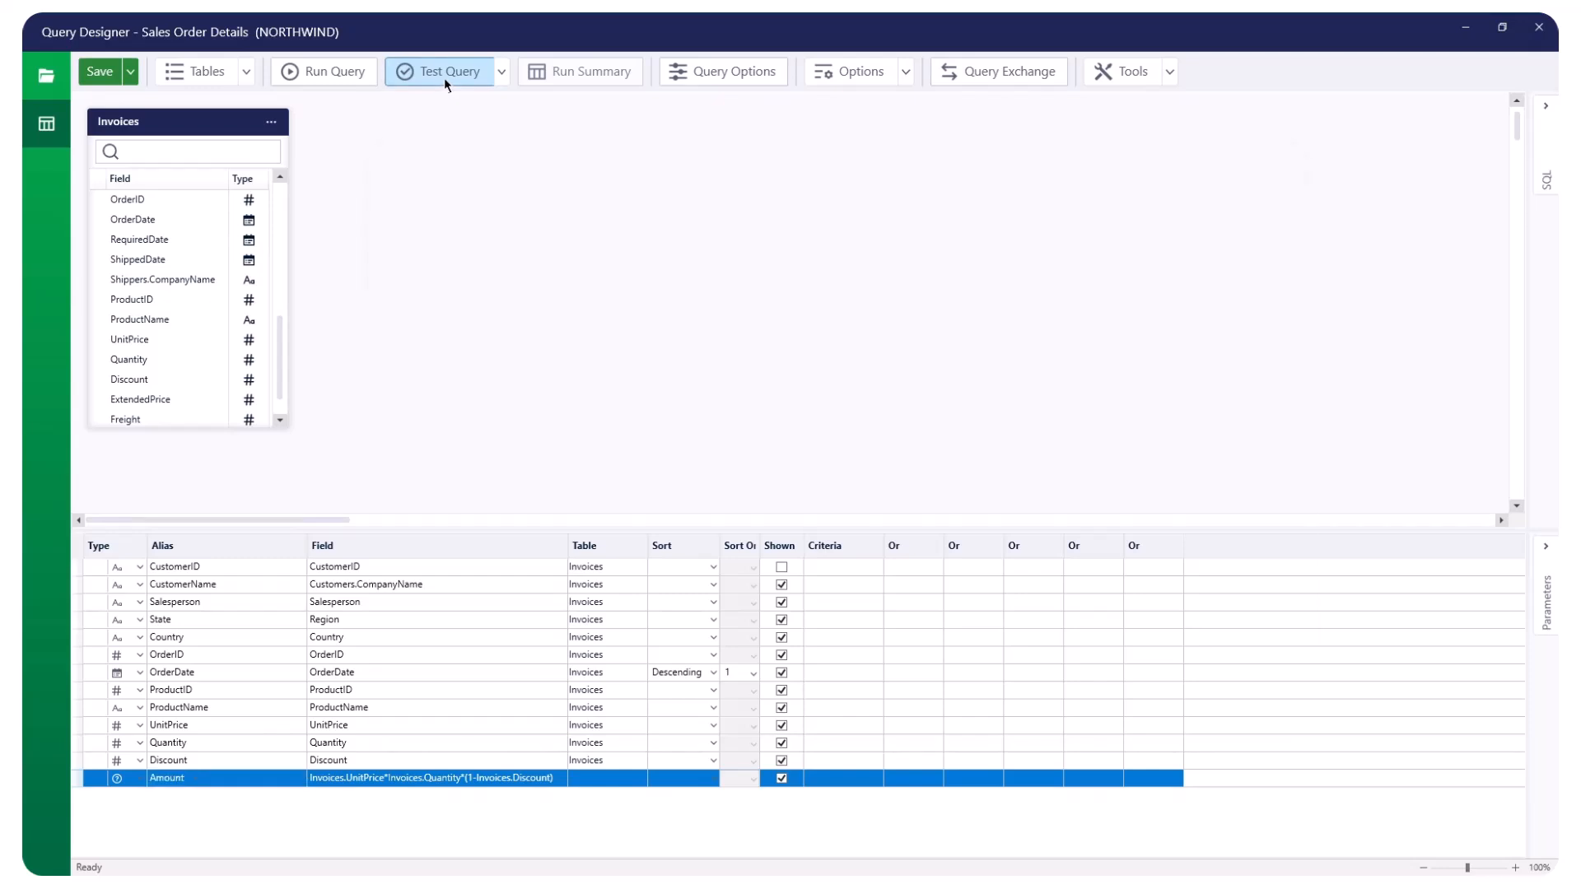
left_click(440, 71)
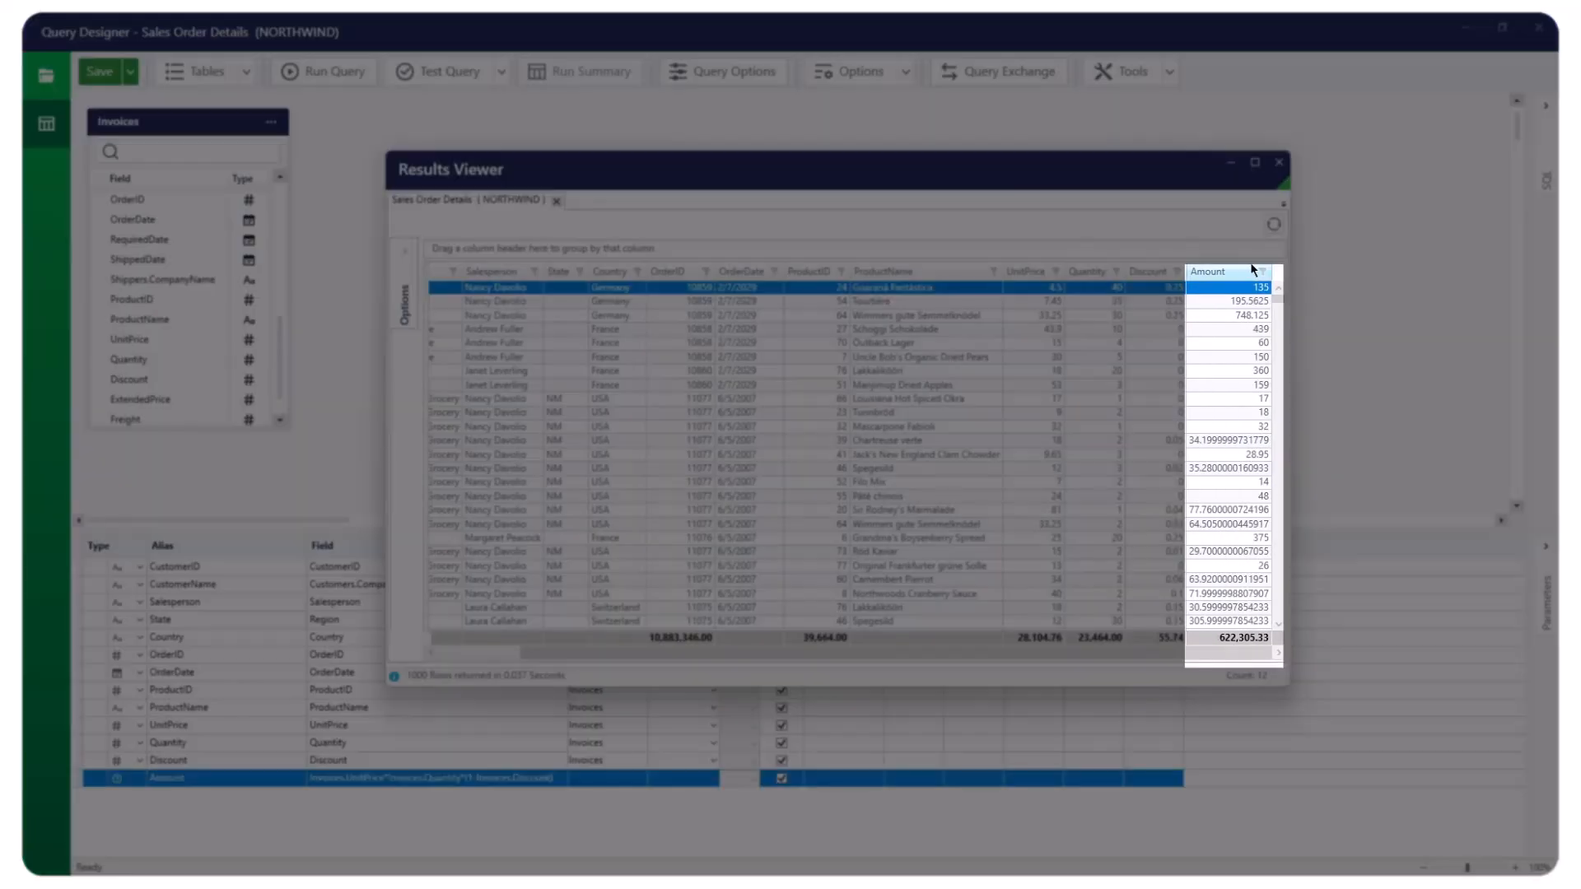
mouse_move(1228, 425)
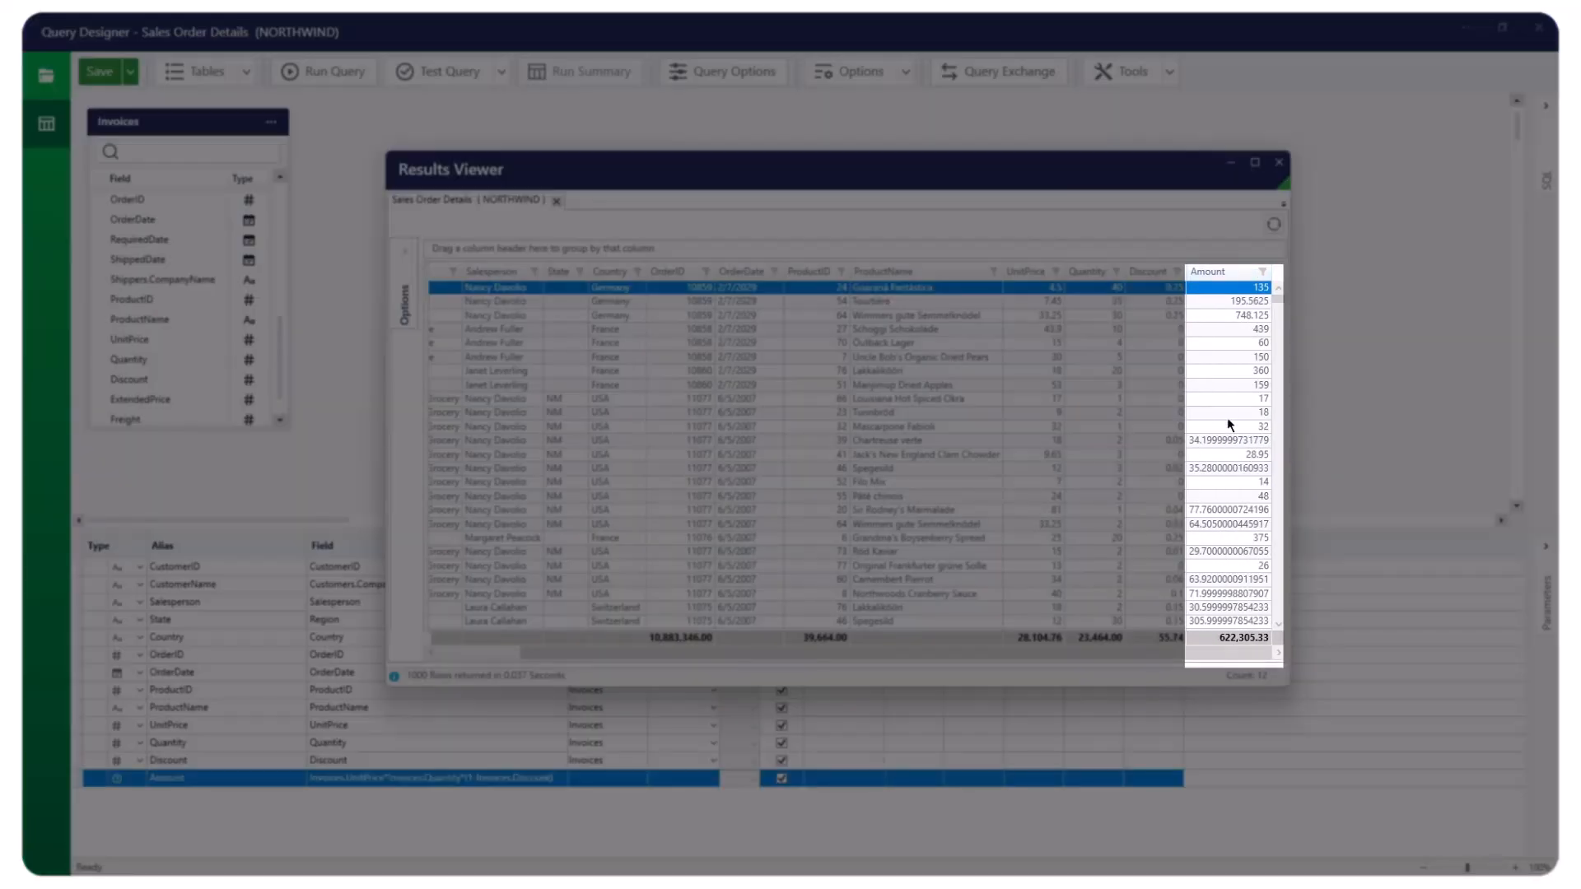
left_click(1278, 163)
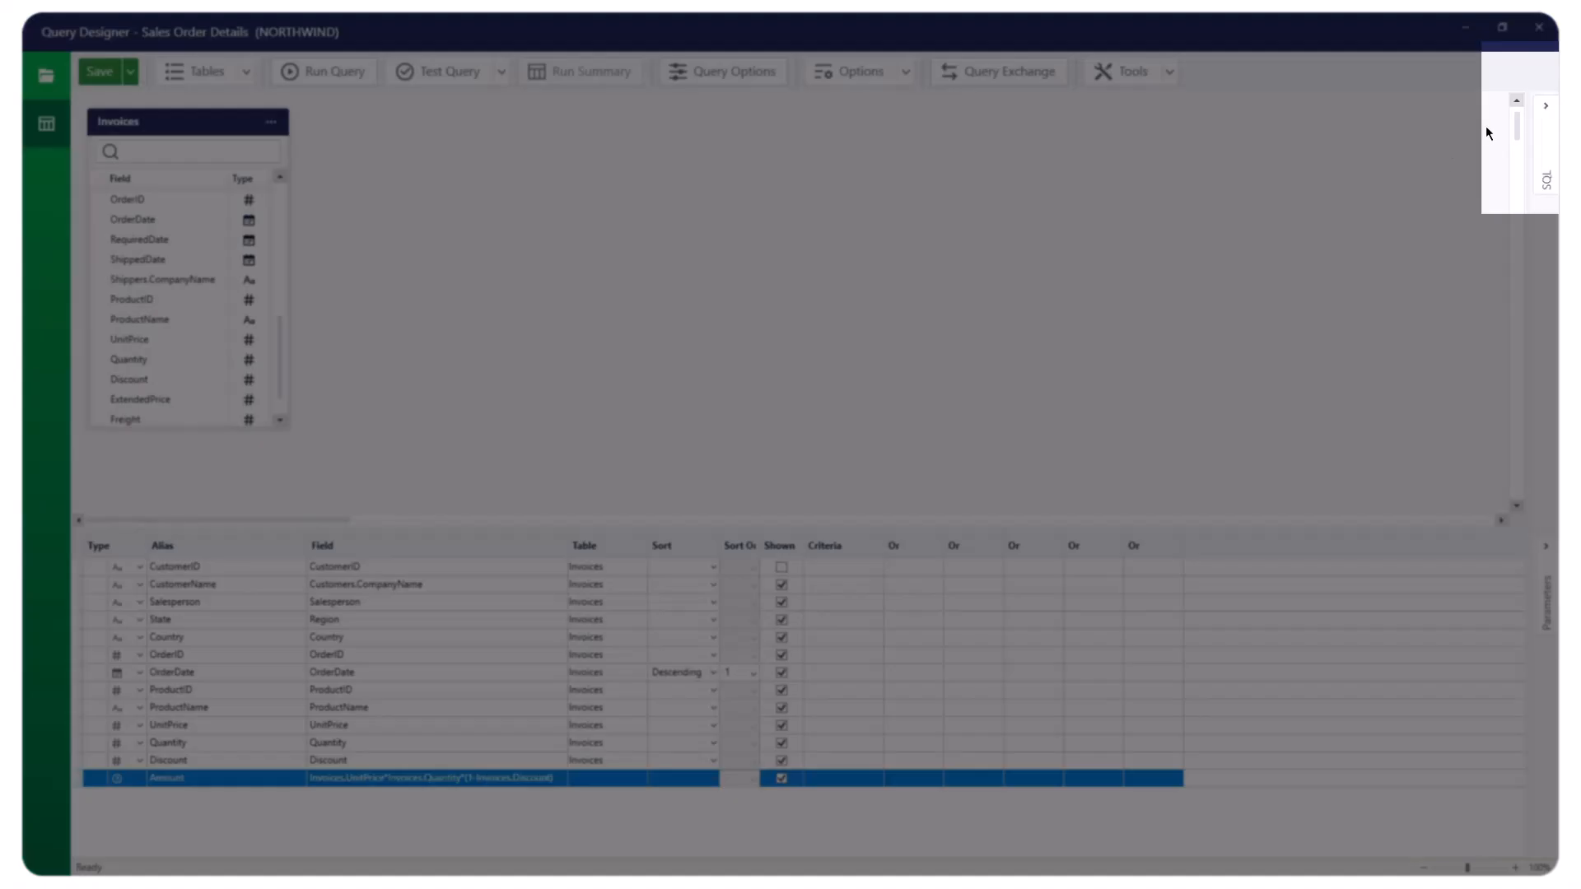
mouse_move(1547, 109)
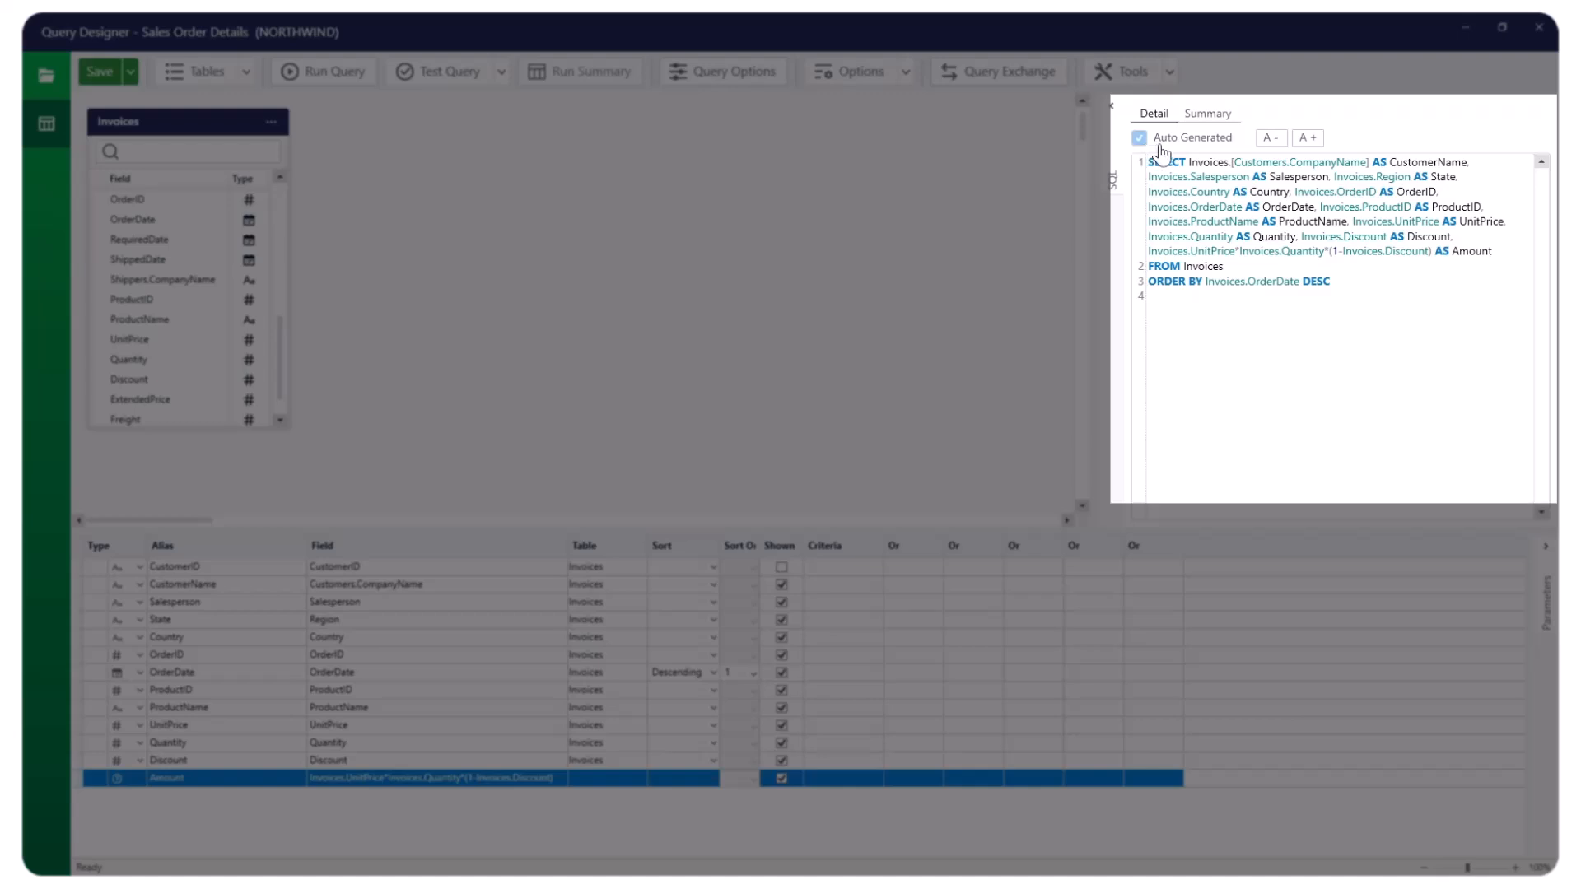
mouse_move(1158, 155)
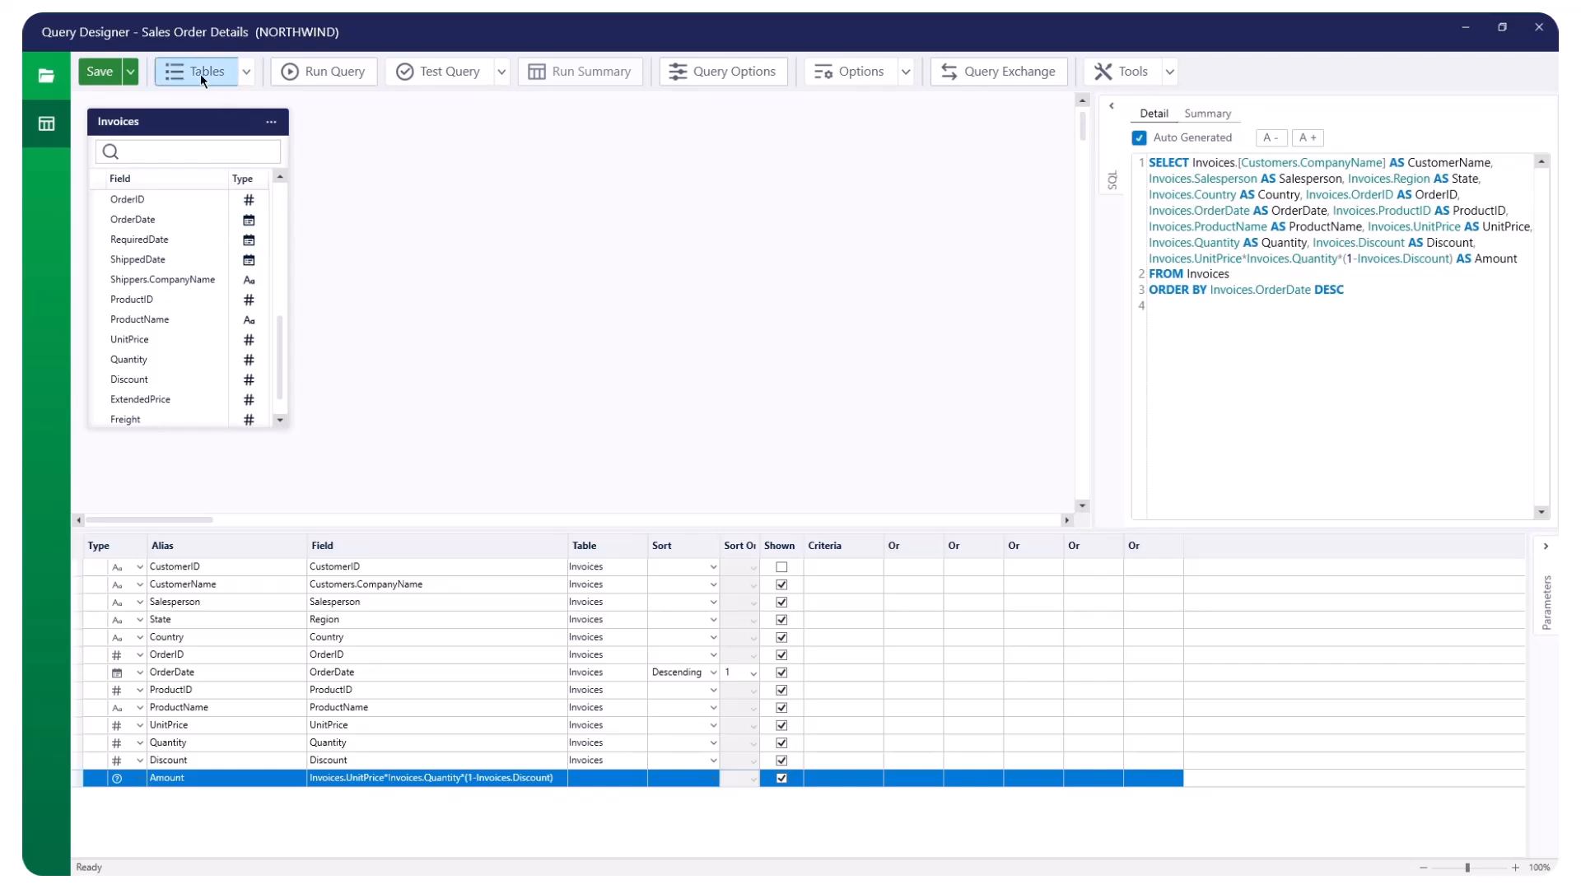
Step: Add the Products and Categories tables, joining them to Invoices
left_click(200, 71)
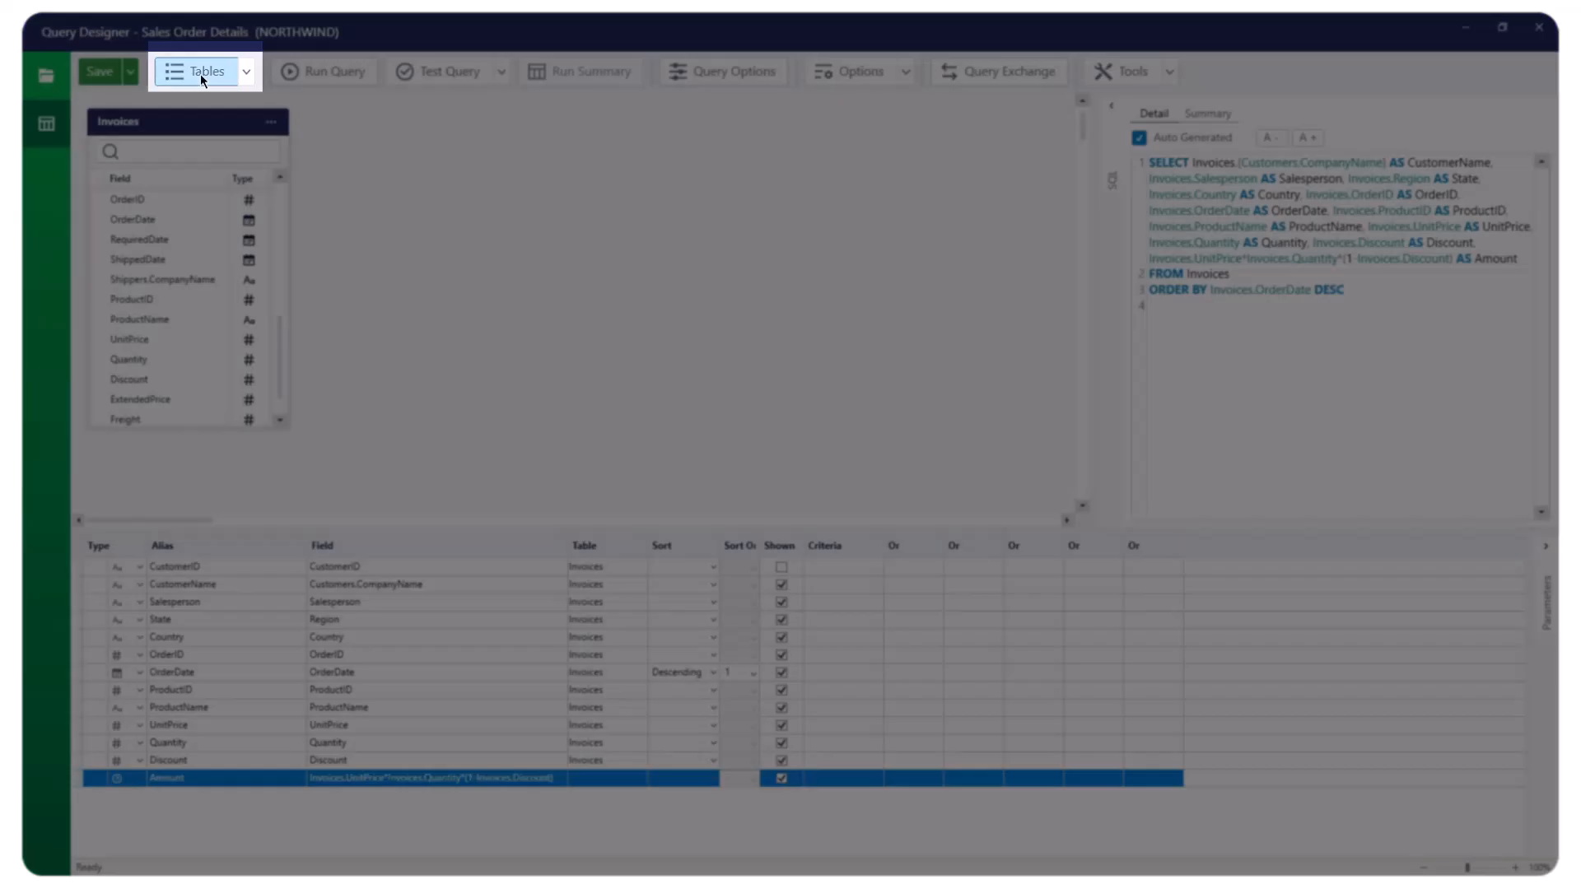
left_click(204, 71)
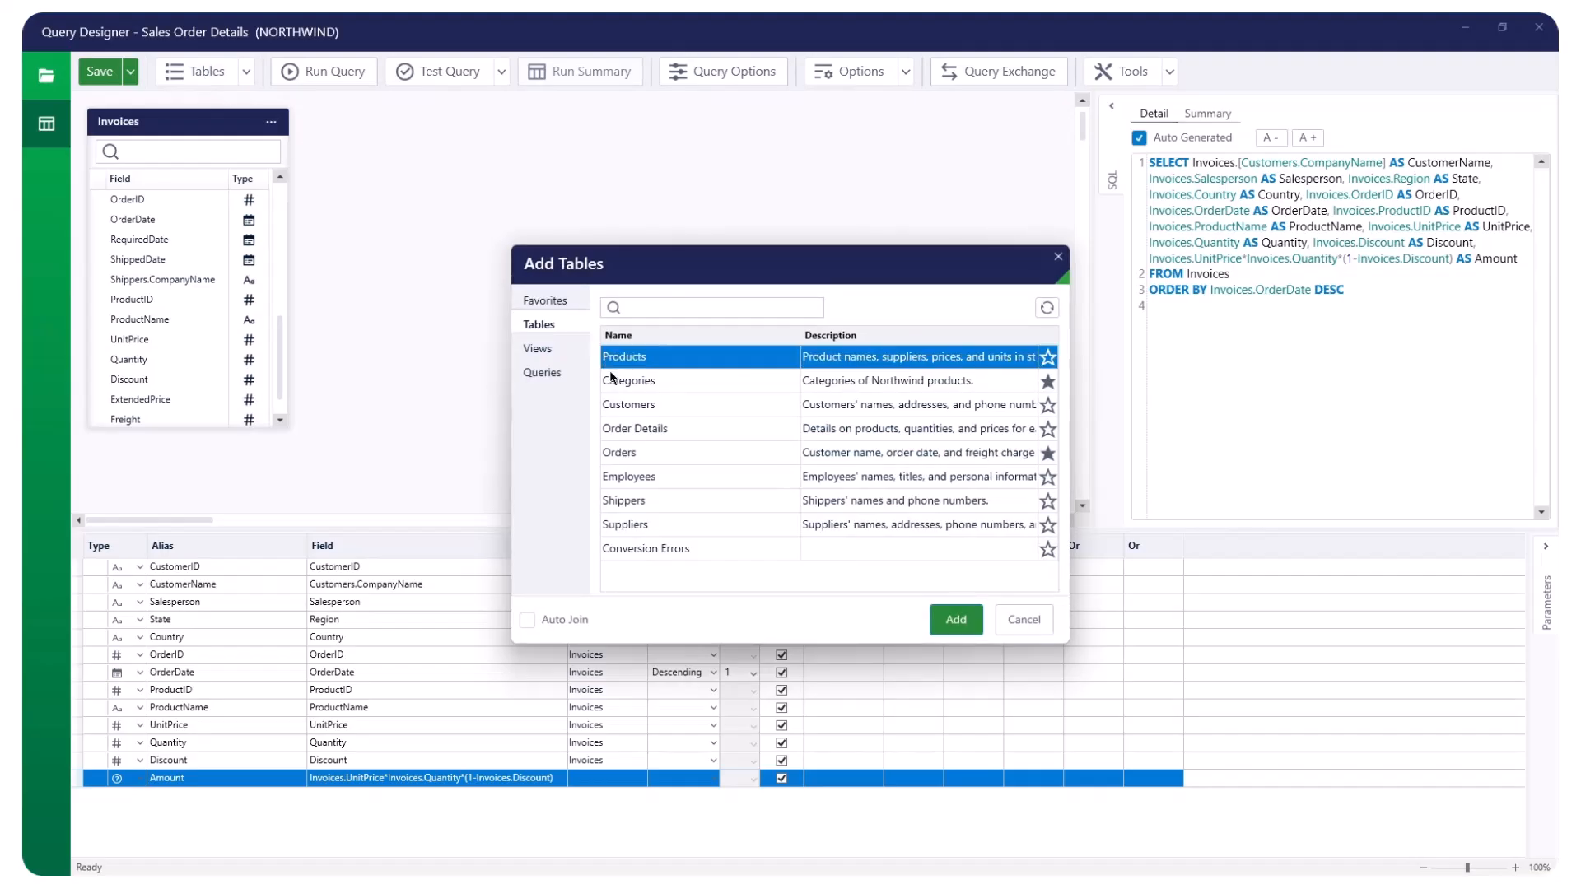
left_click(656, 381)
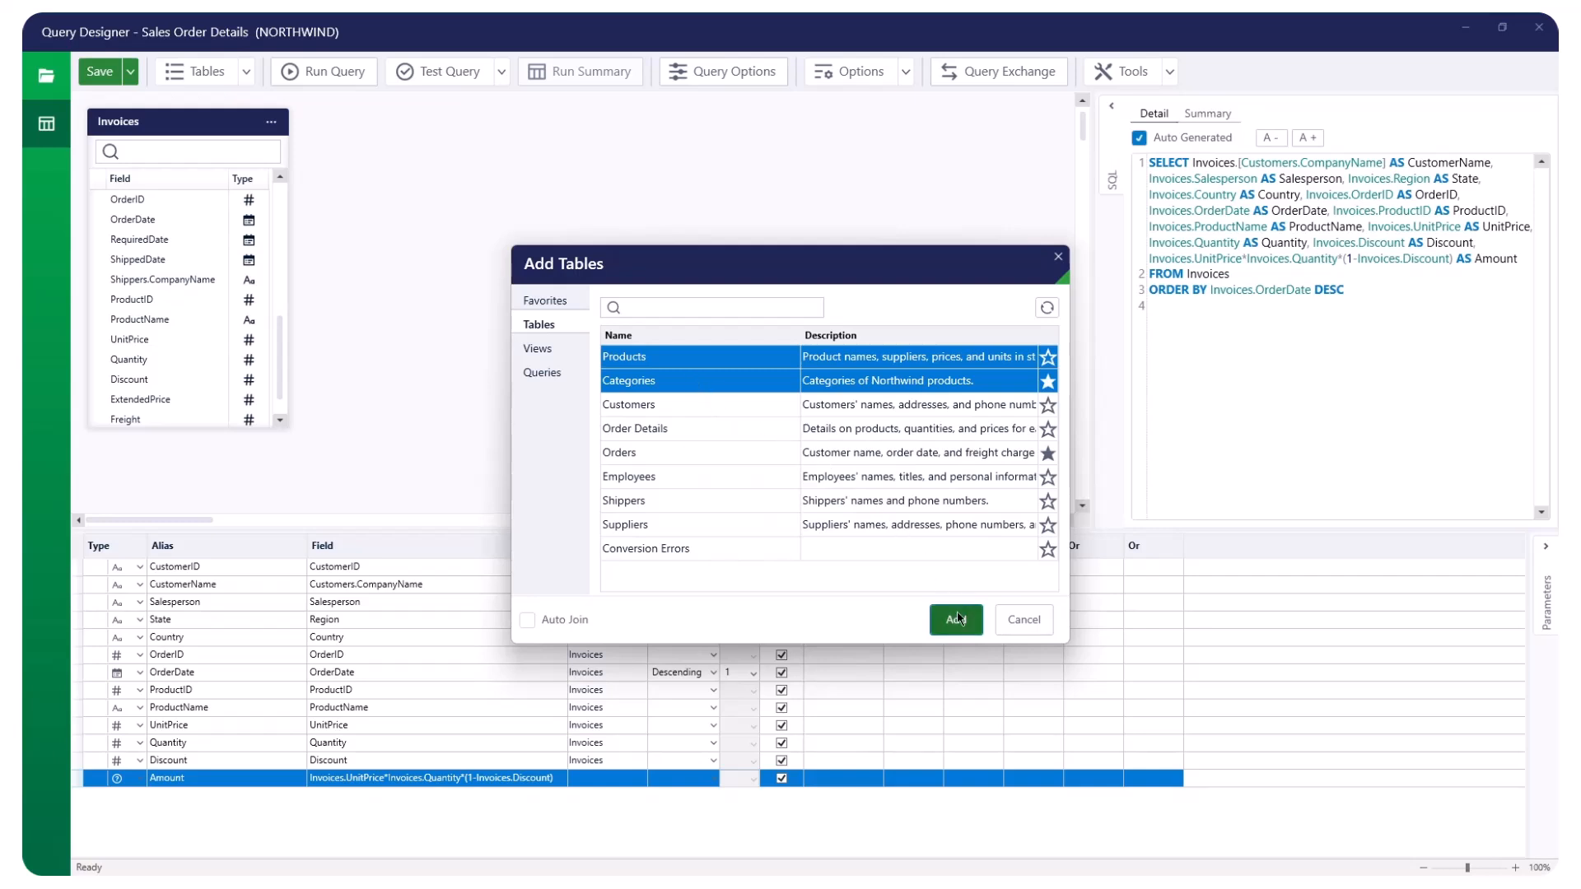
left_click(954, 619)
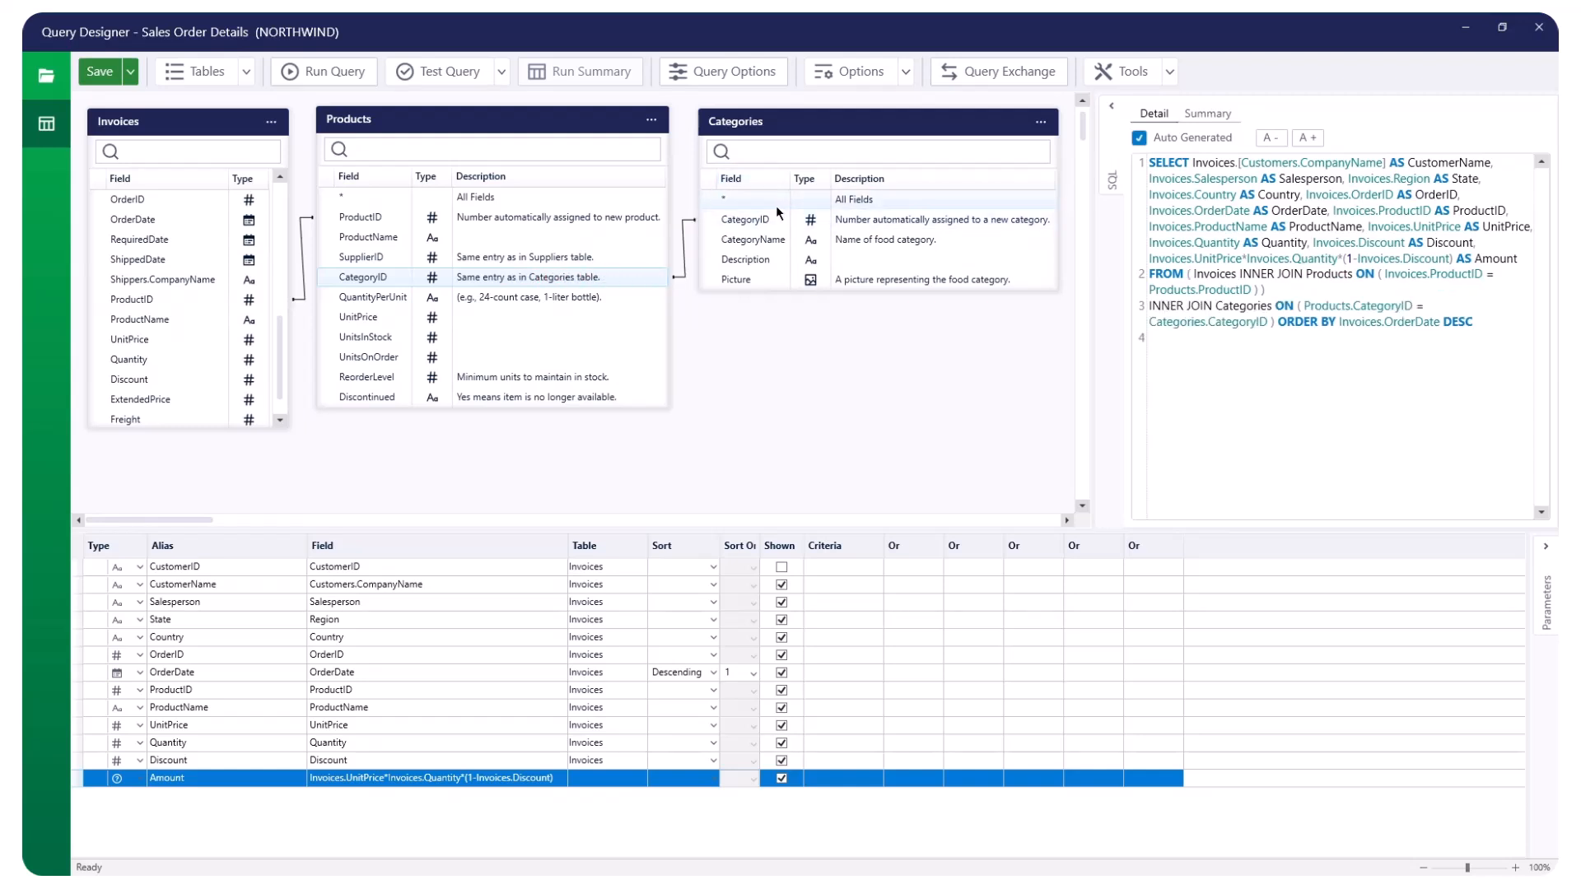
mouse_move(306, 240)
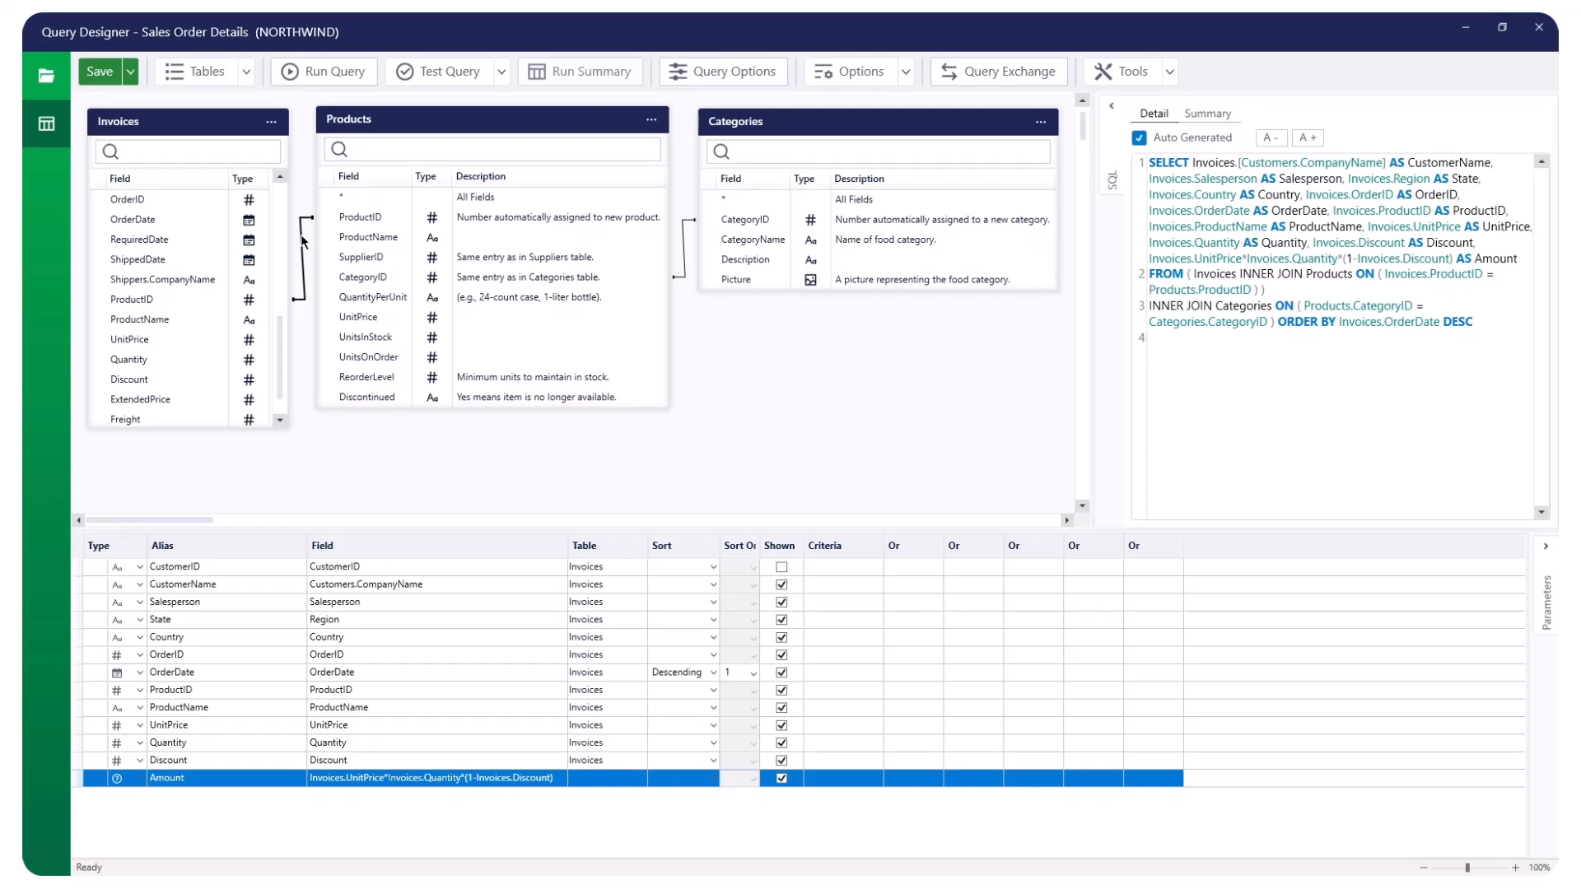
Step: Show the Join Properties for the Invoices–Products ProductID join with equal-rows-only type
right_click(298, 241)
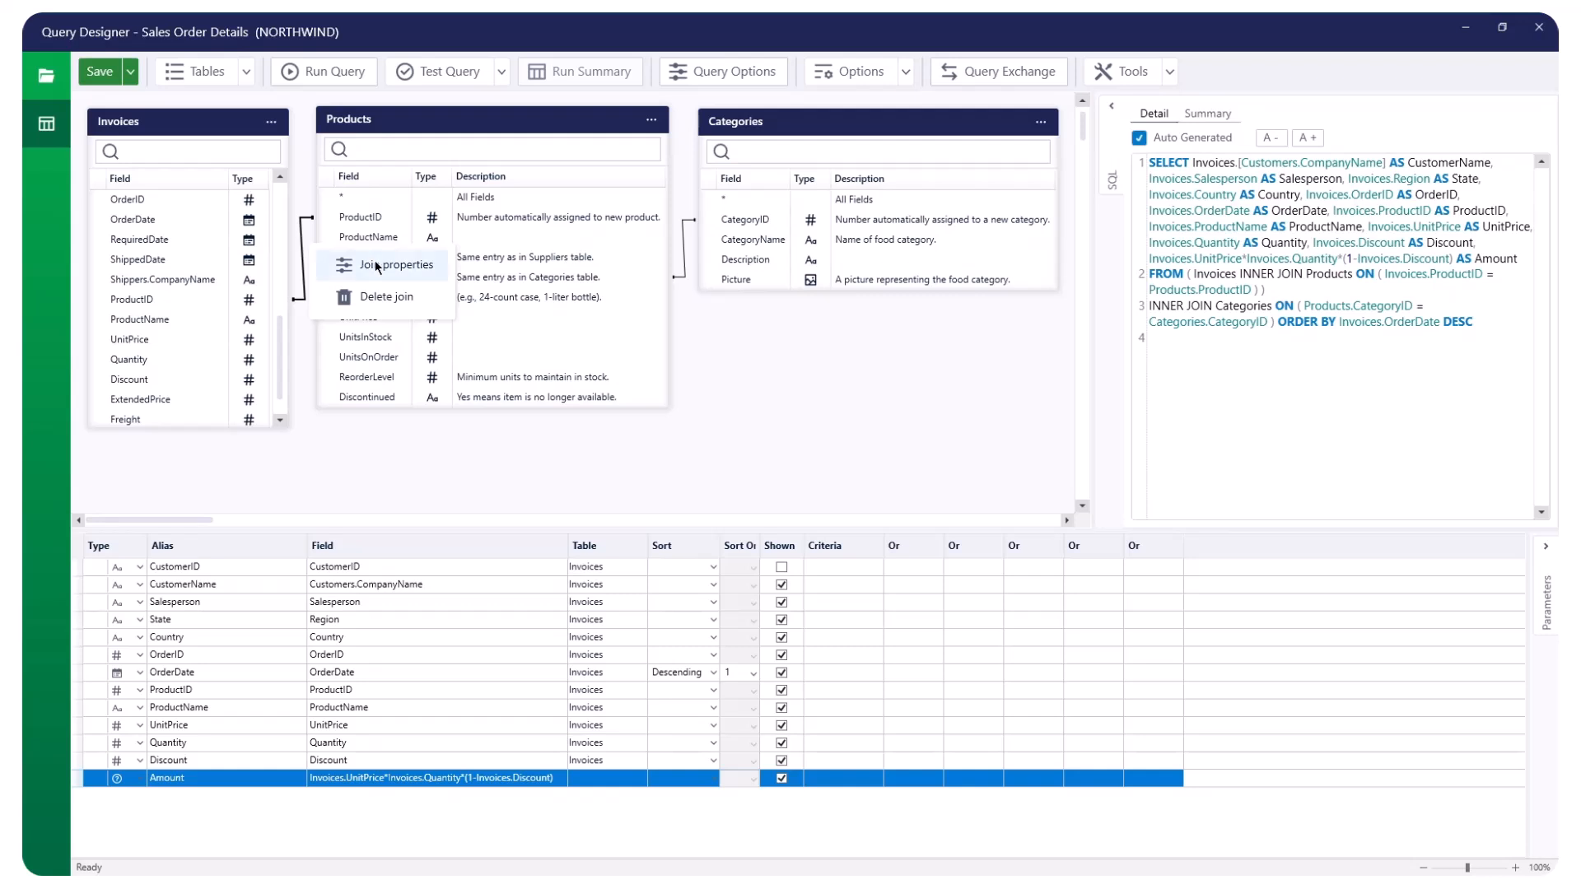
left_click(394, 264)
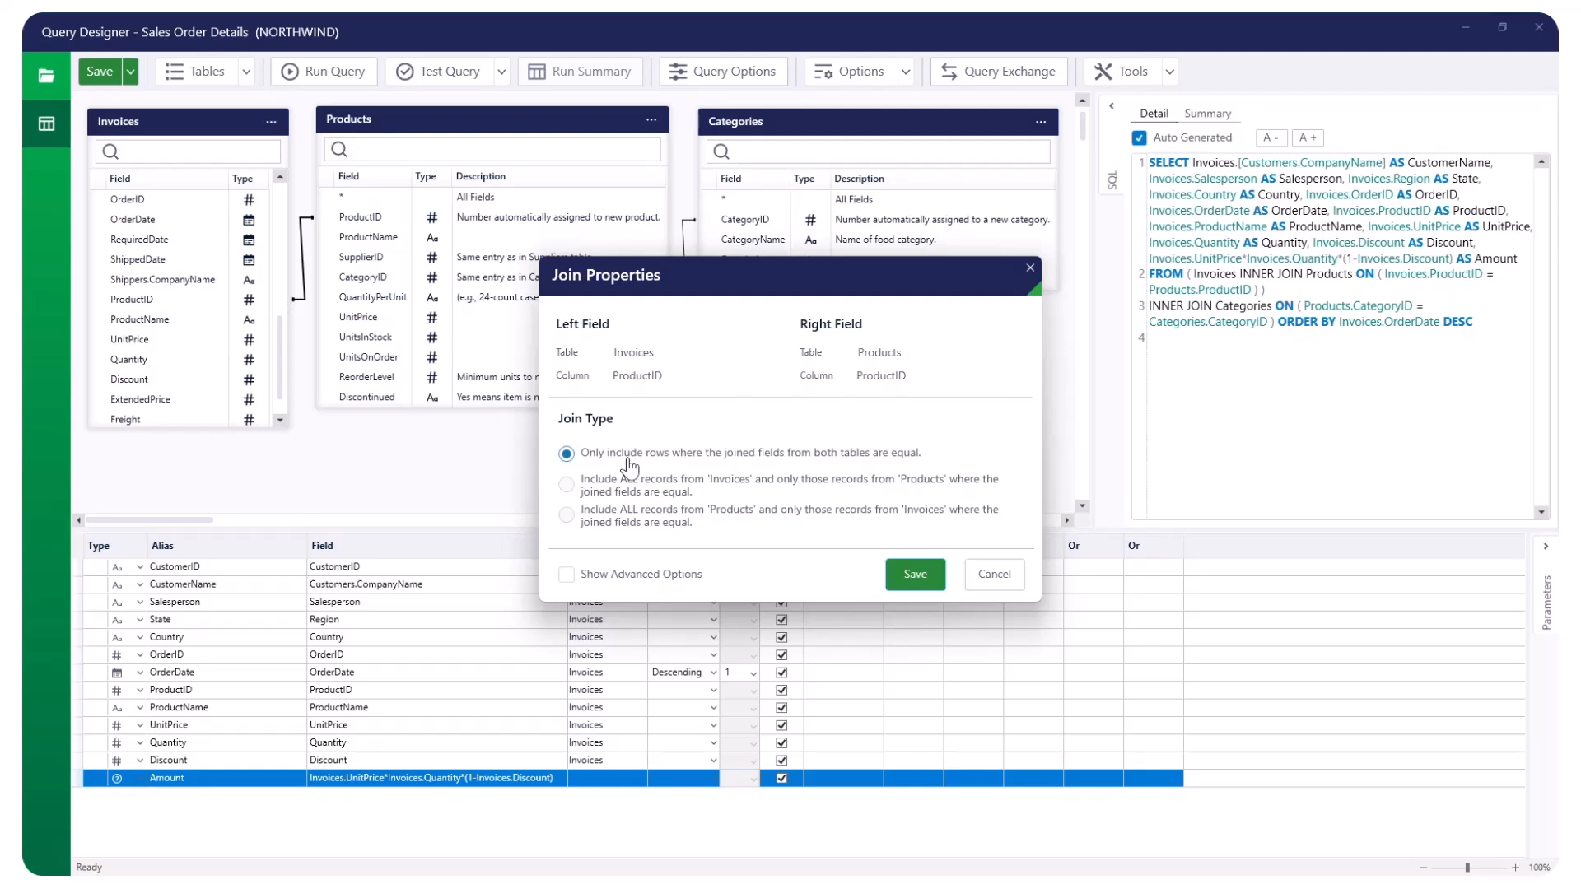
mouse_move(627, 480)
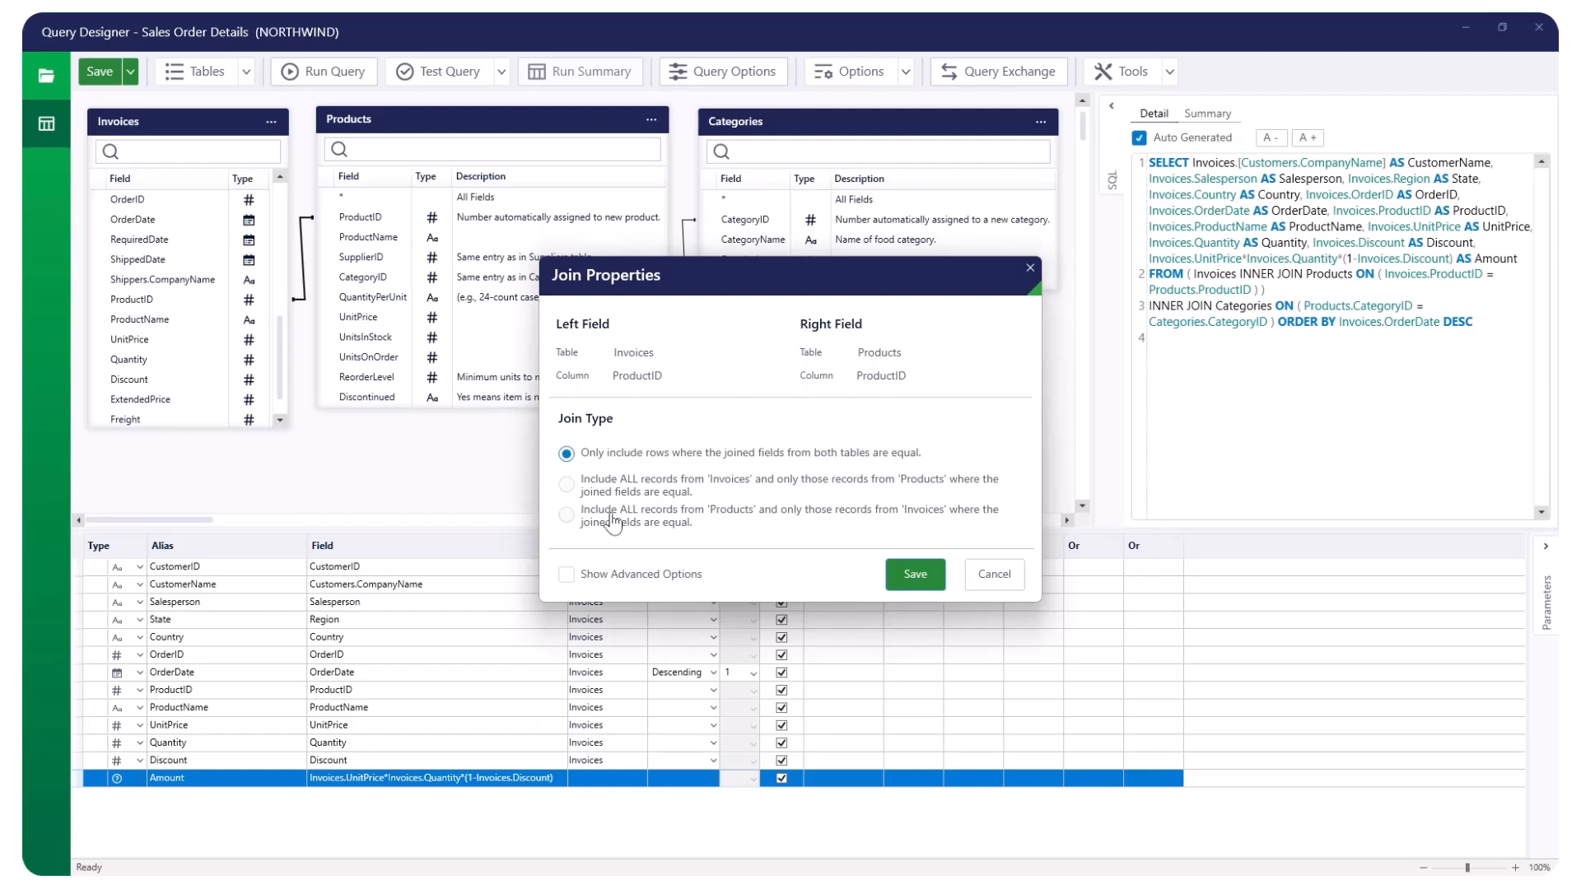
mouse_move(618, 521)
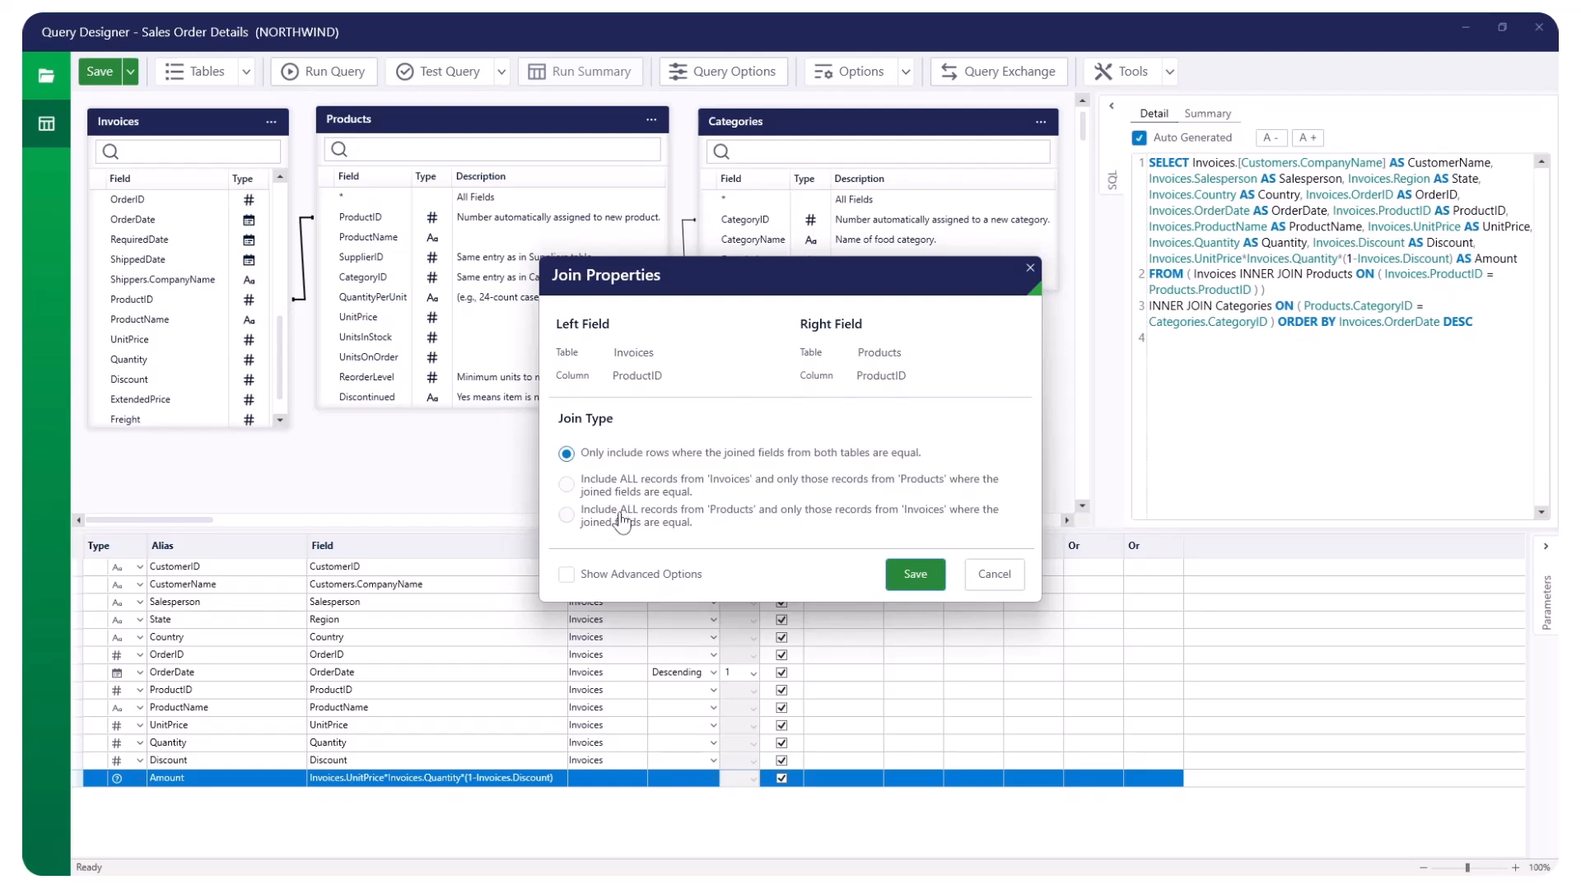
mouse_move(879, 527)
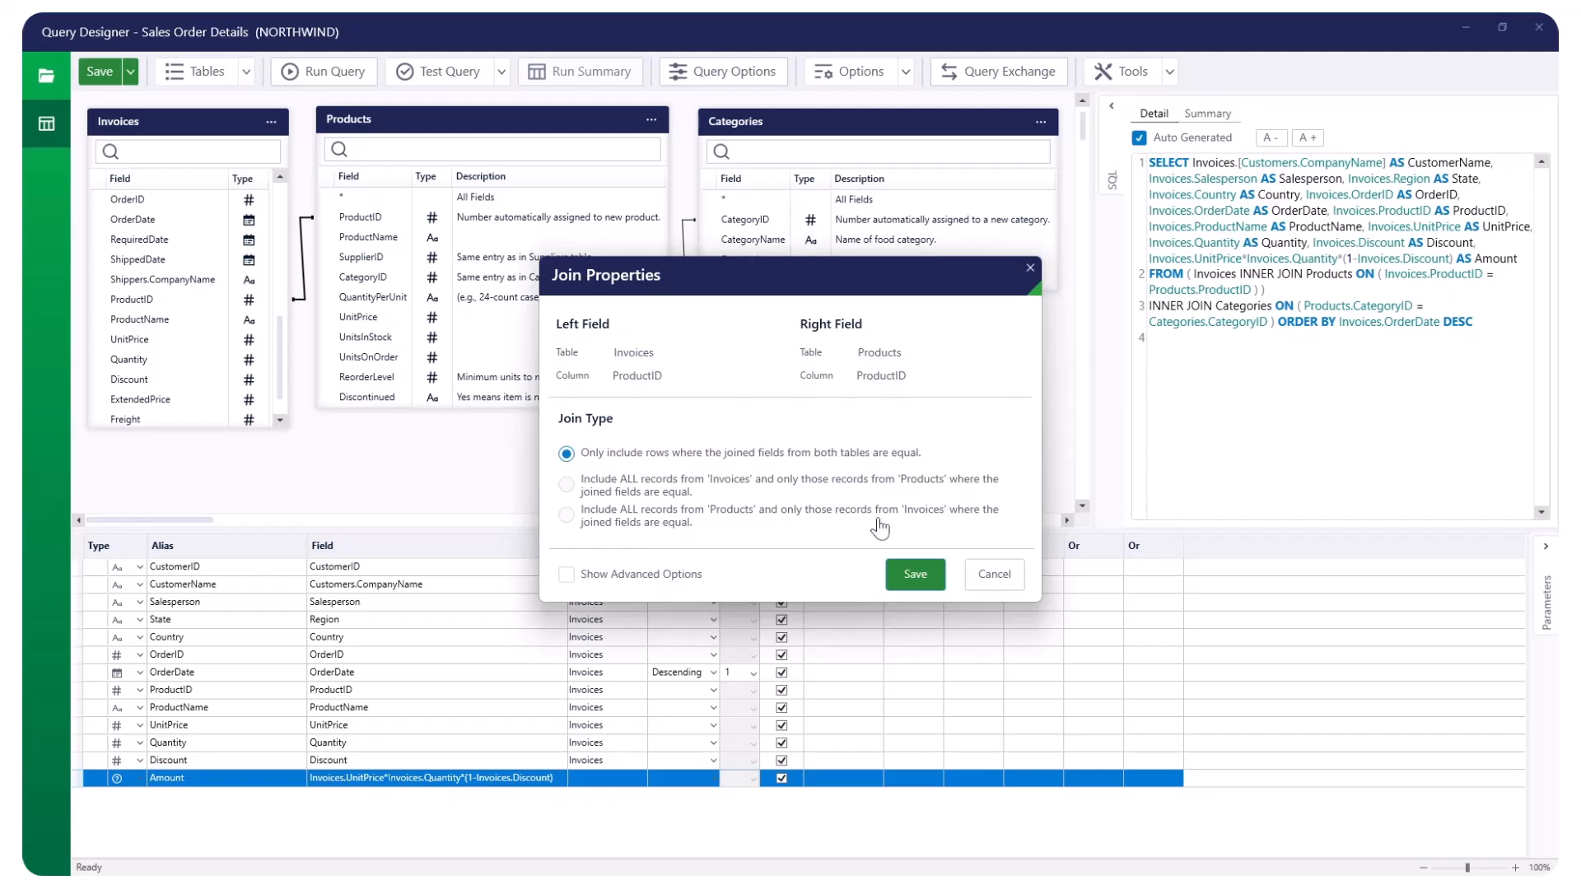
Step: Close the Join Properties dialog keeping the matching-rows-only join
left_click(915, 574)
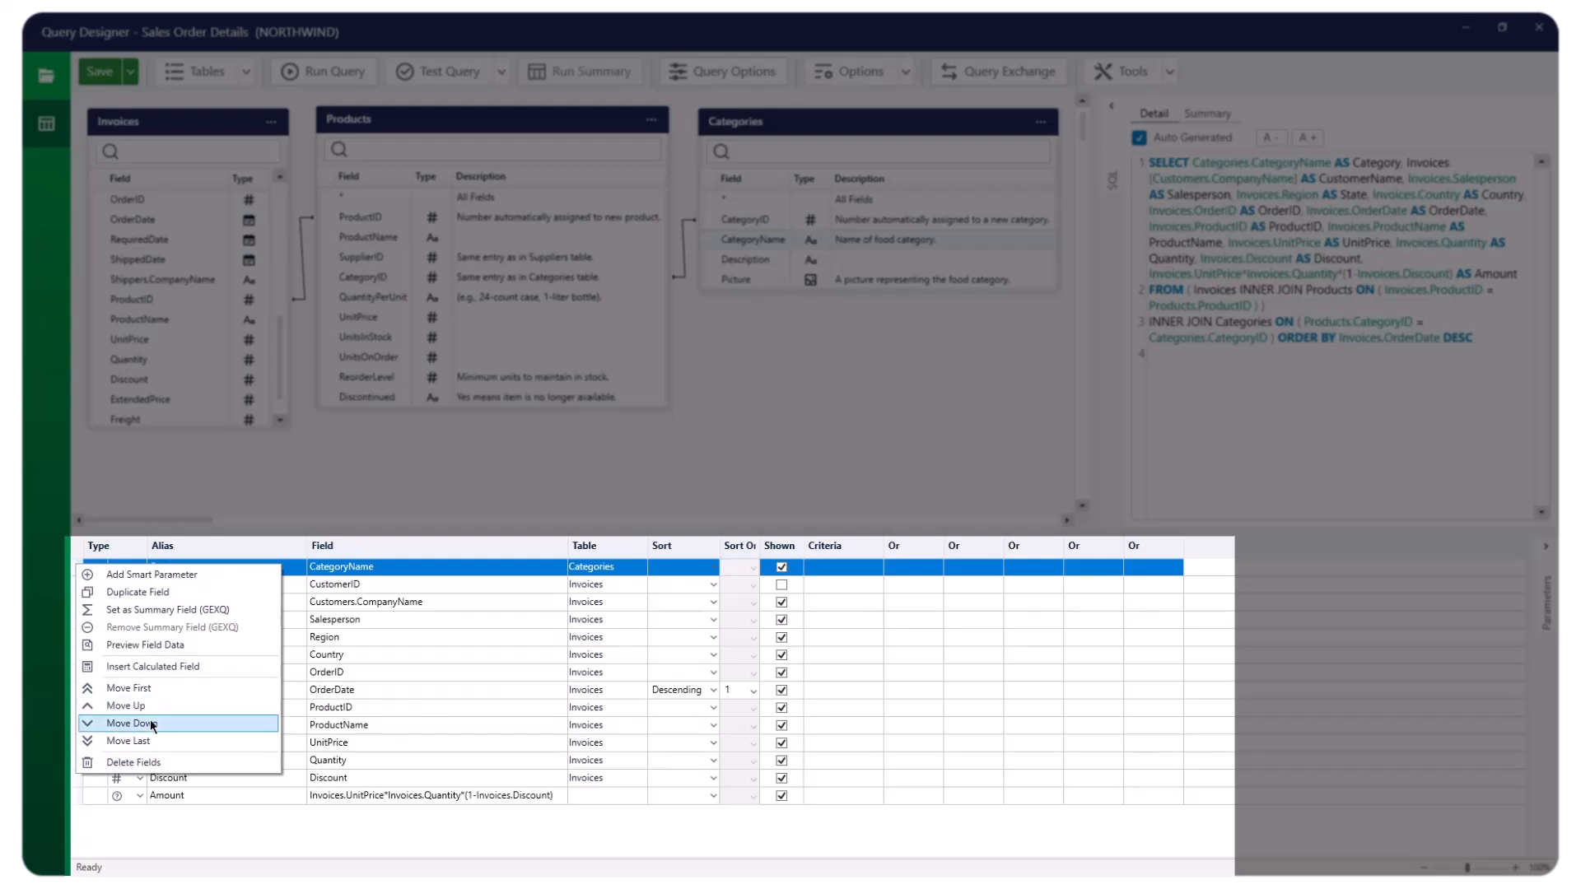
mouse_move(151, 668)
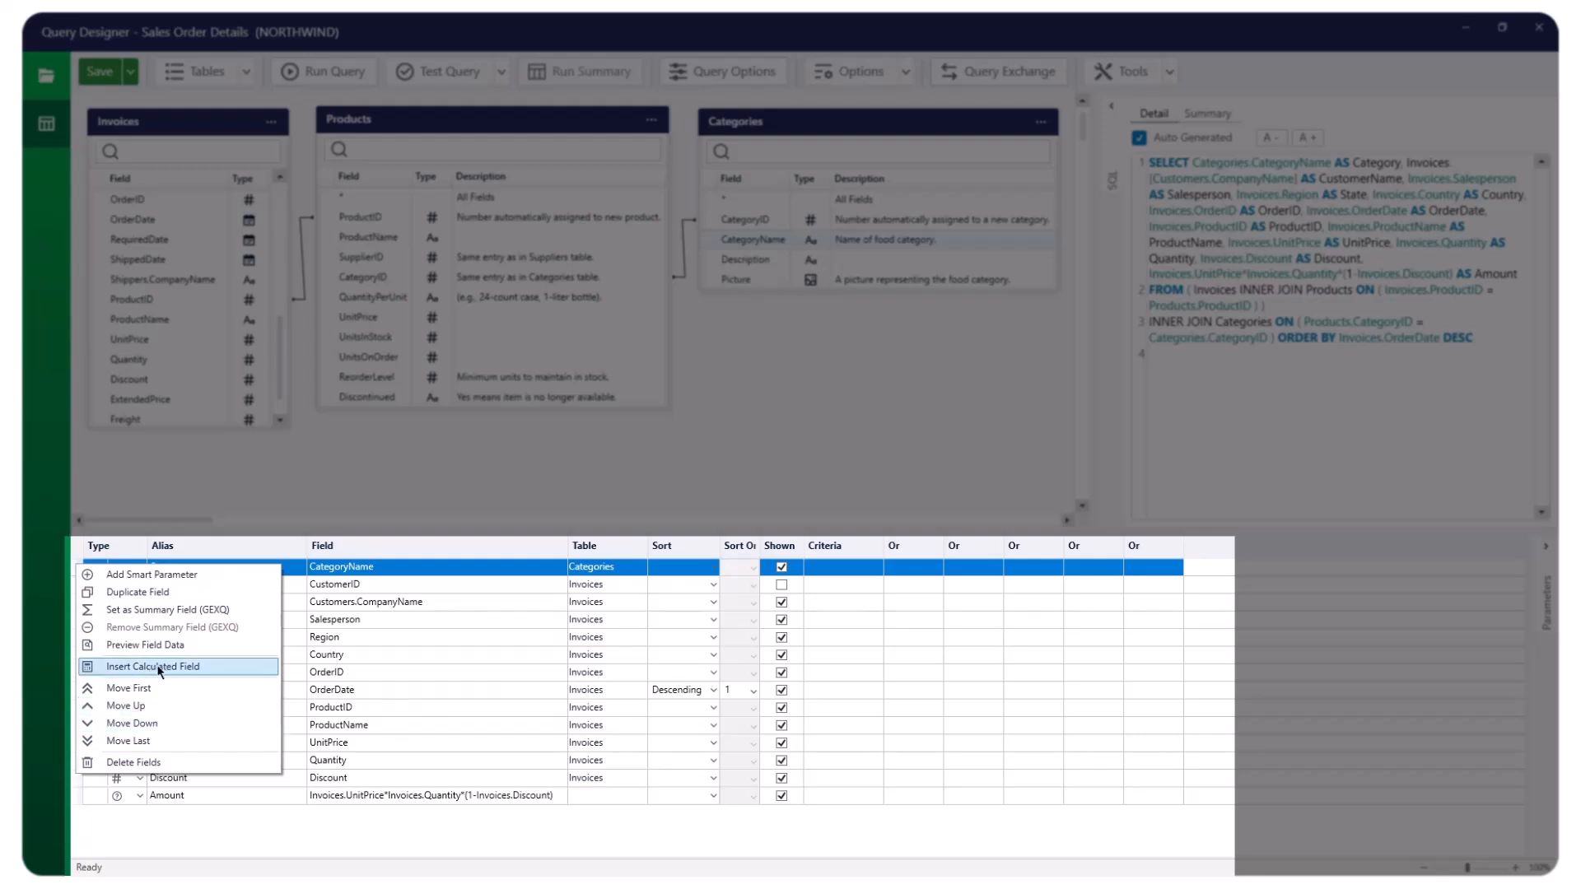
mouse_move(161, 625)
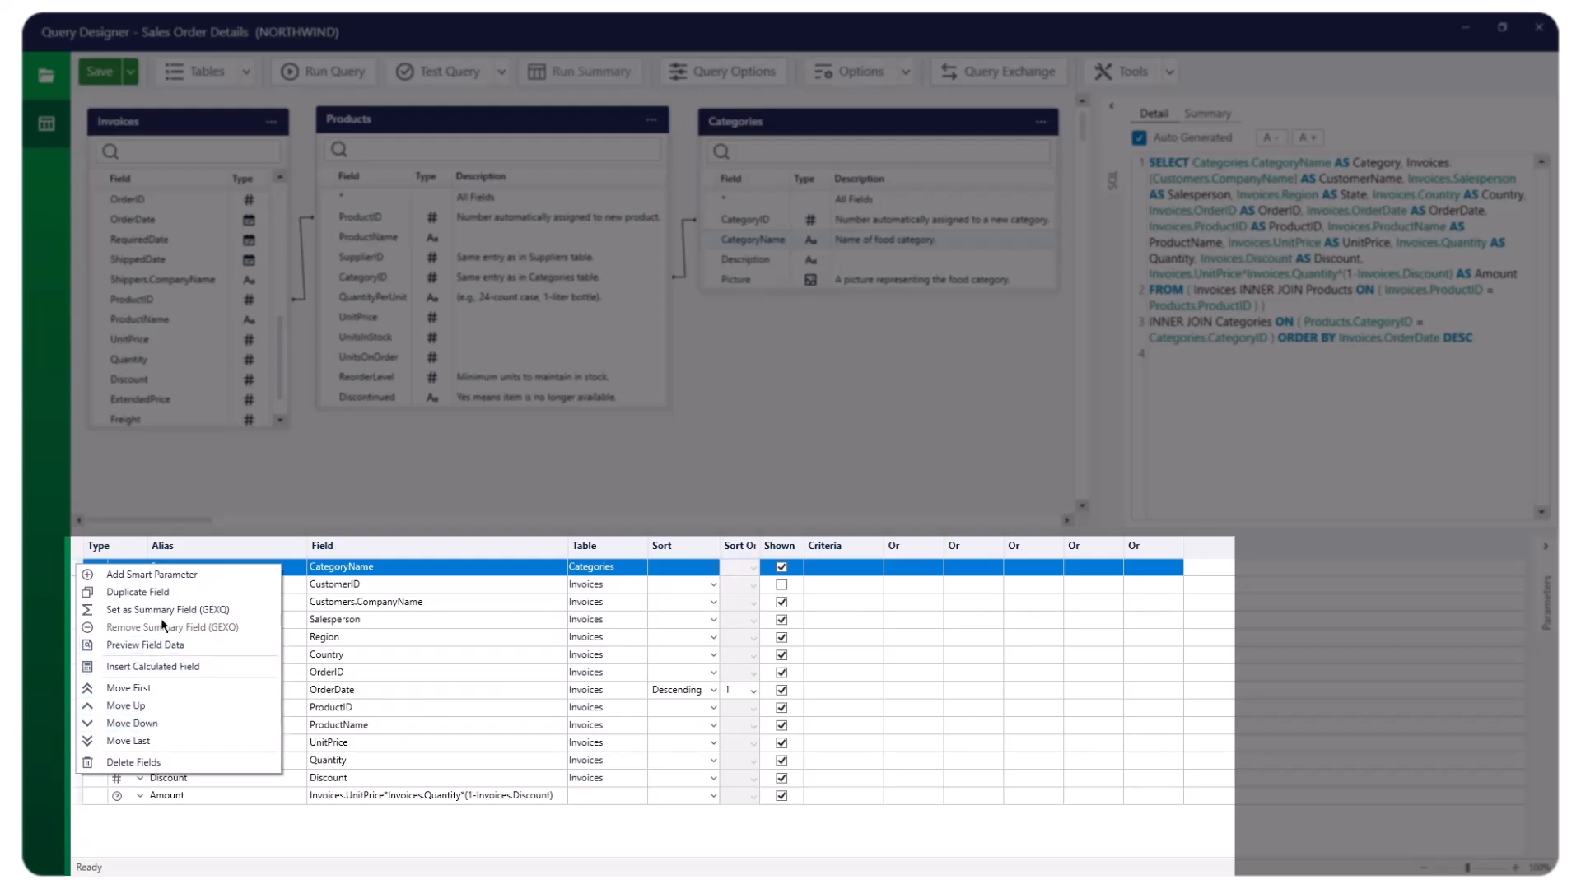
mouse_move(139, 595)
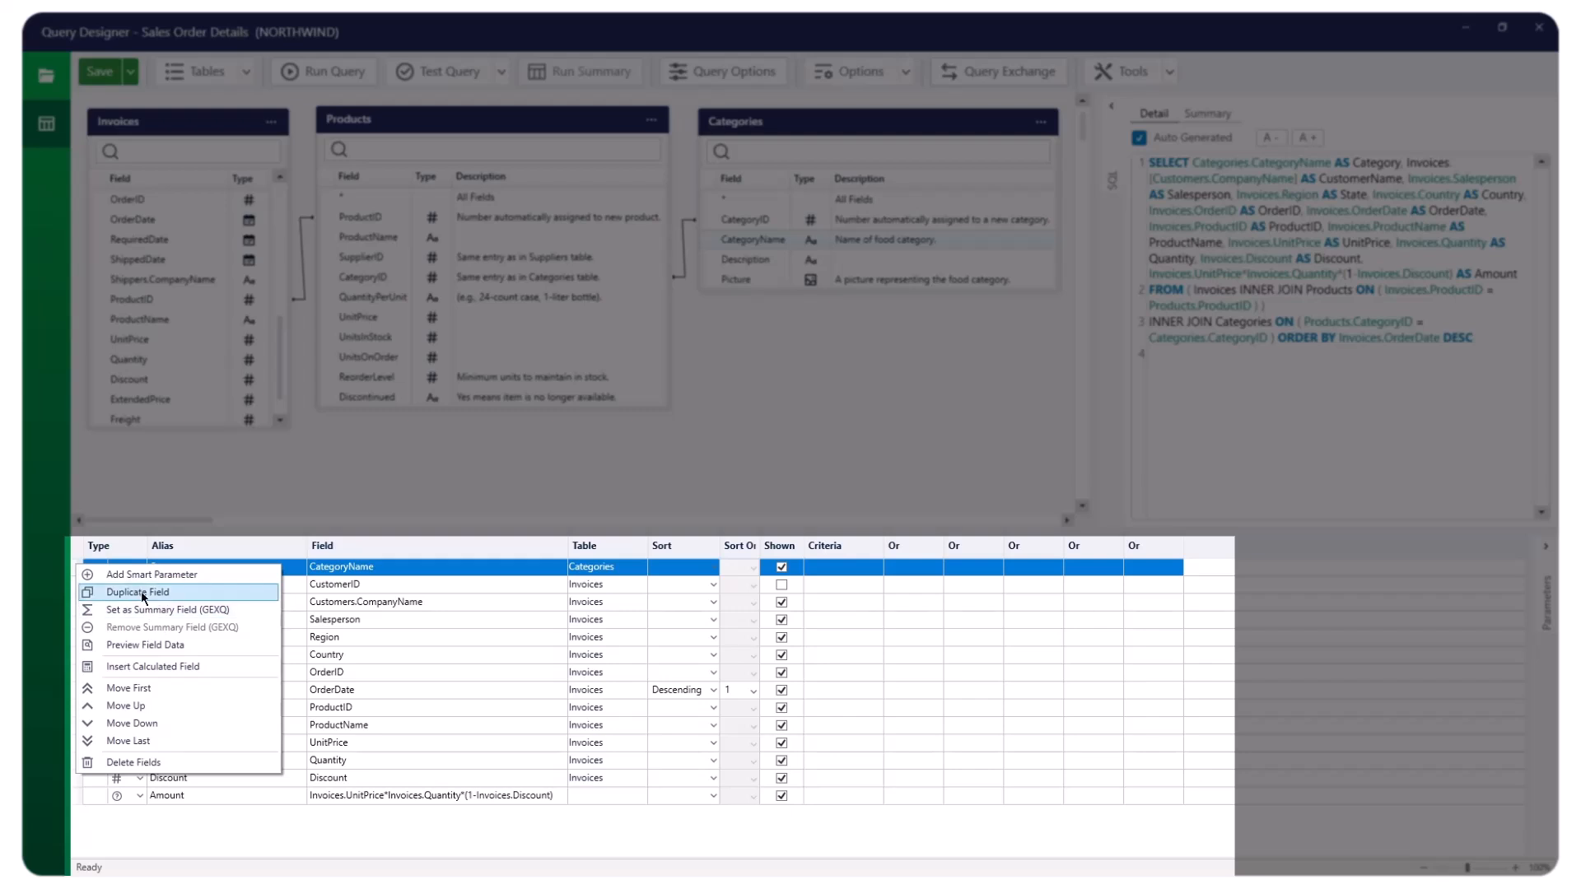
mouse_move(149, 580)
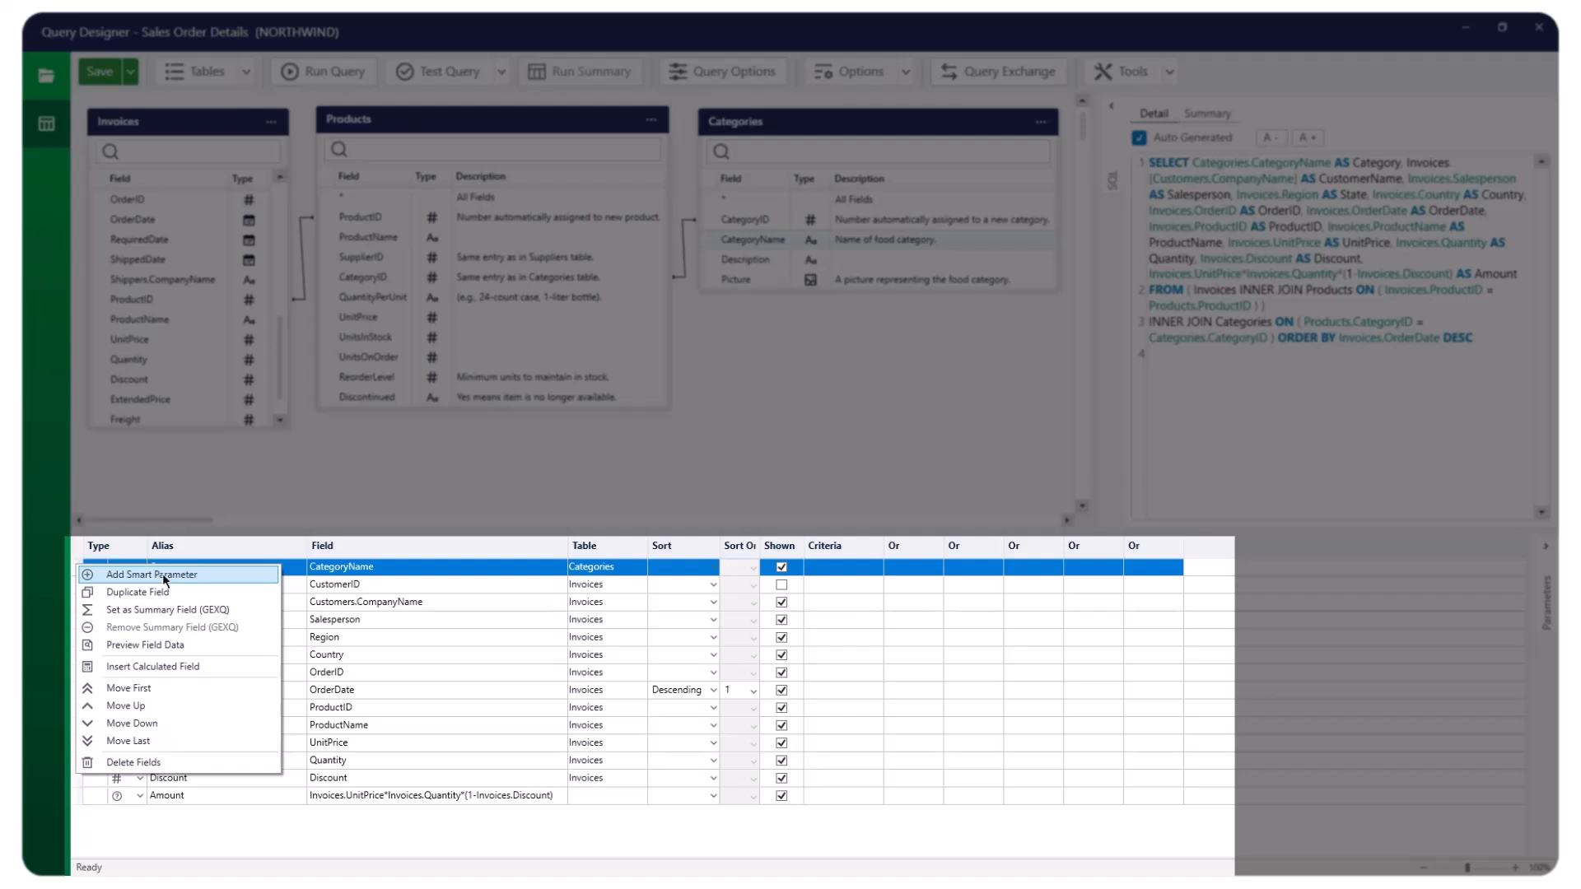
Step: Add smart parameters for Category, OrderDate, Country, State and Salesperson as query criteria
left_click(151, 573)
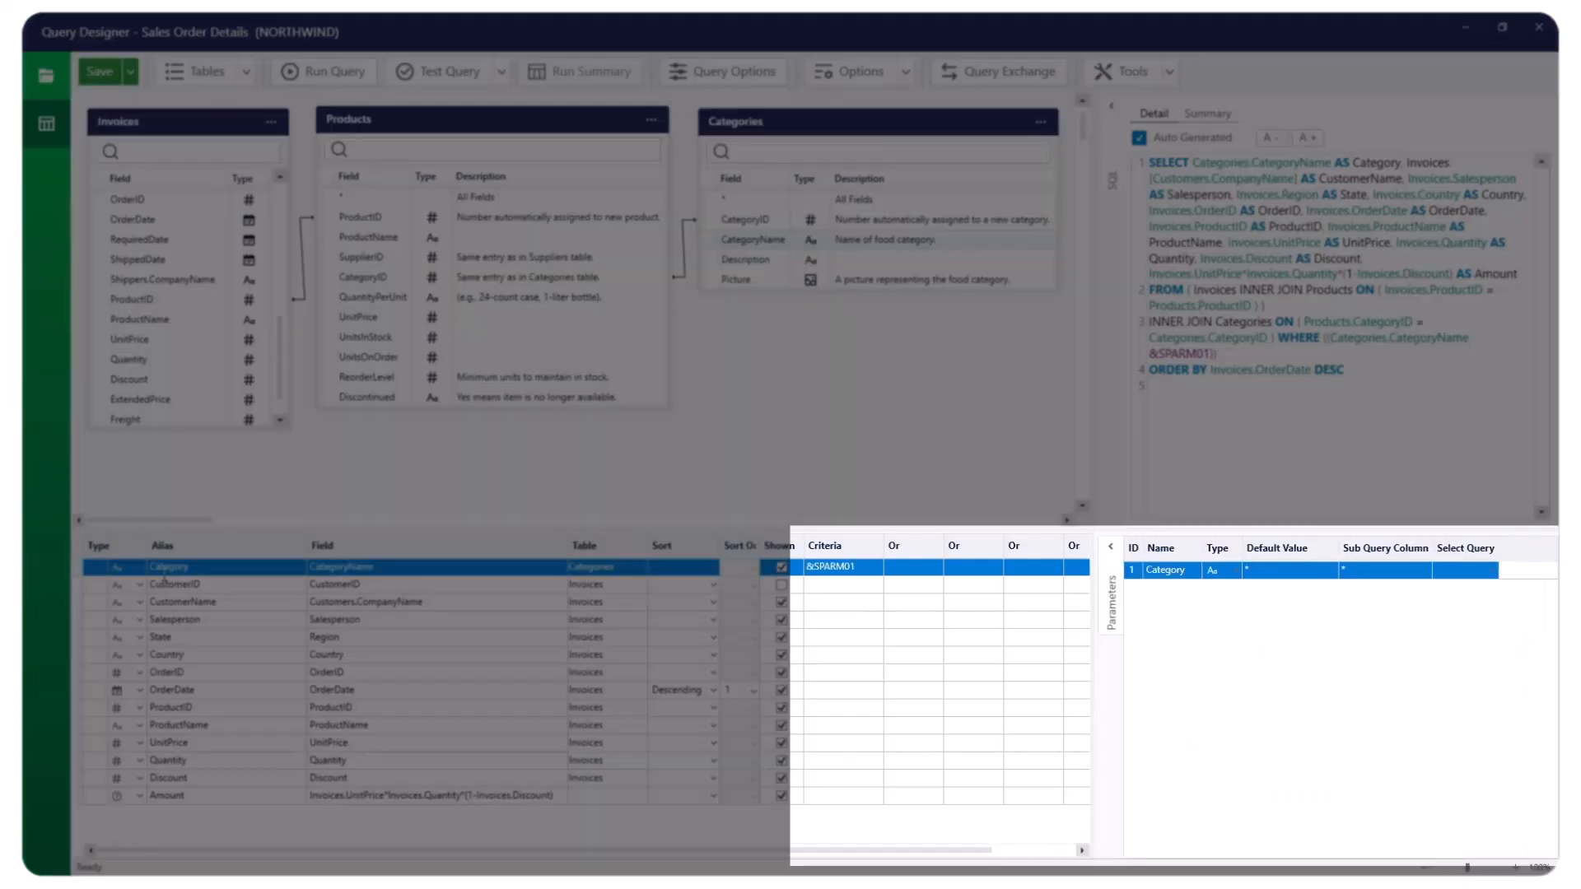
left_click(1282, 570)
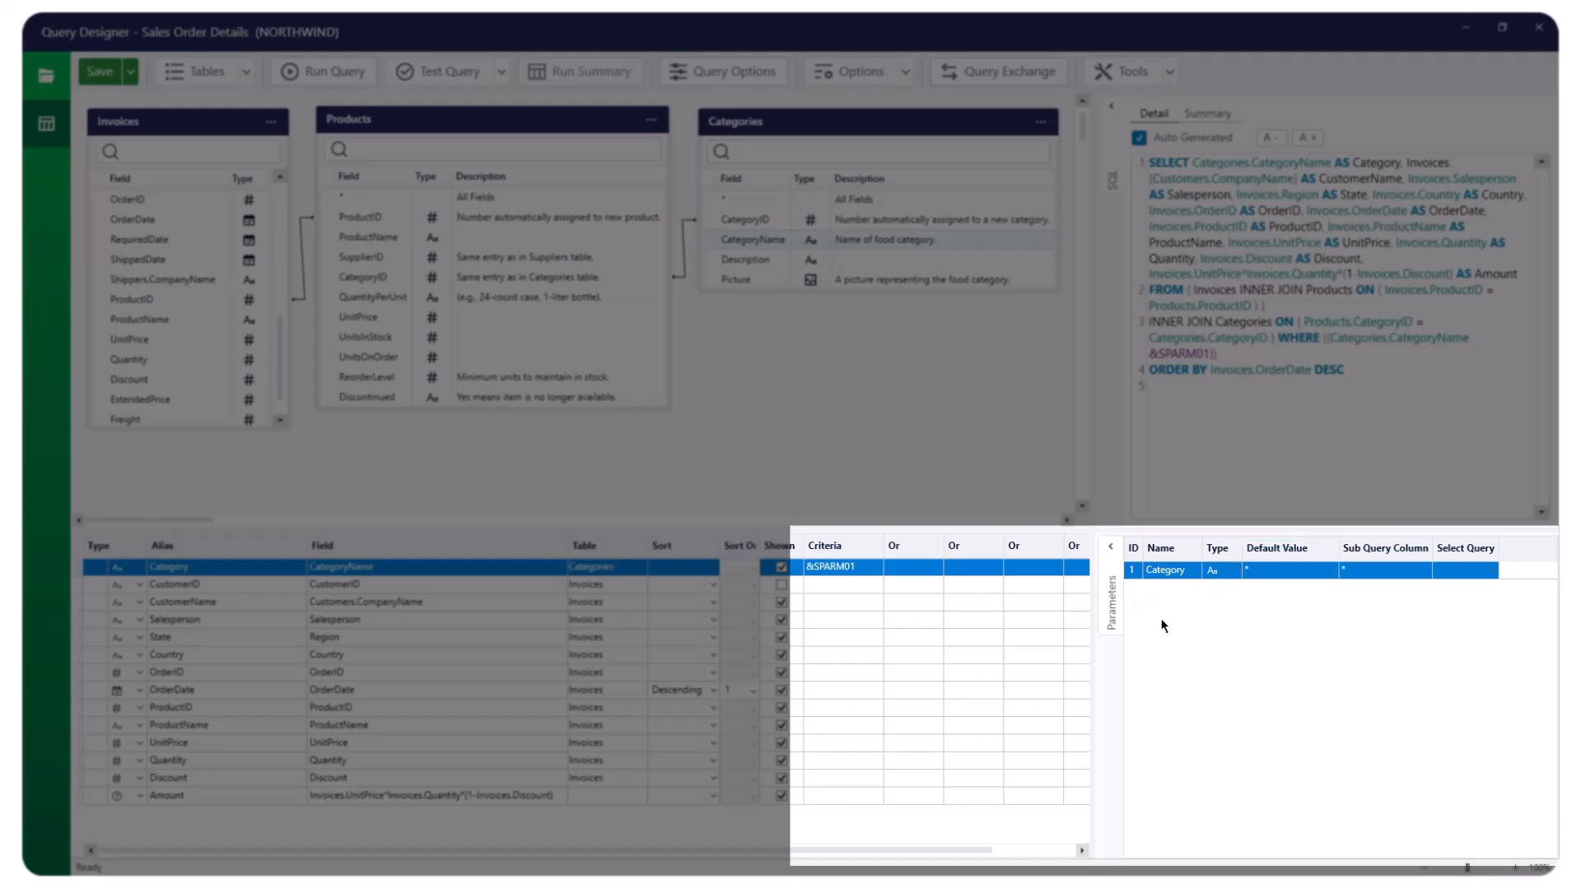
left_click(842, 567)
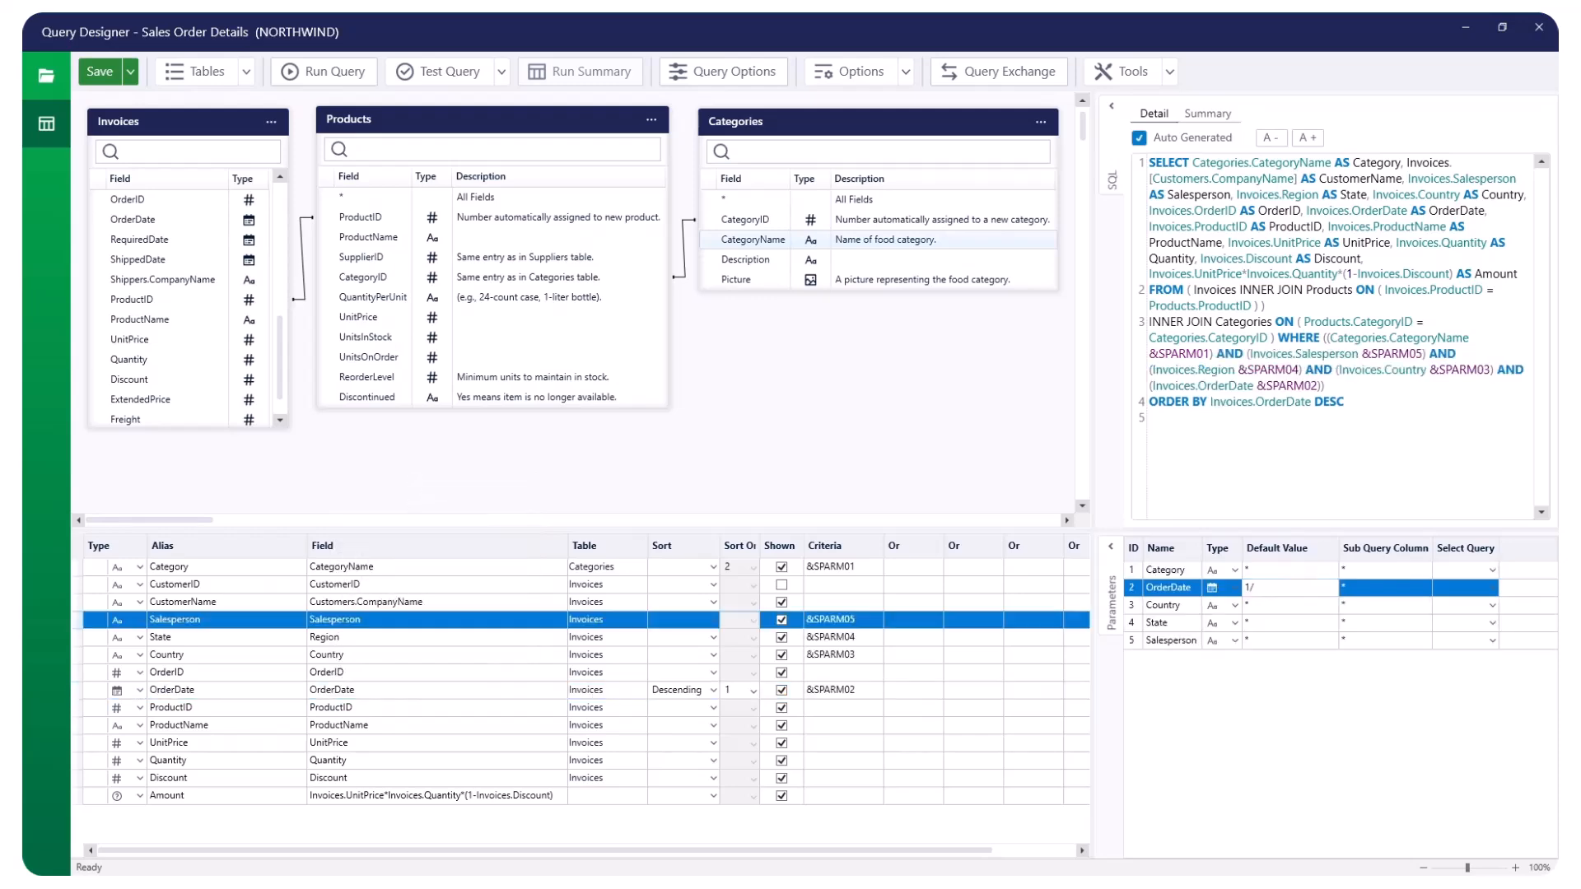
Step: Default OrderDate to 1/1/2007.12/31/2007, preview the rows, then start editing Category's default
type("1/1/2007.12/")
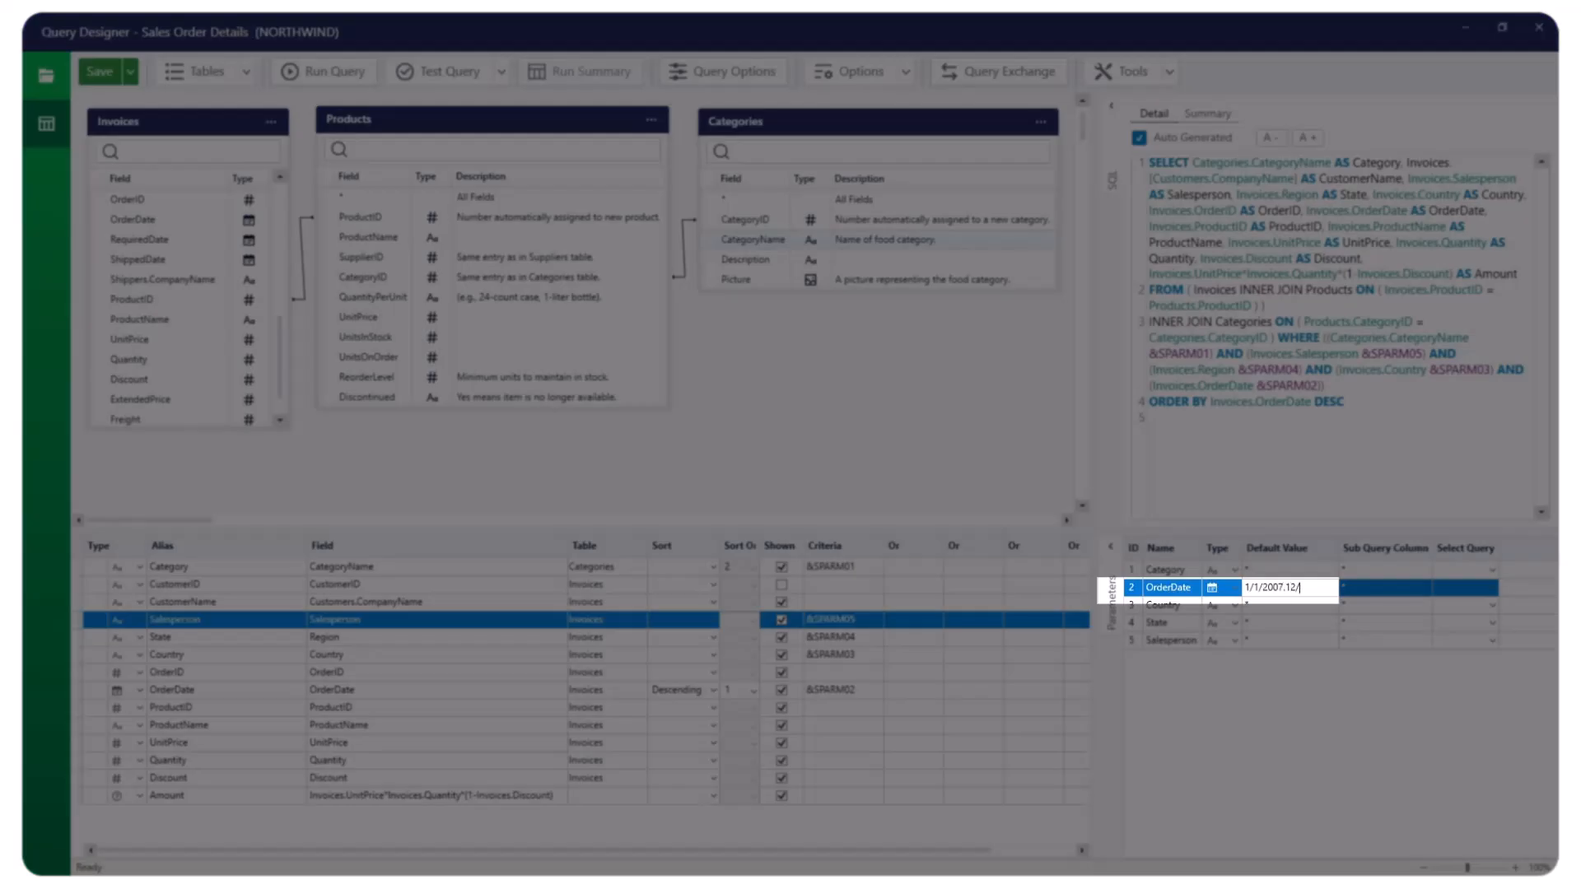
type("31/2007")
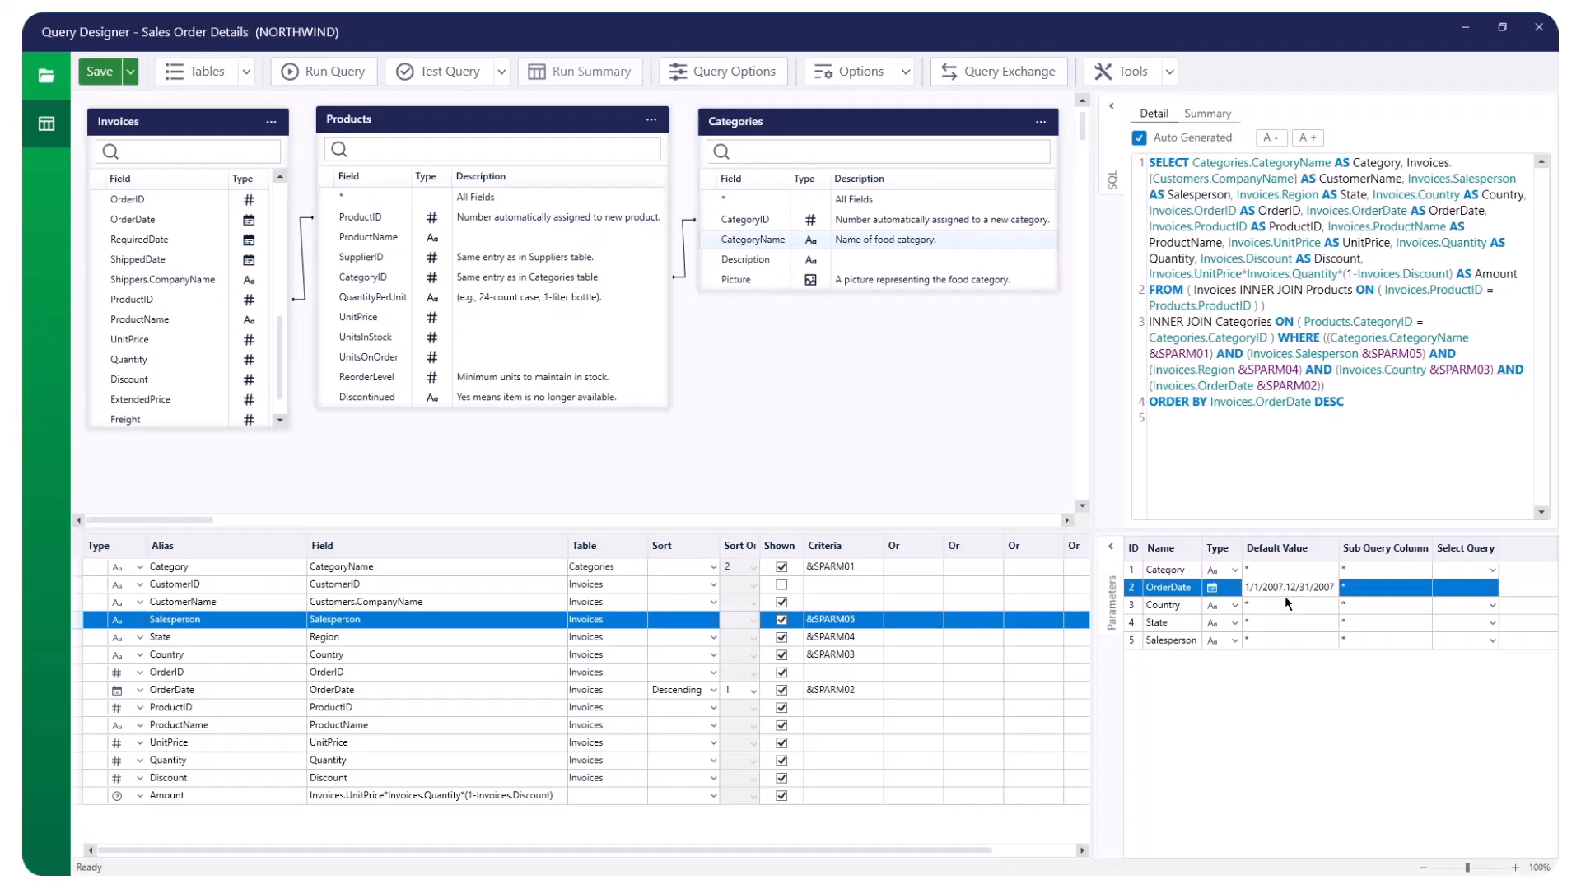
left_click(325, 71)
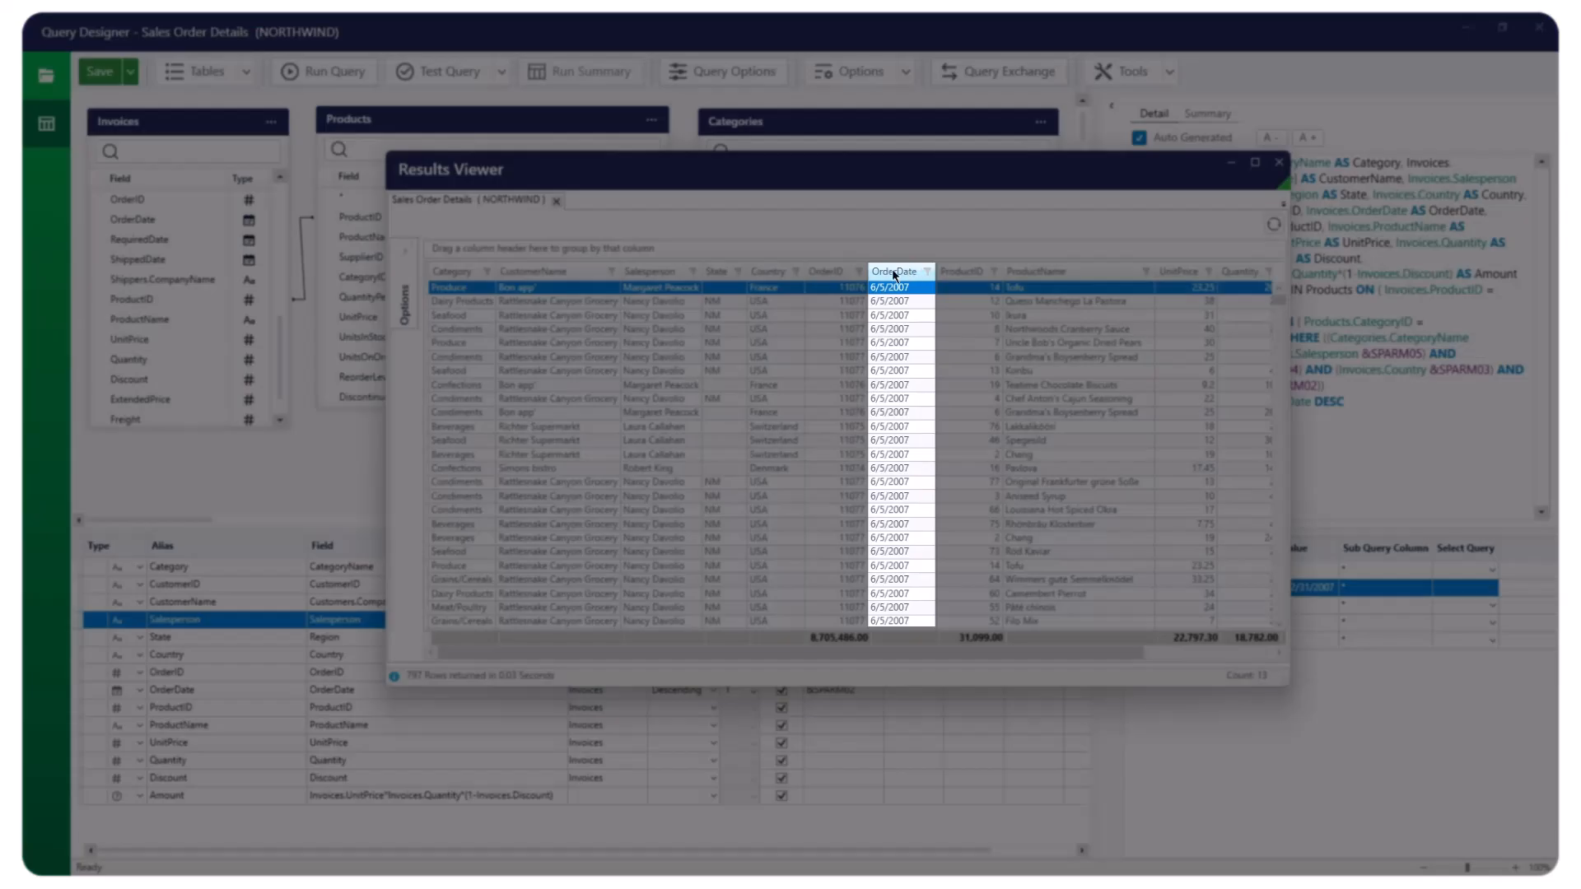
left_click(1277, 163)
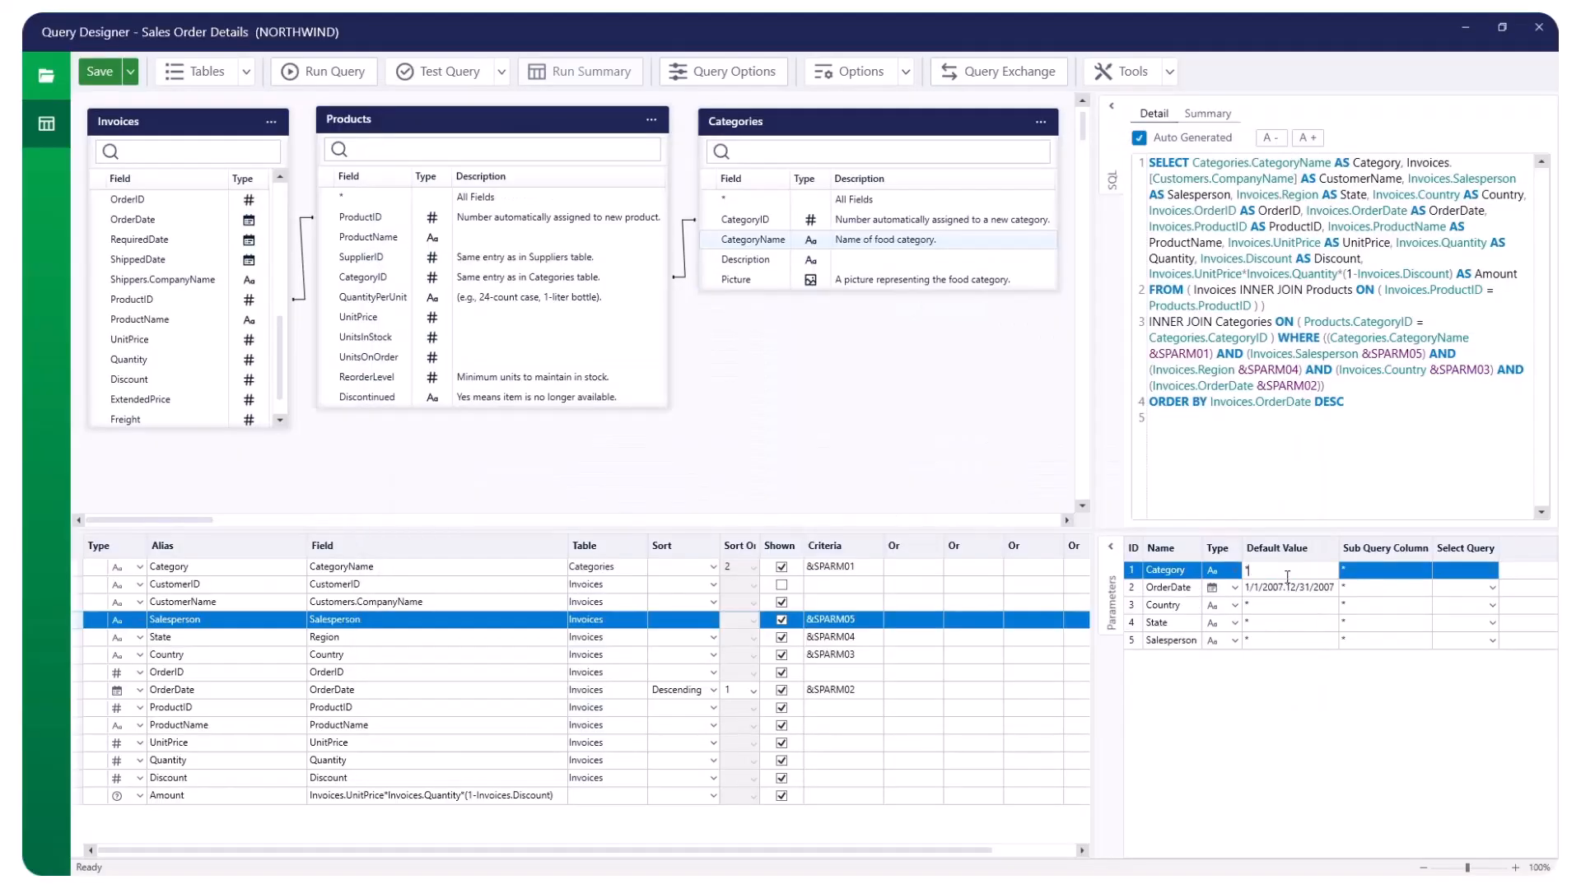
left_click(325, 70)
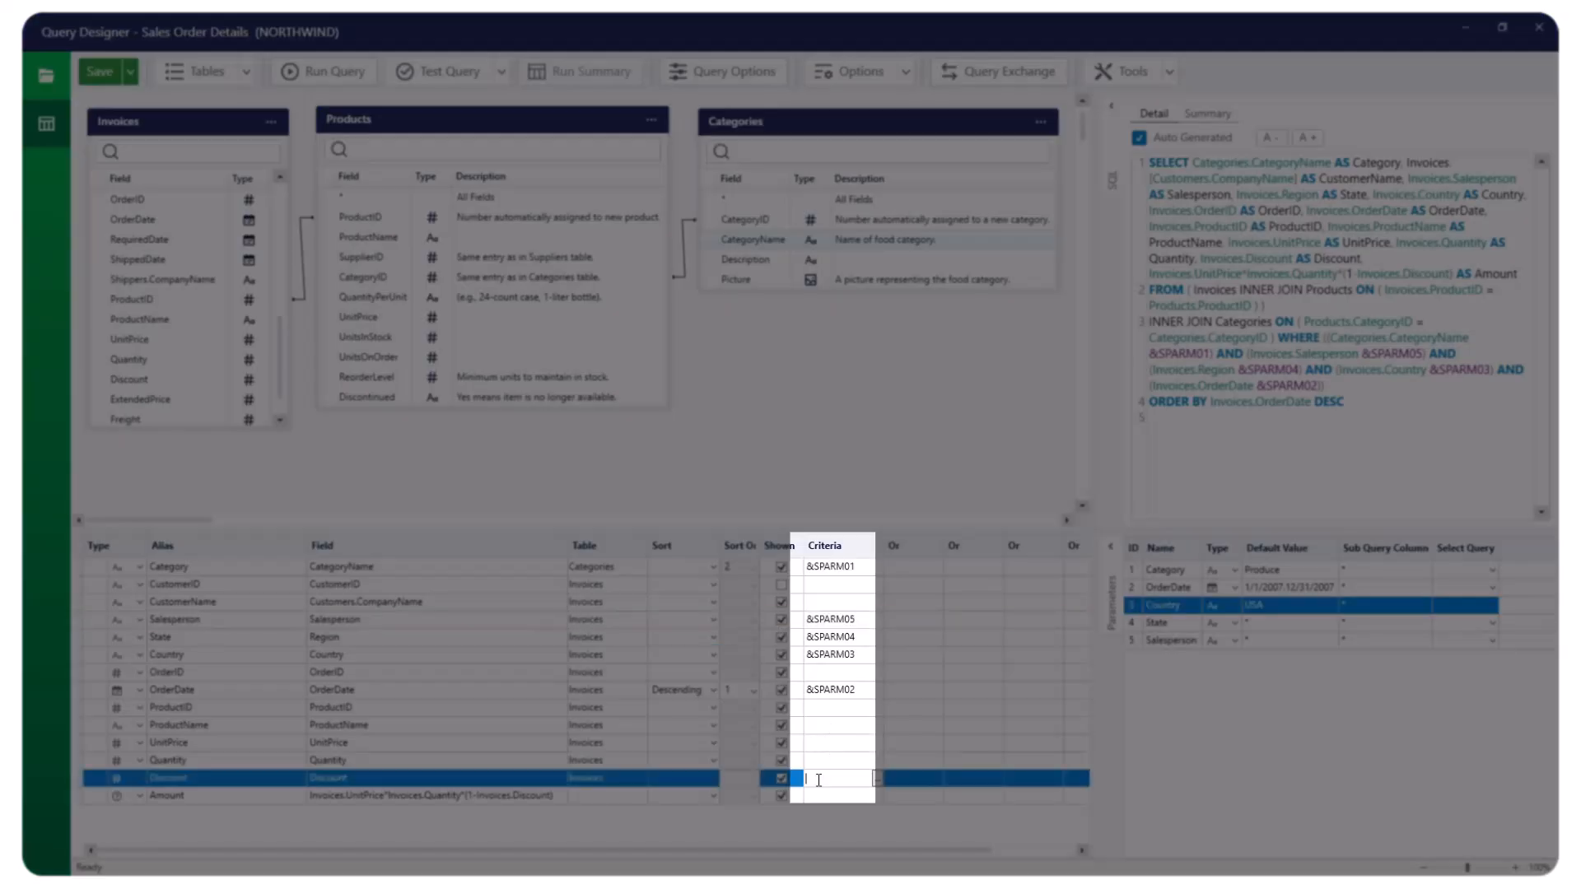
Step: Add a >0 criterion on Discount and test the query, returning two rows
type(">0")
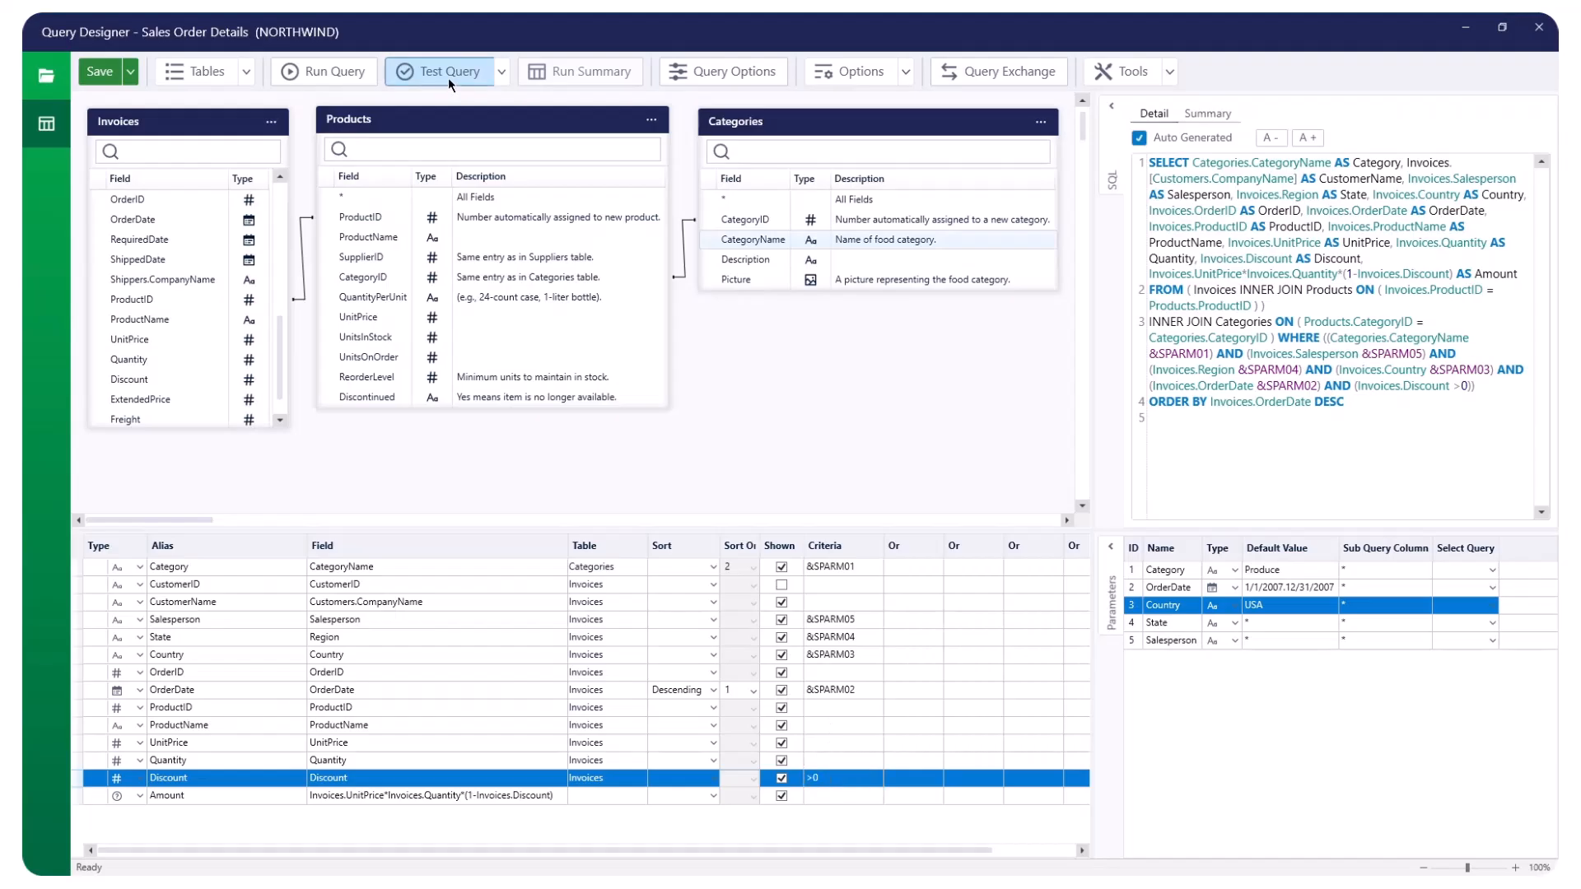
left_click(438, 70)
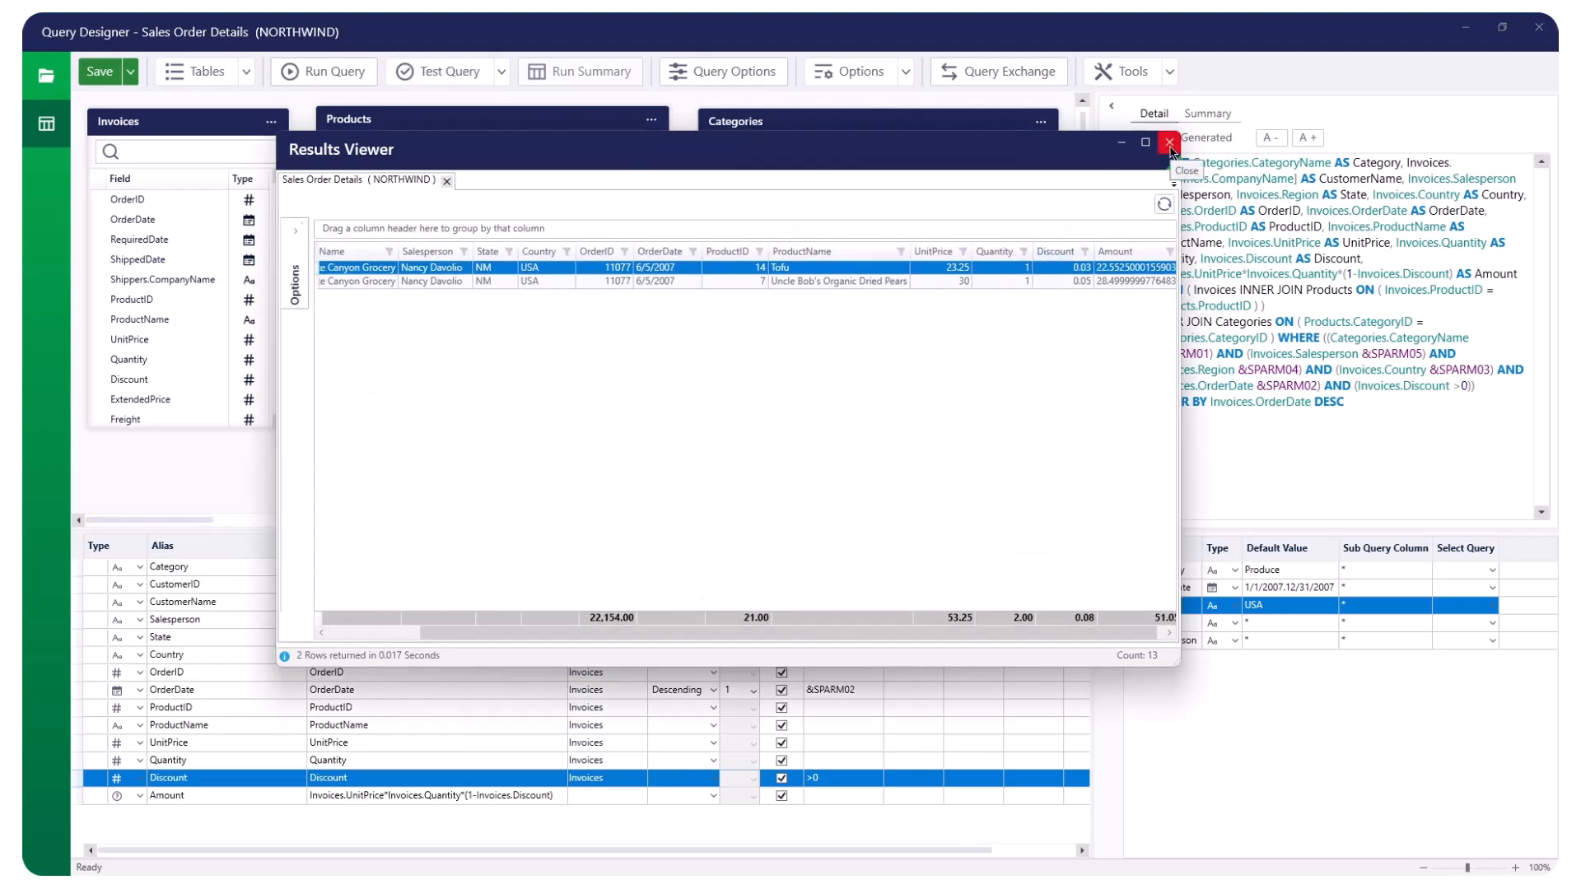
left_click(1170, 150)
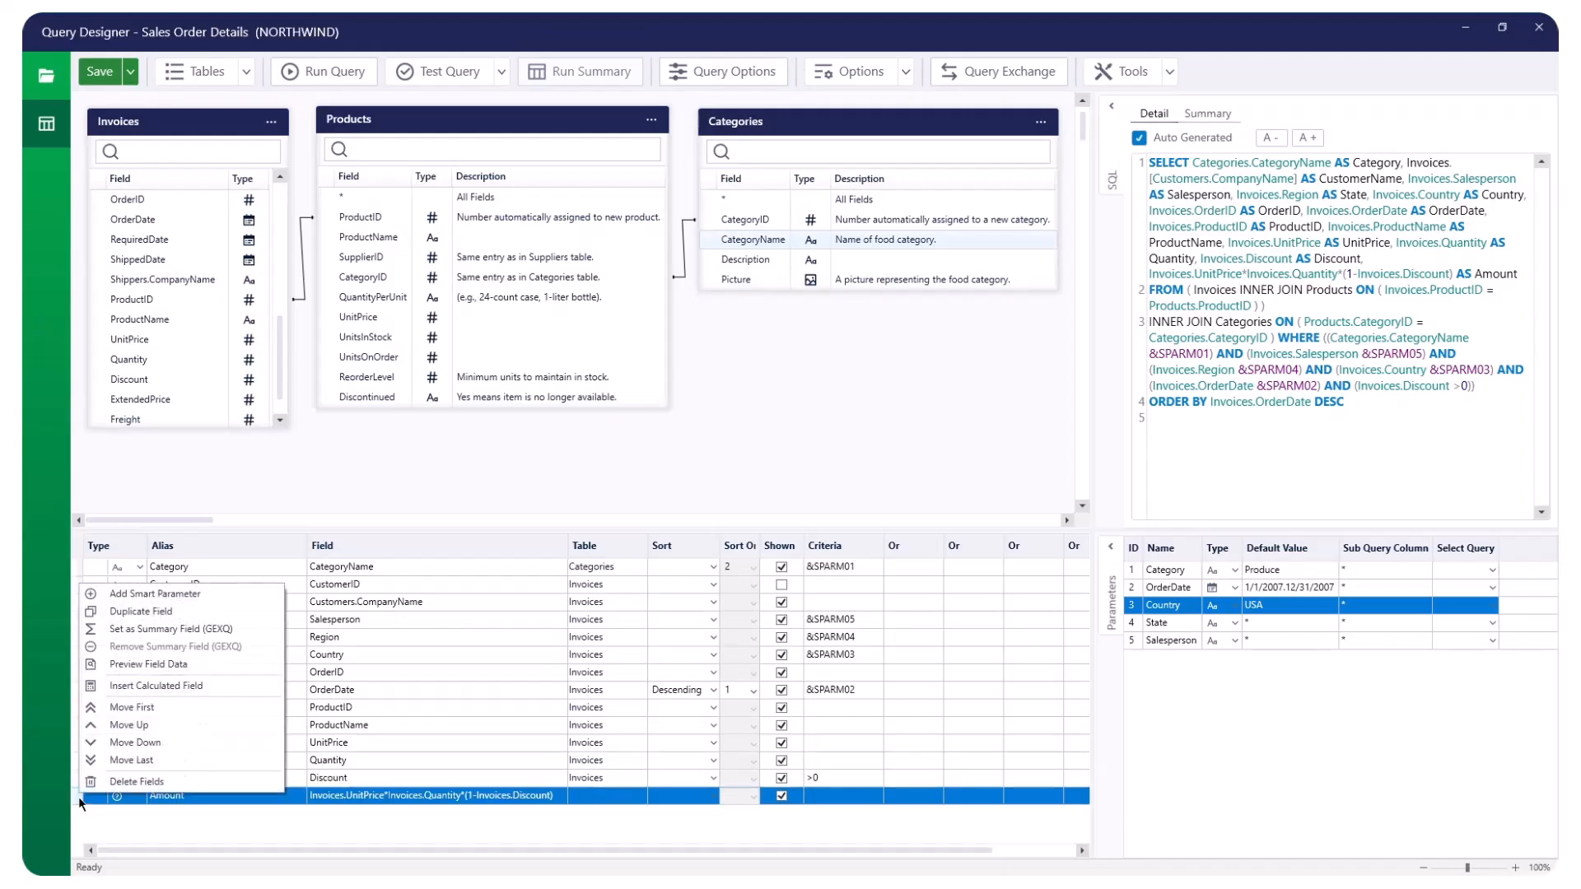
mouse_move(172, 627)
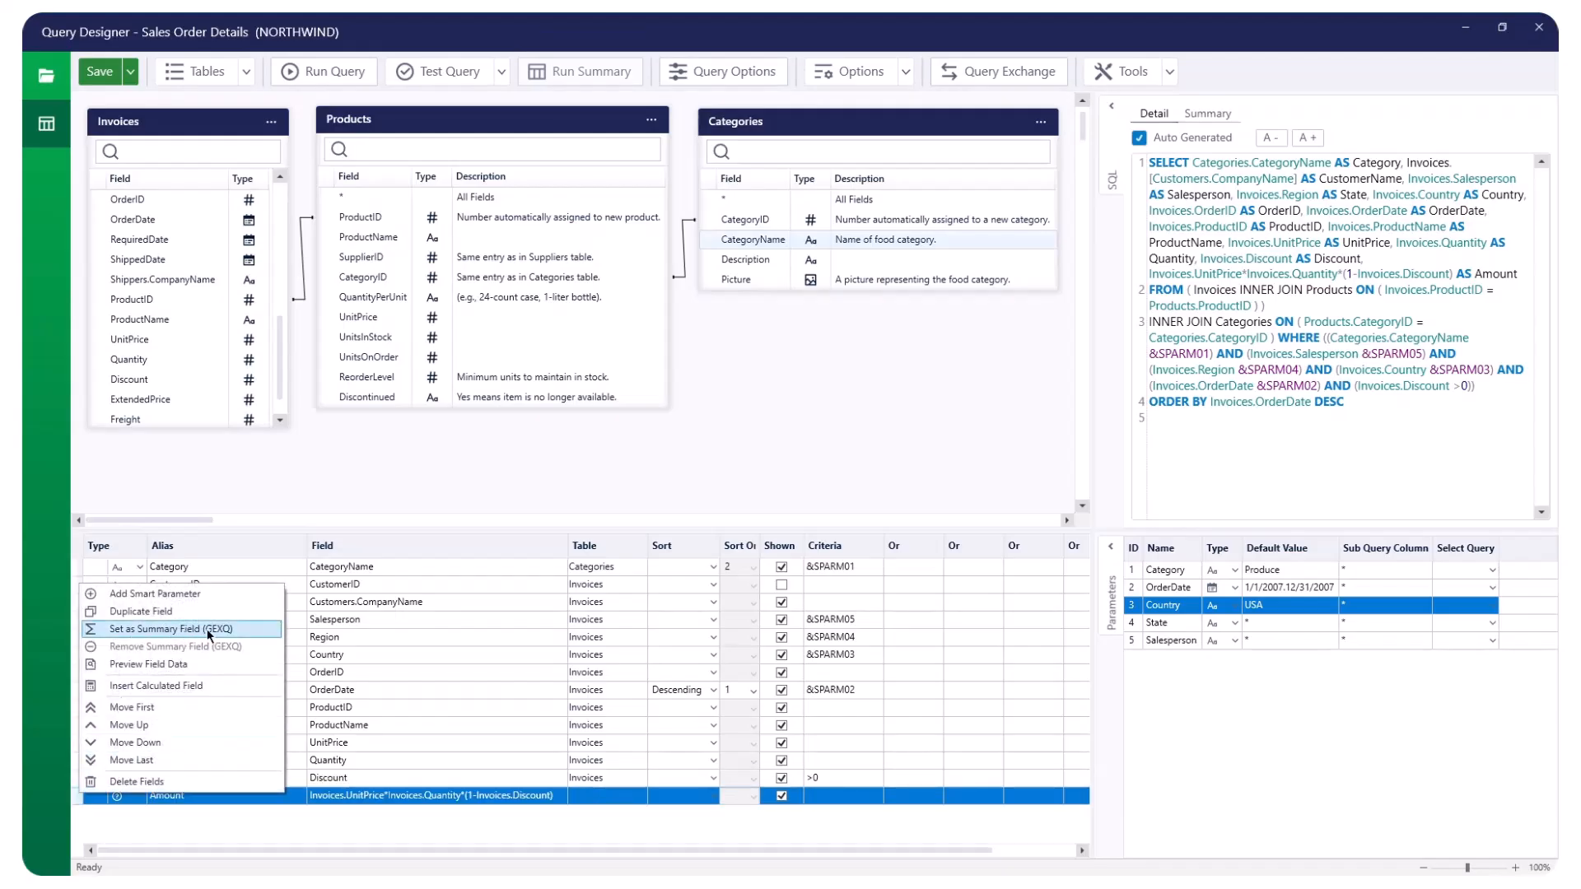
Step: Designate the calculated Amount field as a Sum summary field (GEXQ)
left_click(177, 628)
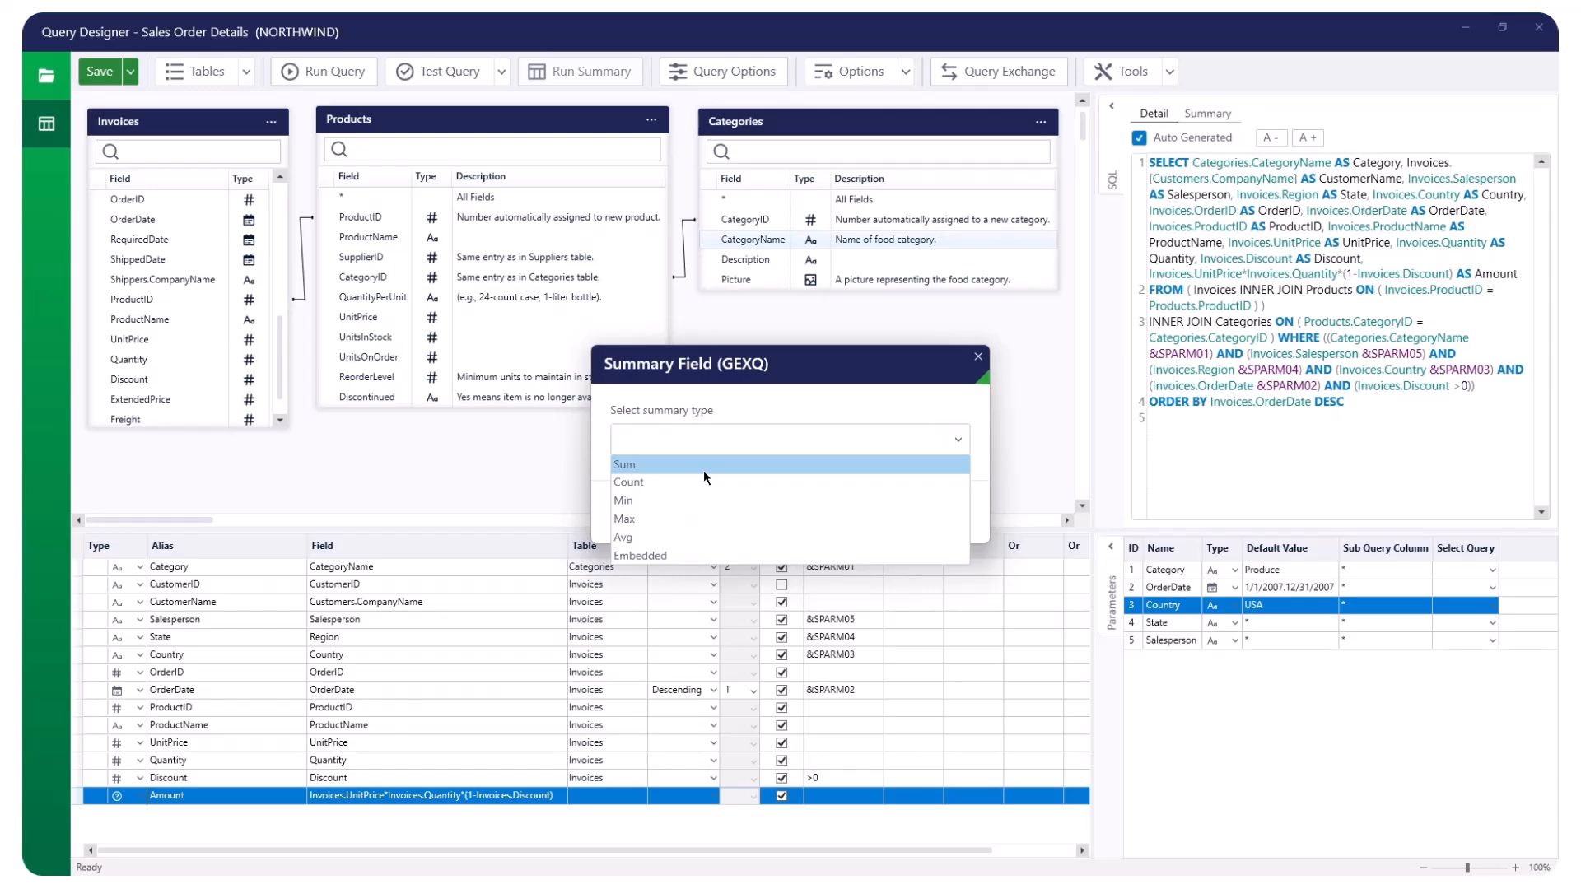
left_click(624, 464)
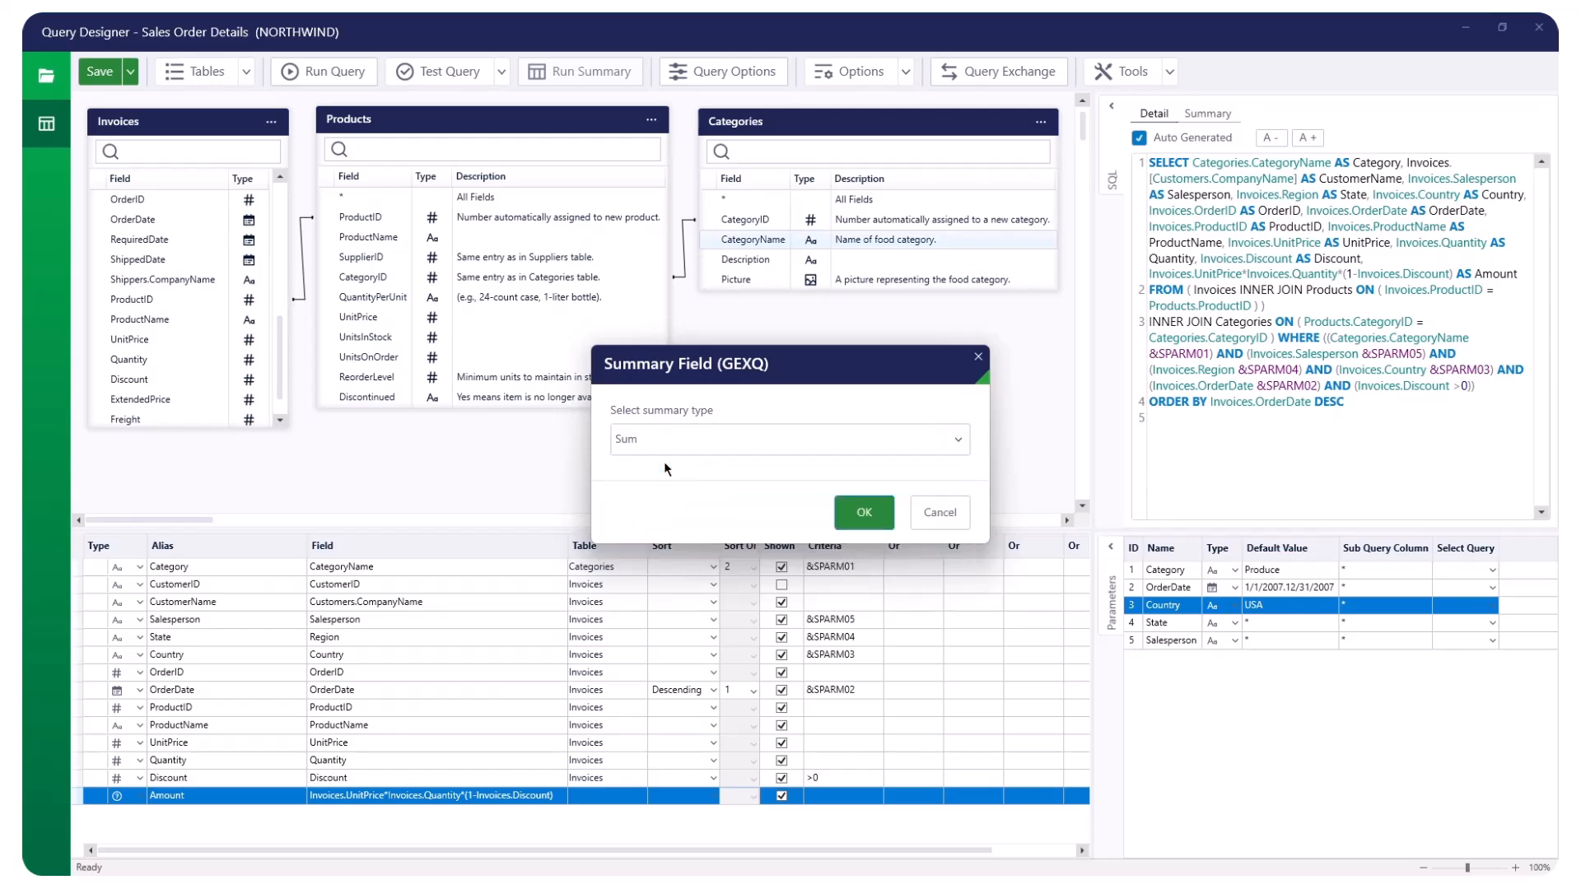
left_click(861, 513)
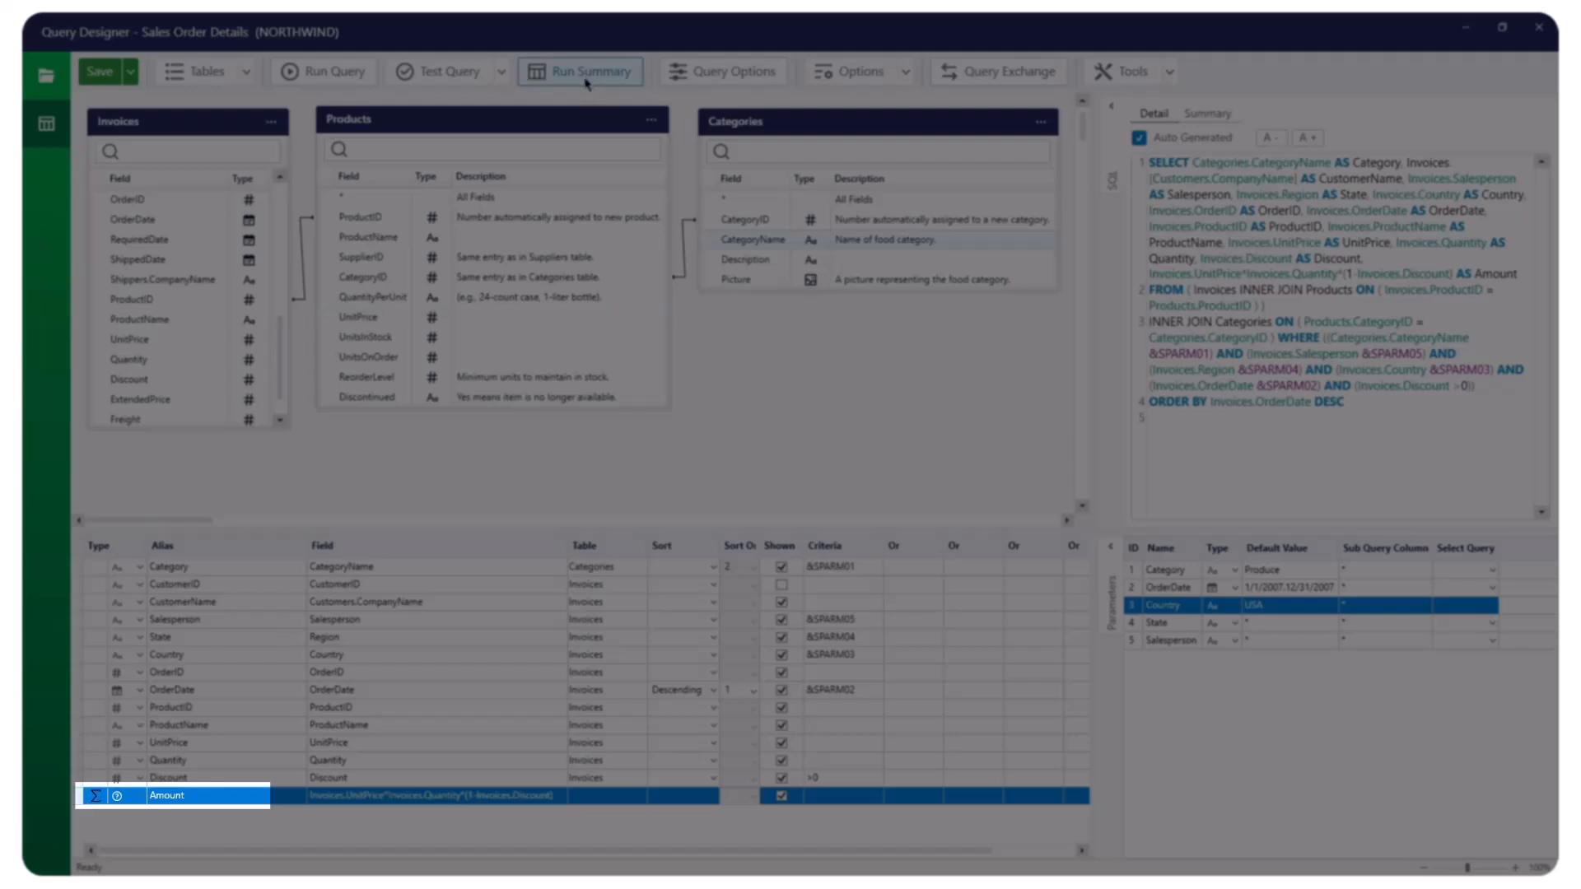
Step: Run the Sum summary, review the Amount total of about 51.05, and return to the design
left_click(1206, 114)
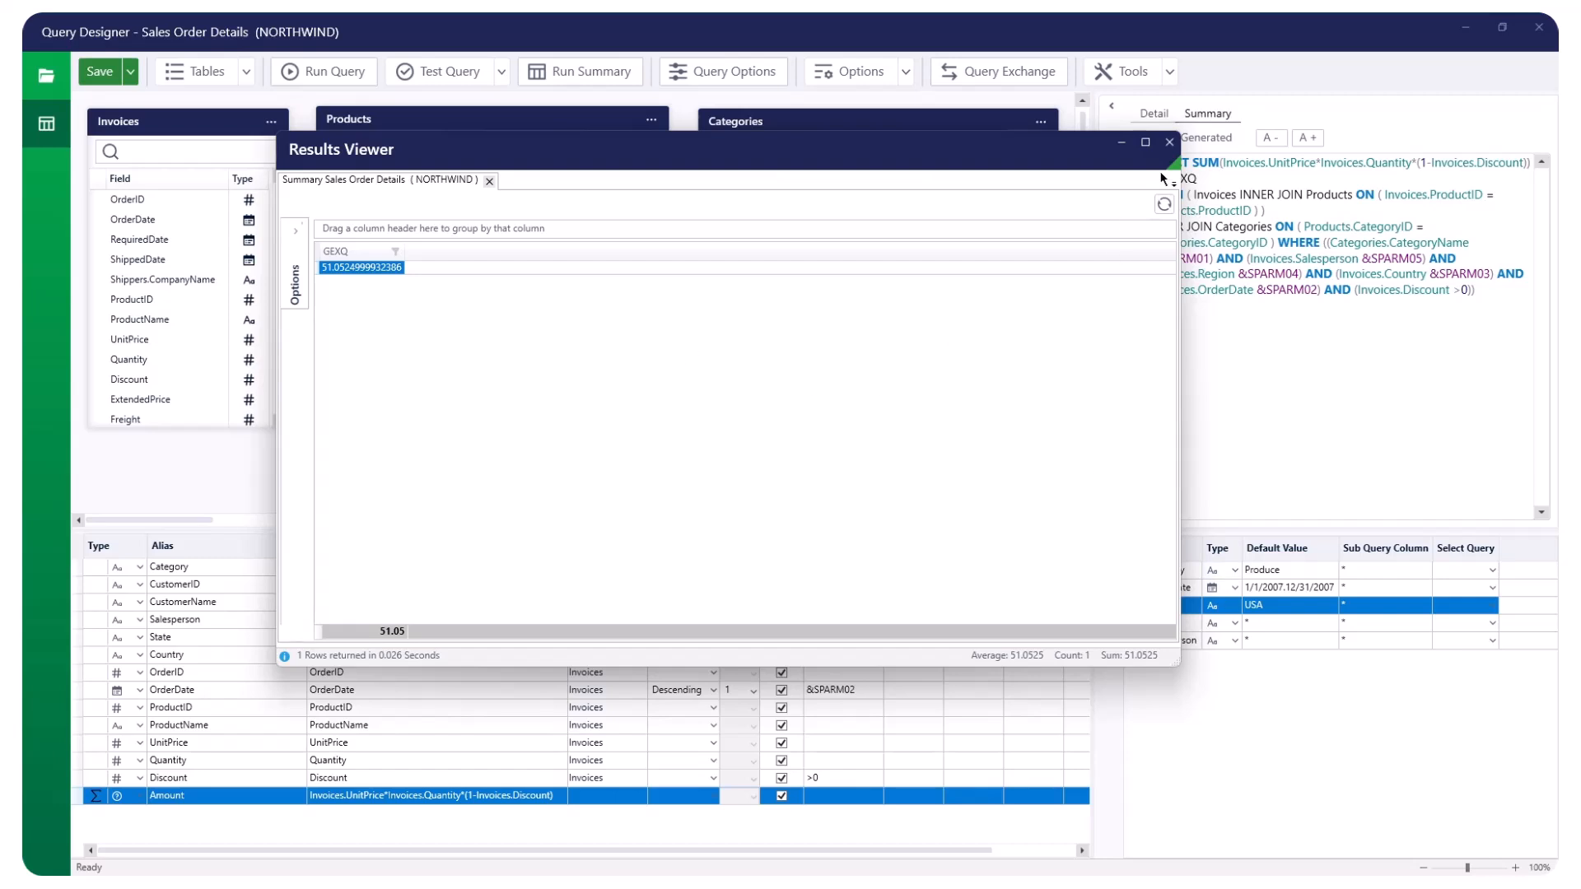
left_click(1168, 142)
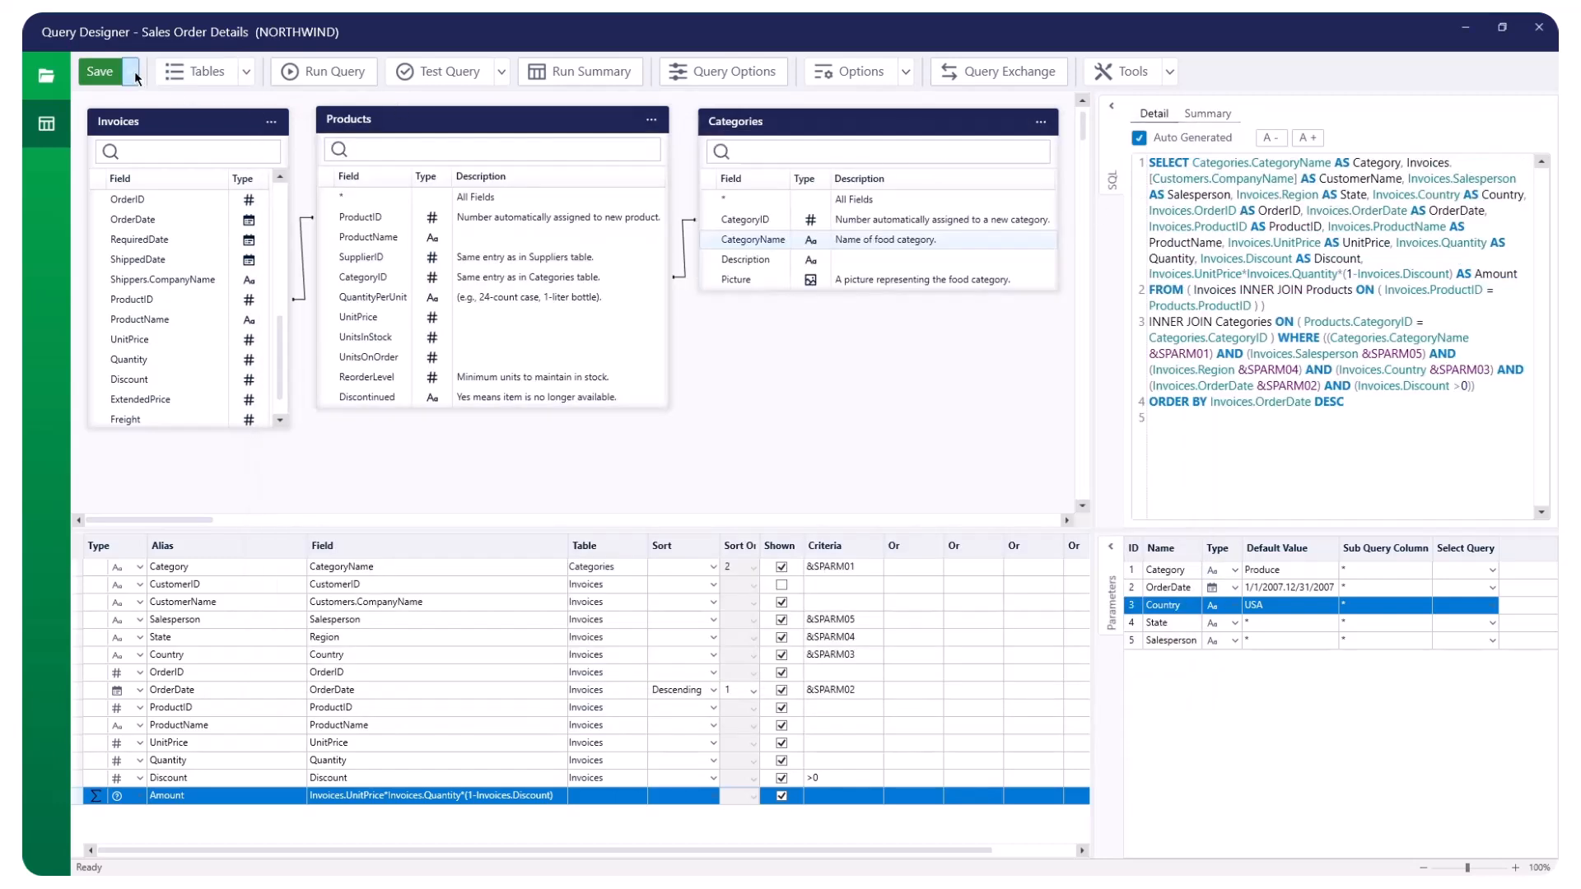
left_click(131, 70)
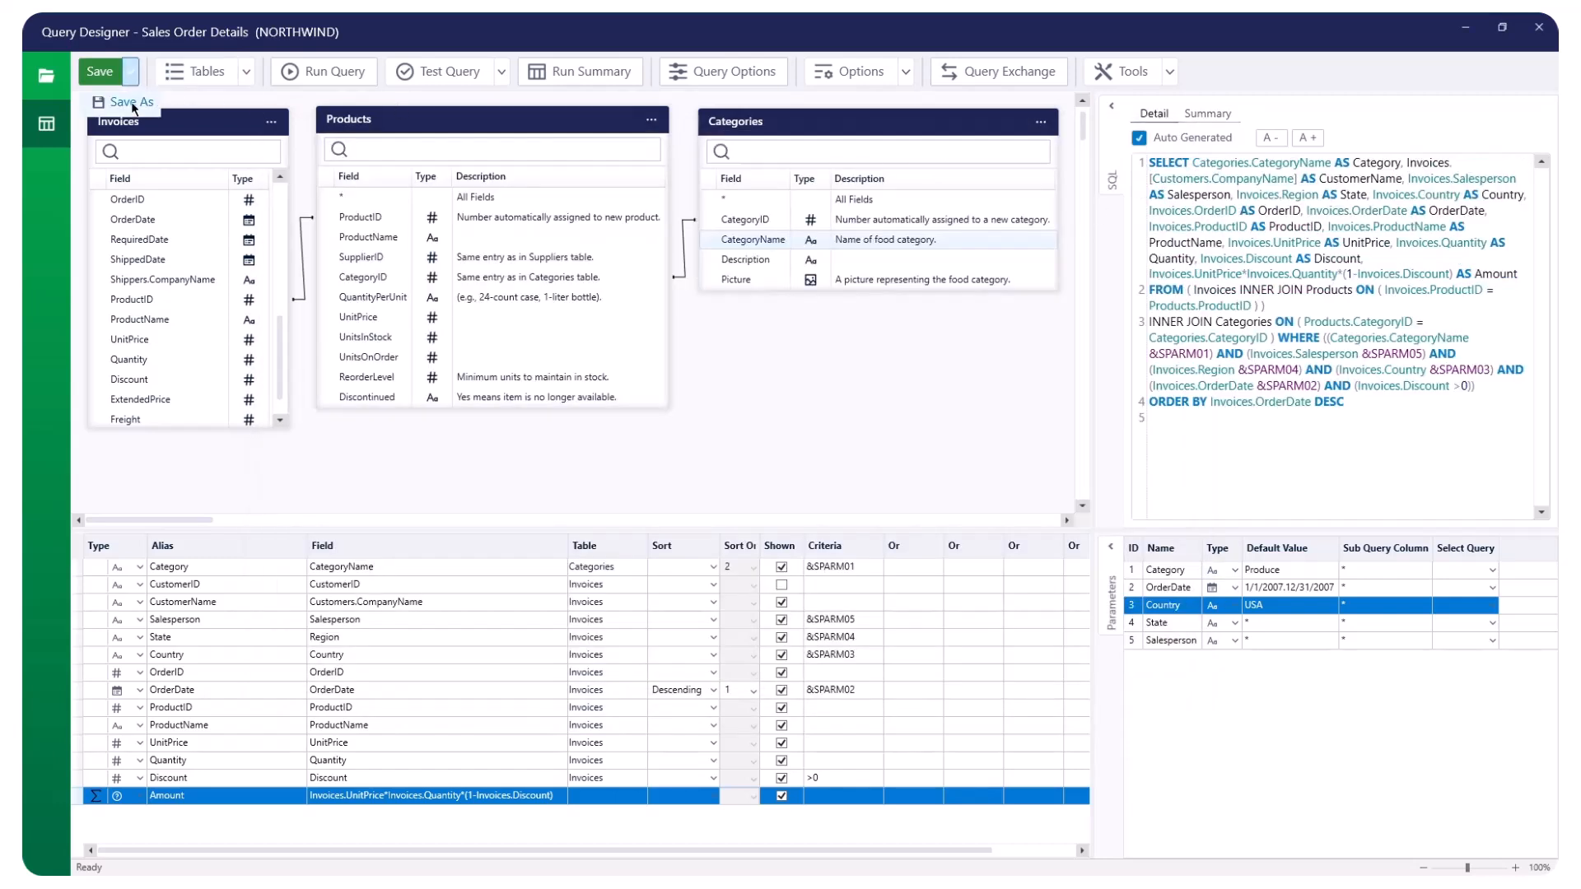